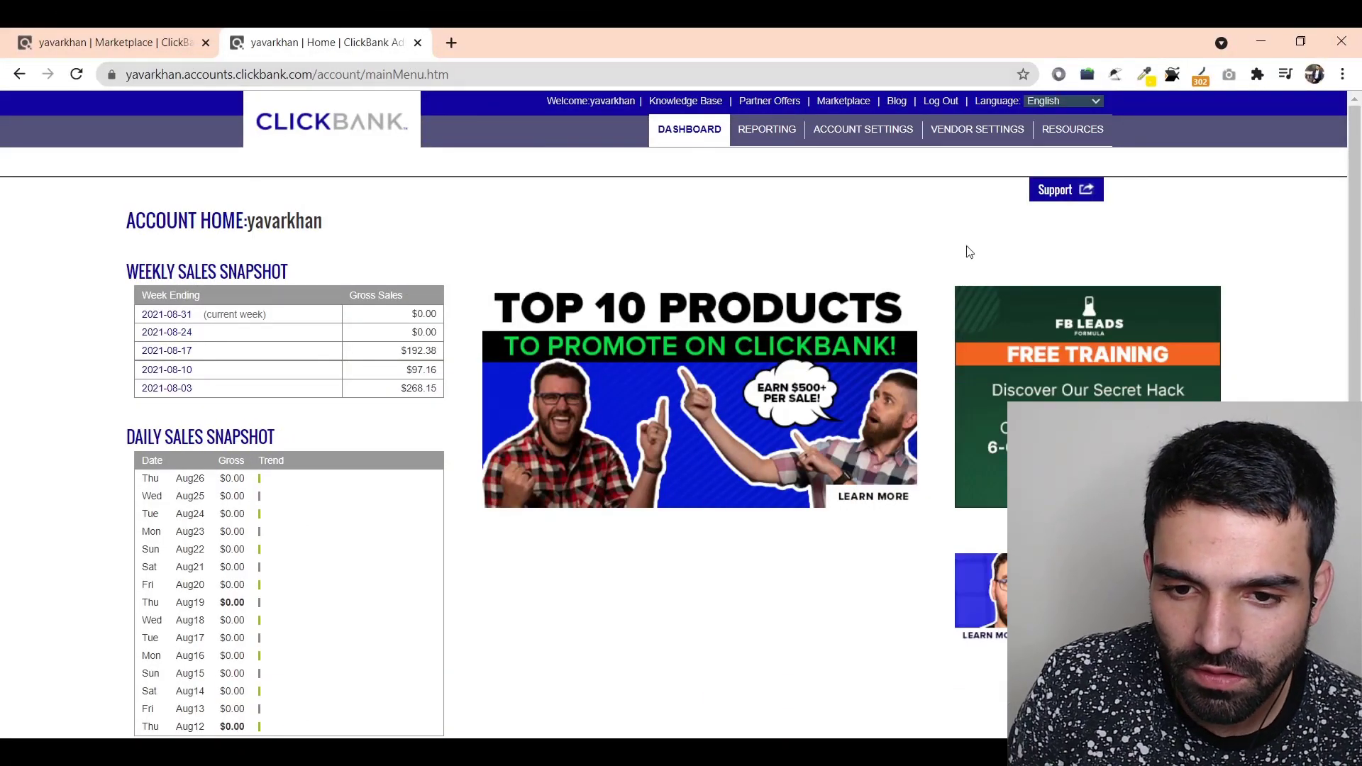
{"action": "mouse_move", "coordinate": [573, 397]}
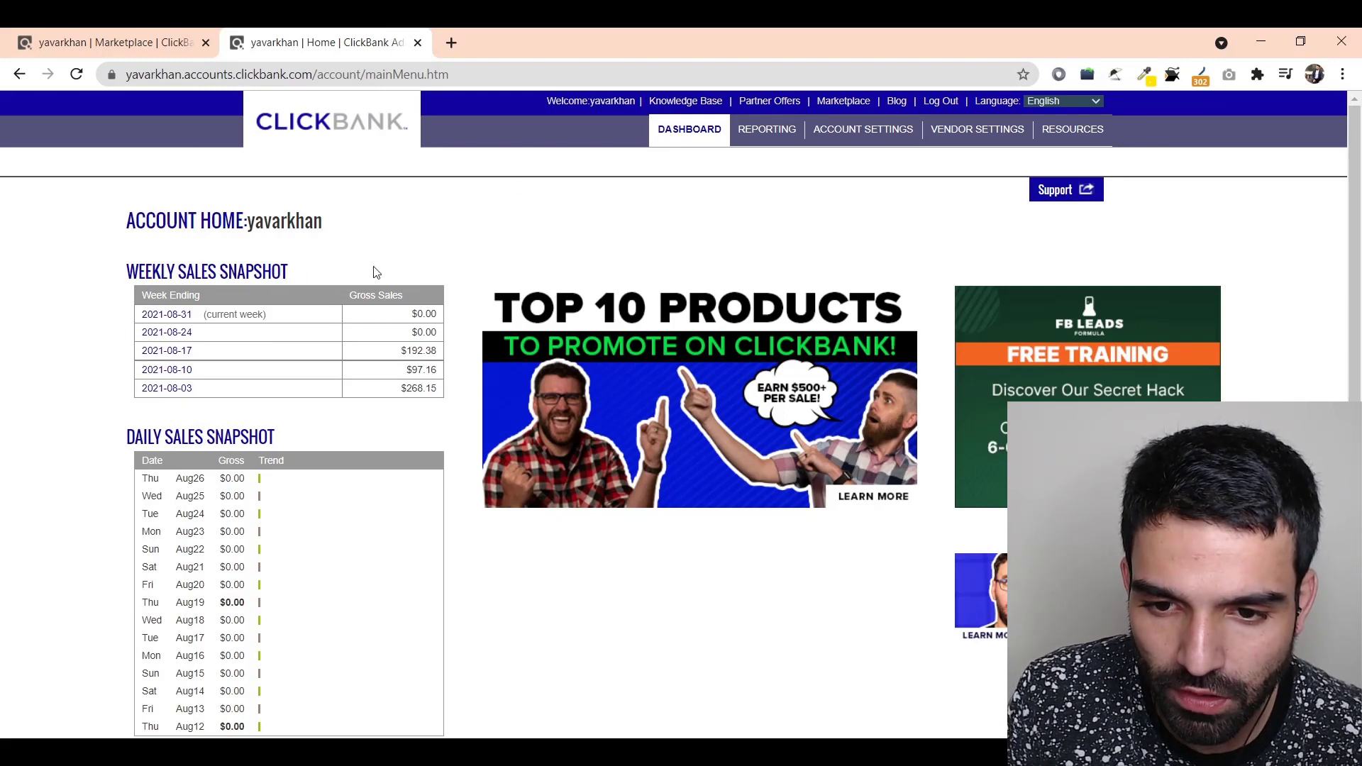
{"action": "mouse_move", "coordinate": [524, 274]}
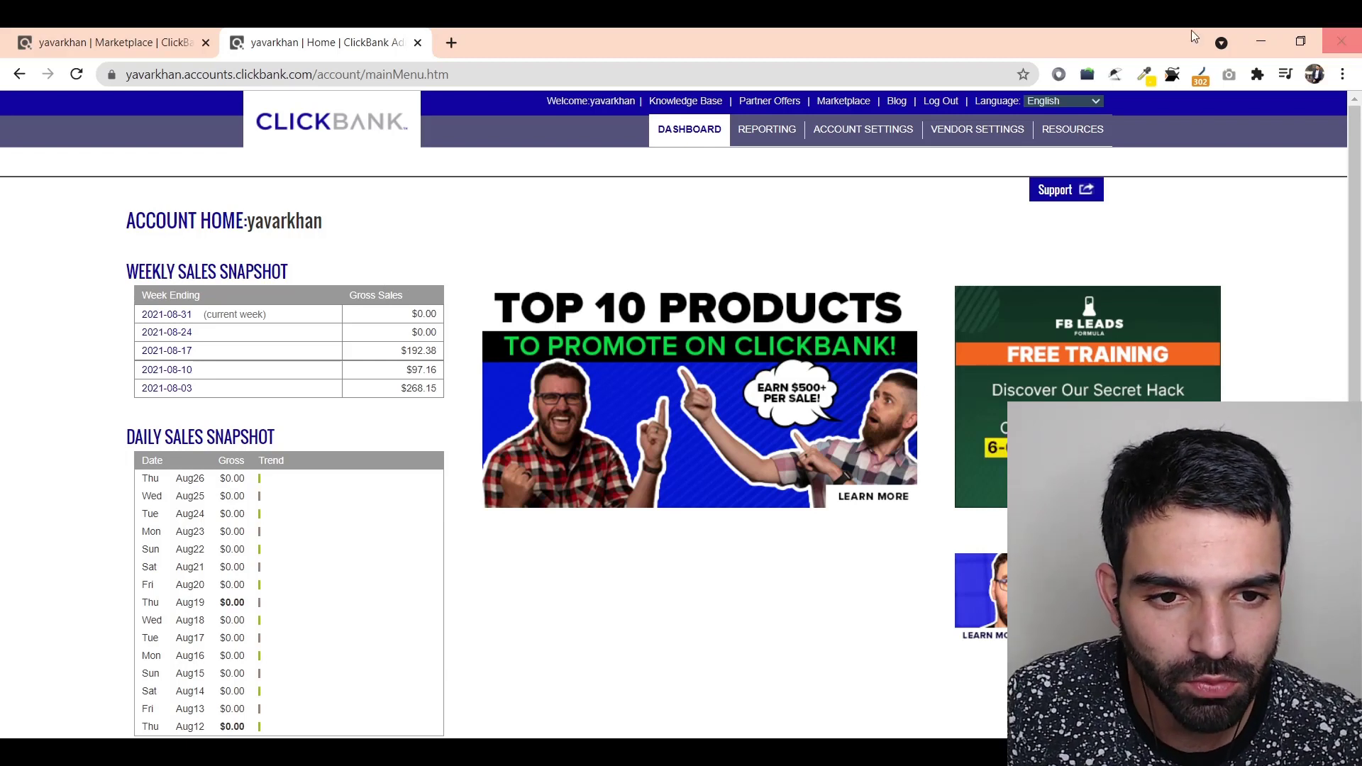
Browse the ClickBank marketplace sorted by gravity and note the top offer's gravity score.
{"action": "left_click", "coordinate": [841, 100]}
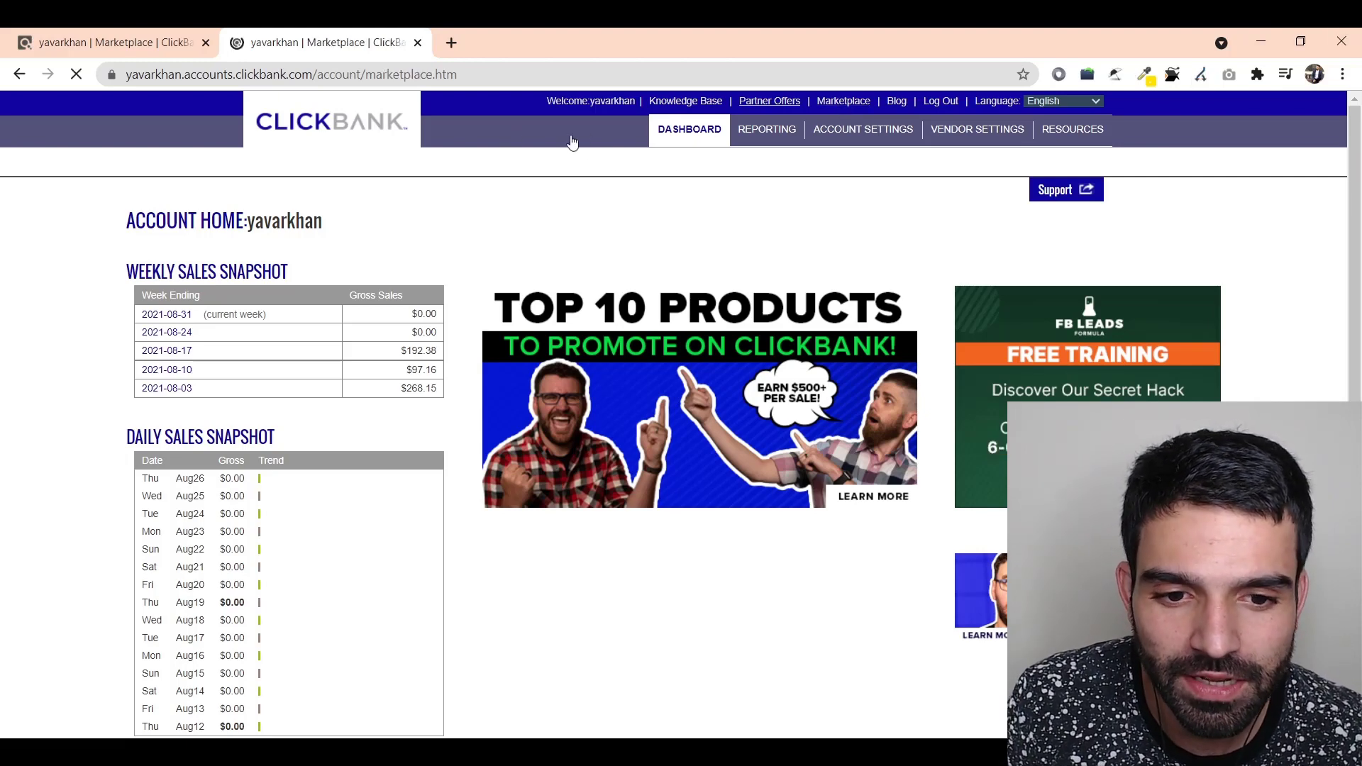
{"action": "left_click", "coordinate": [842, 101]}
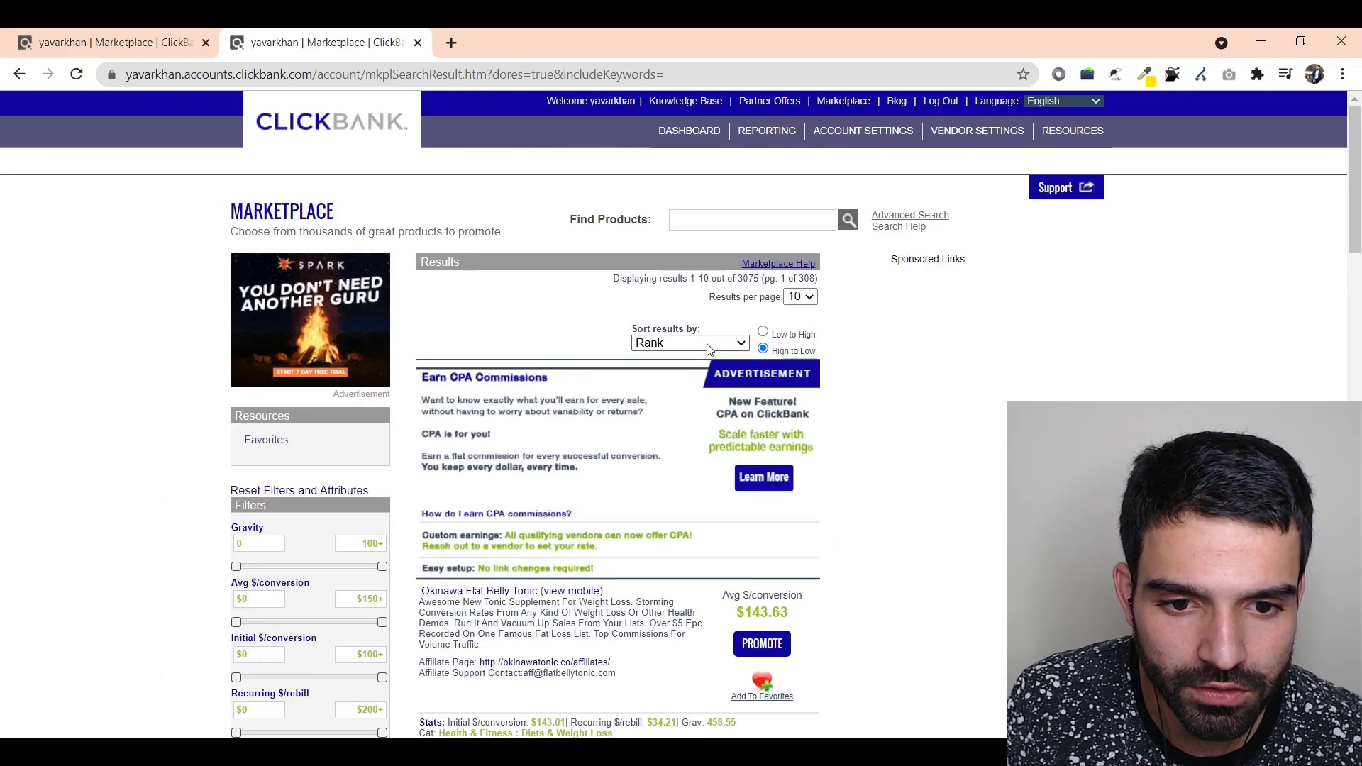
{"action": "scroll", "scroll_direction": "down", "scroll_amount": 3}
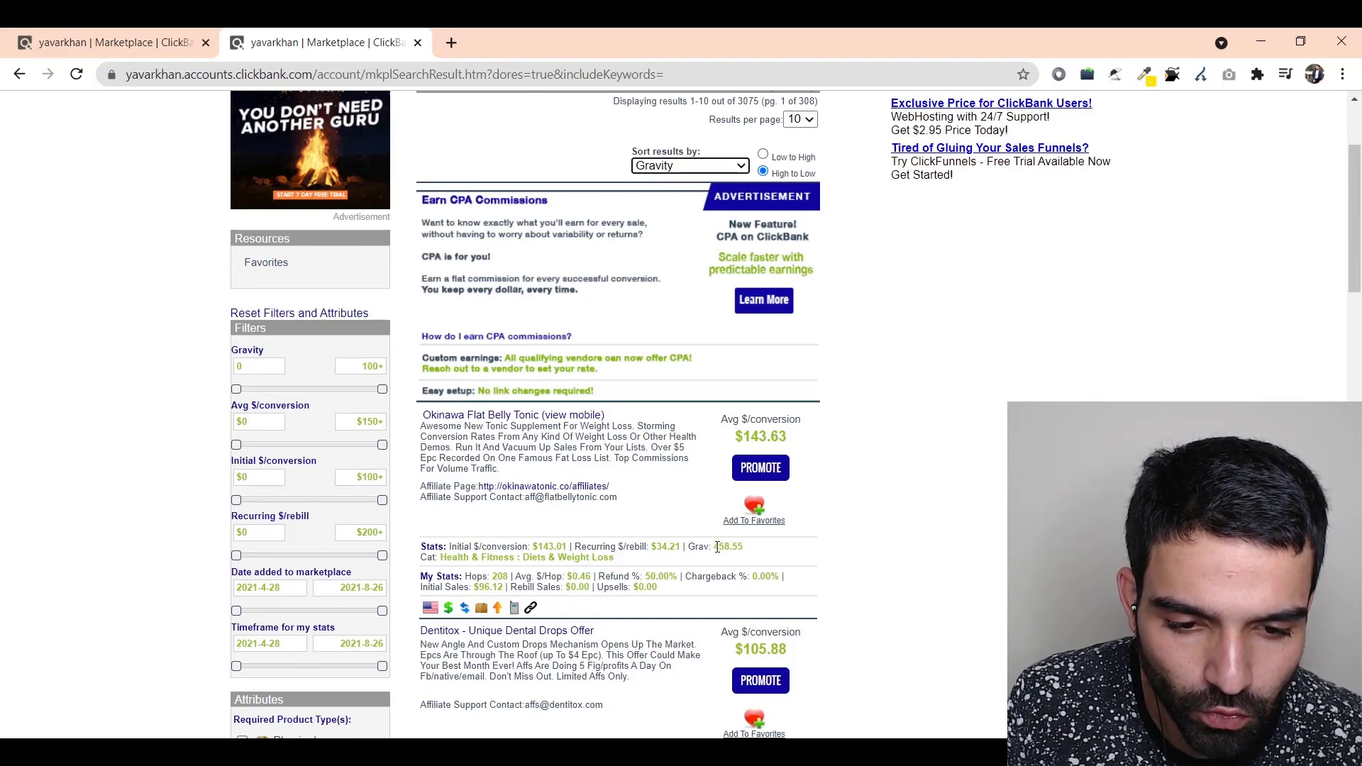
{"action": "double_click", "coordinate": [713, 547]}
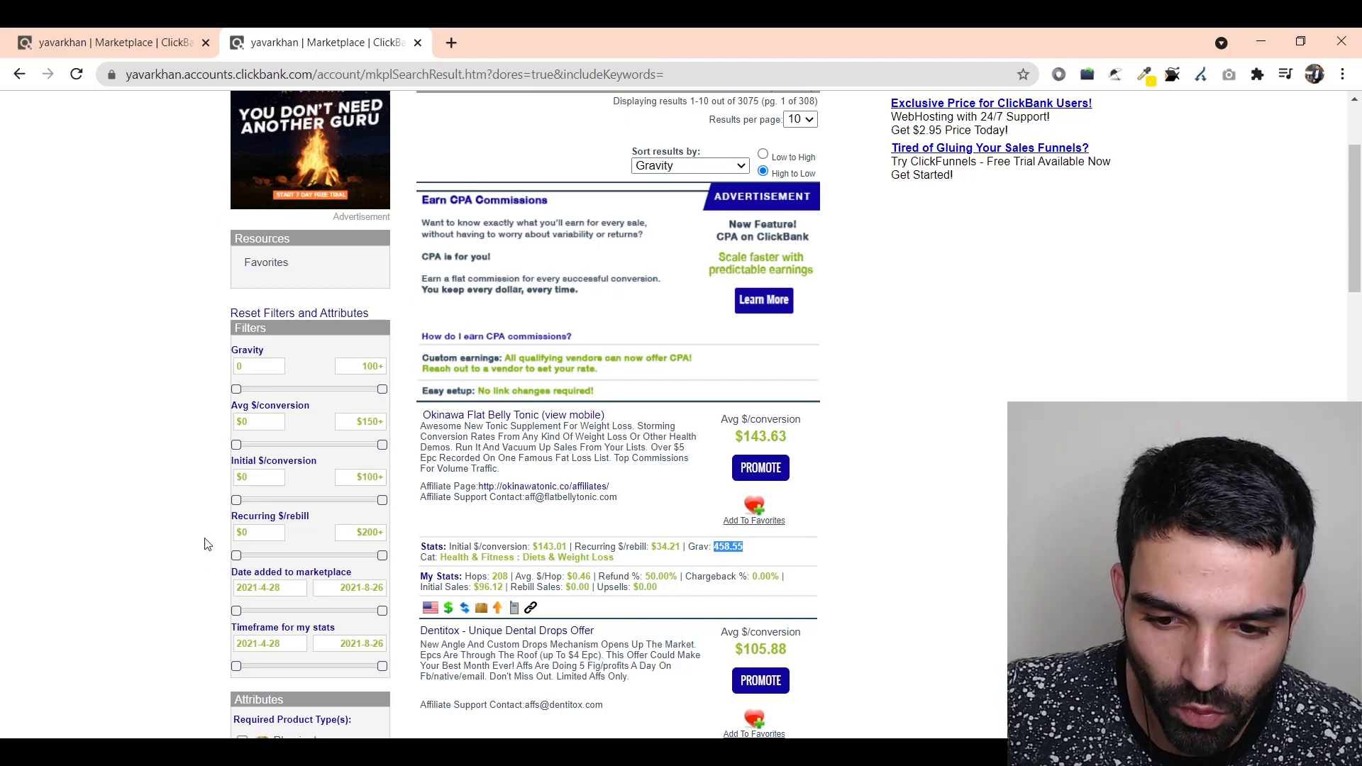
Narrow the Date added slider to more recently added products before searching dentivive.
{"action": "left_click_drag", "start_coordinate": [237, 610], "coordinate": [289, 611]}
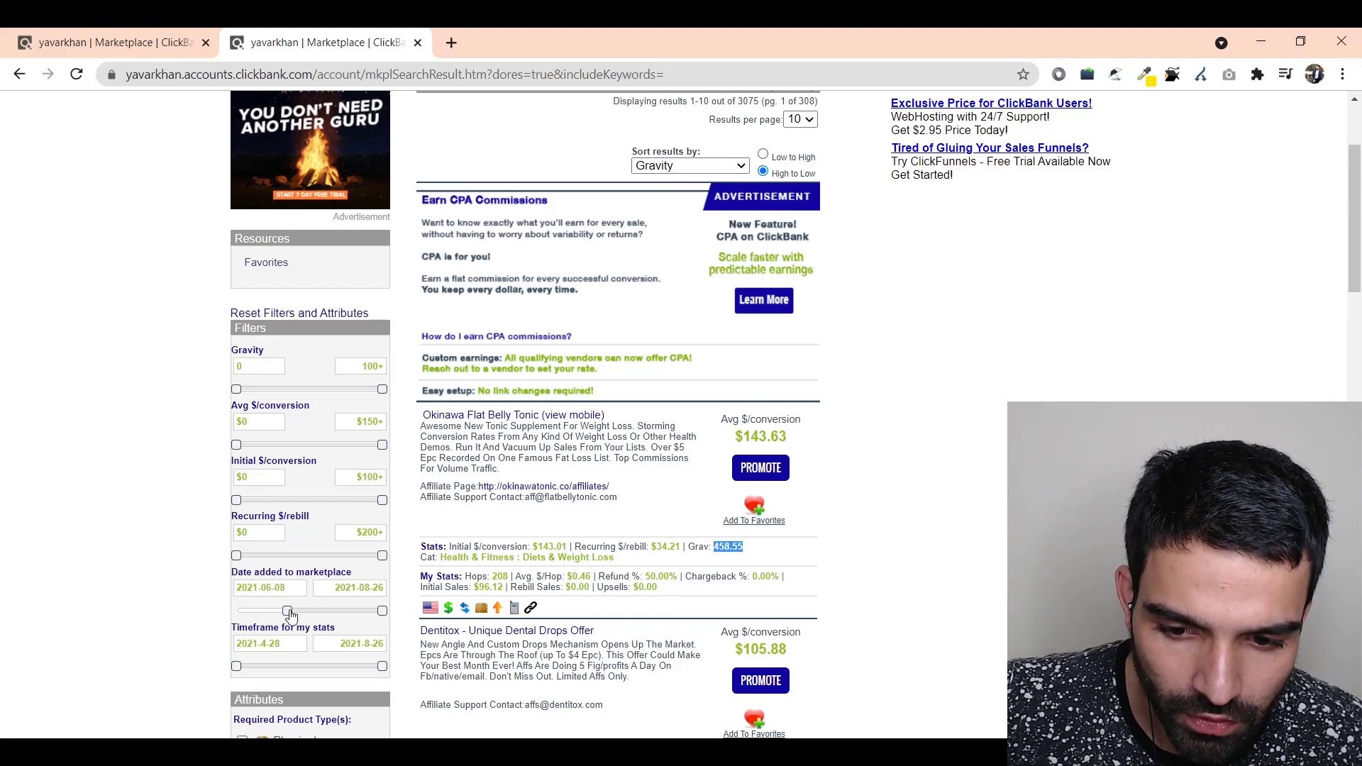
{"action": "left_click_drag", "start_coordinate": [287, 610], "coordinate": [291, 610]}
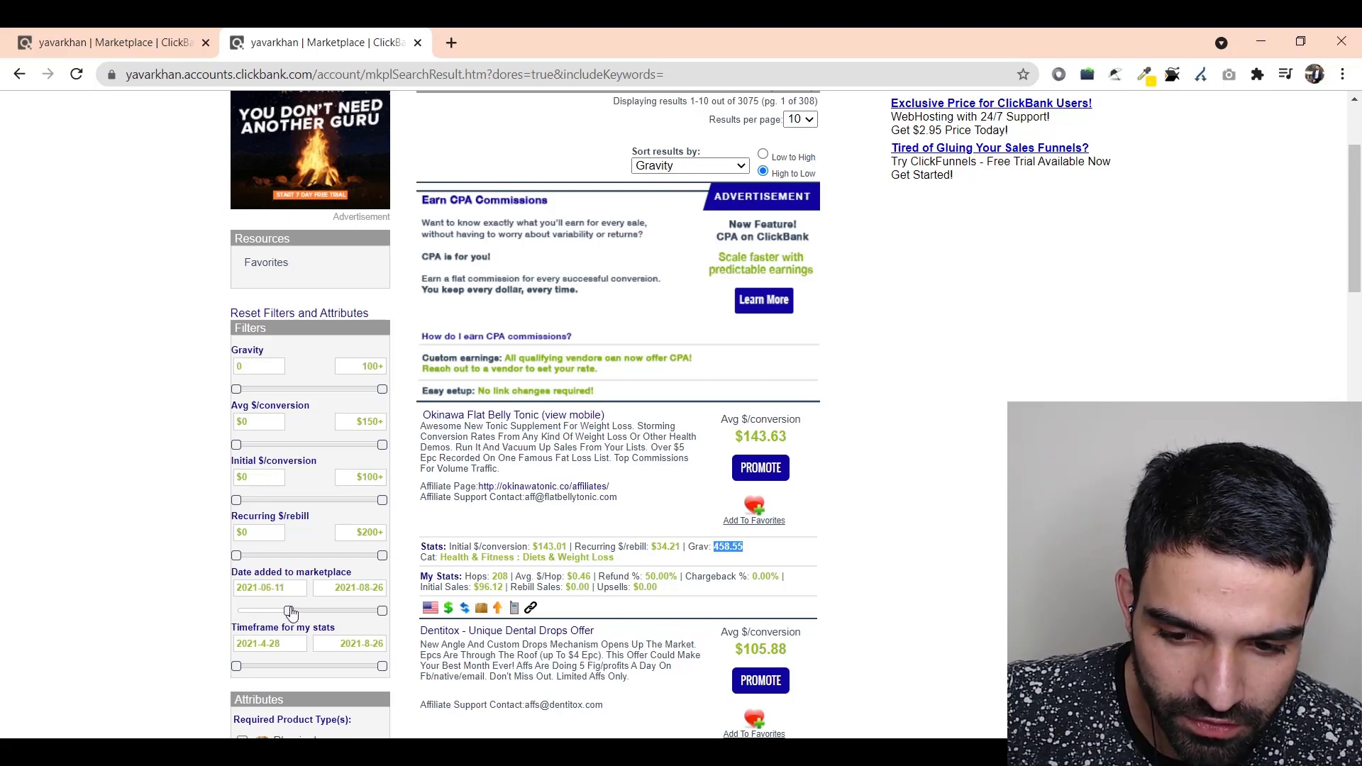
{"action": "left_click_drag", "start_coordinate": [291, 611], "coordinate": [285, 610]}
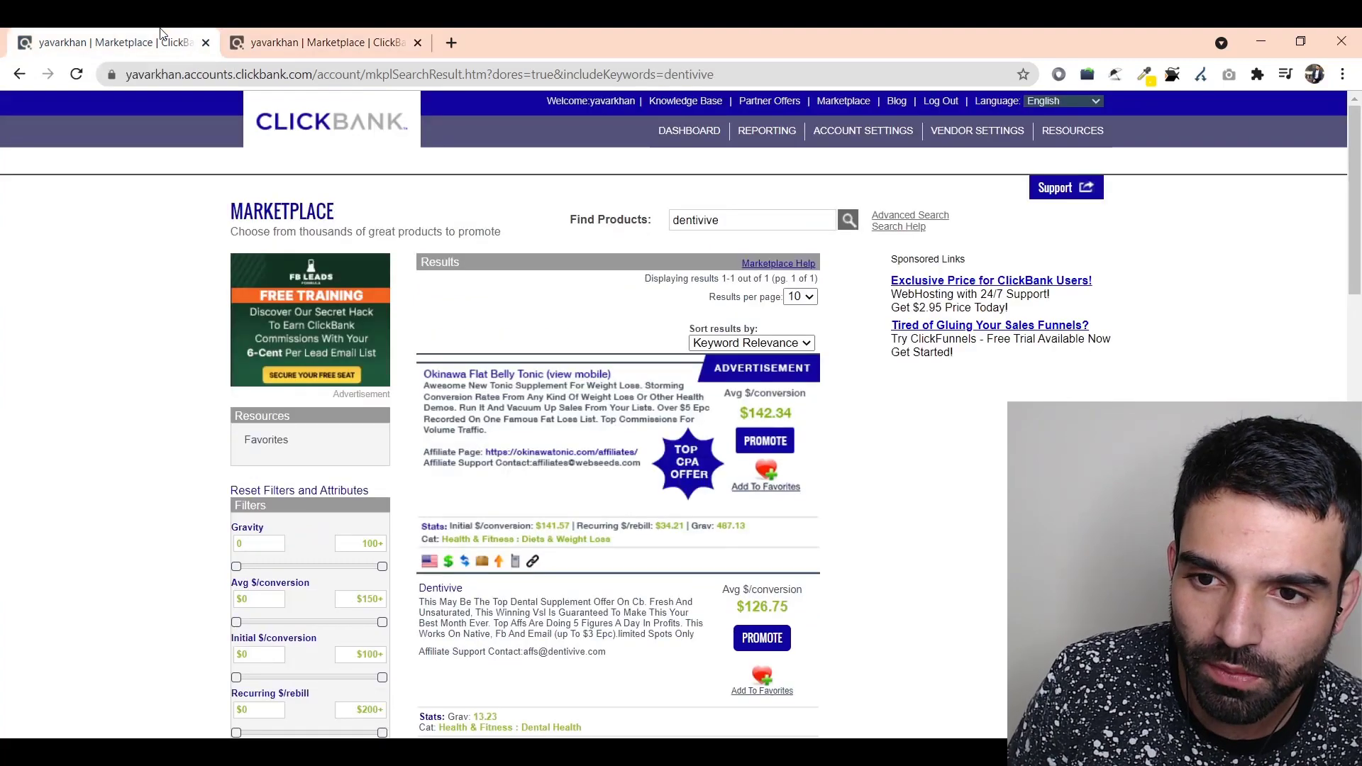
Open the Dentivive sales page in its own tab and circle key parts of the offer email.
{"action": "scroll", "scroll_direction": "down", "scroll_amount": 3}
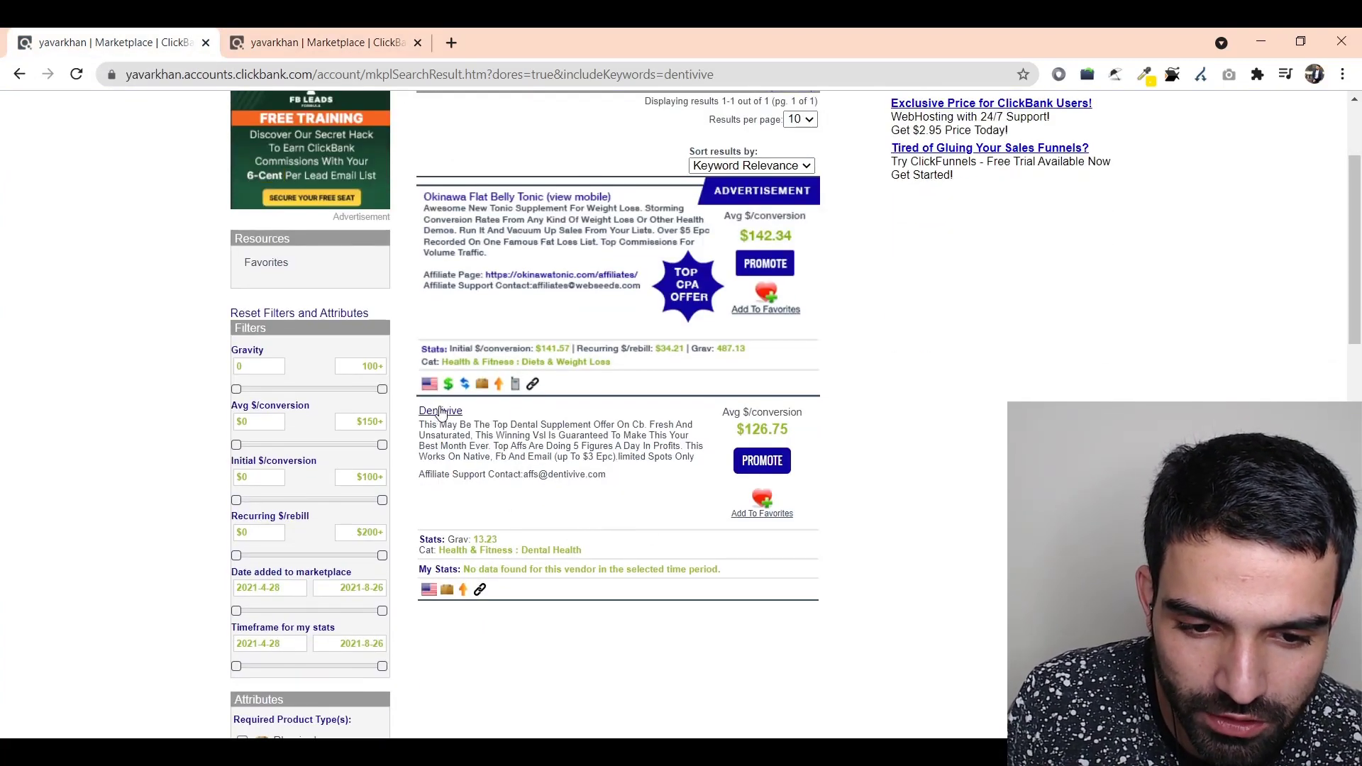
{"action": "left_click", "coordinate": [440, 410]}
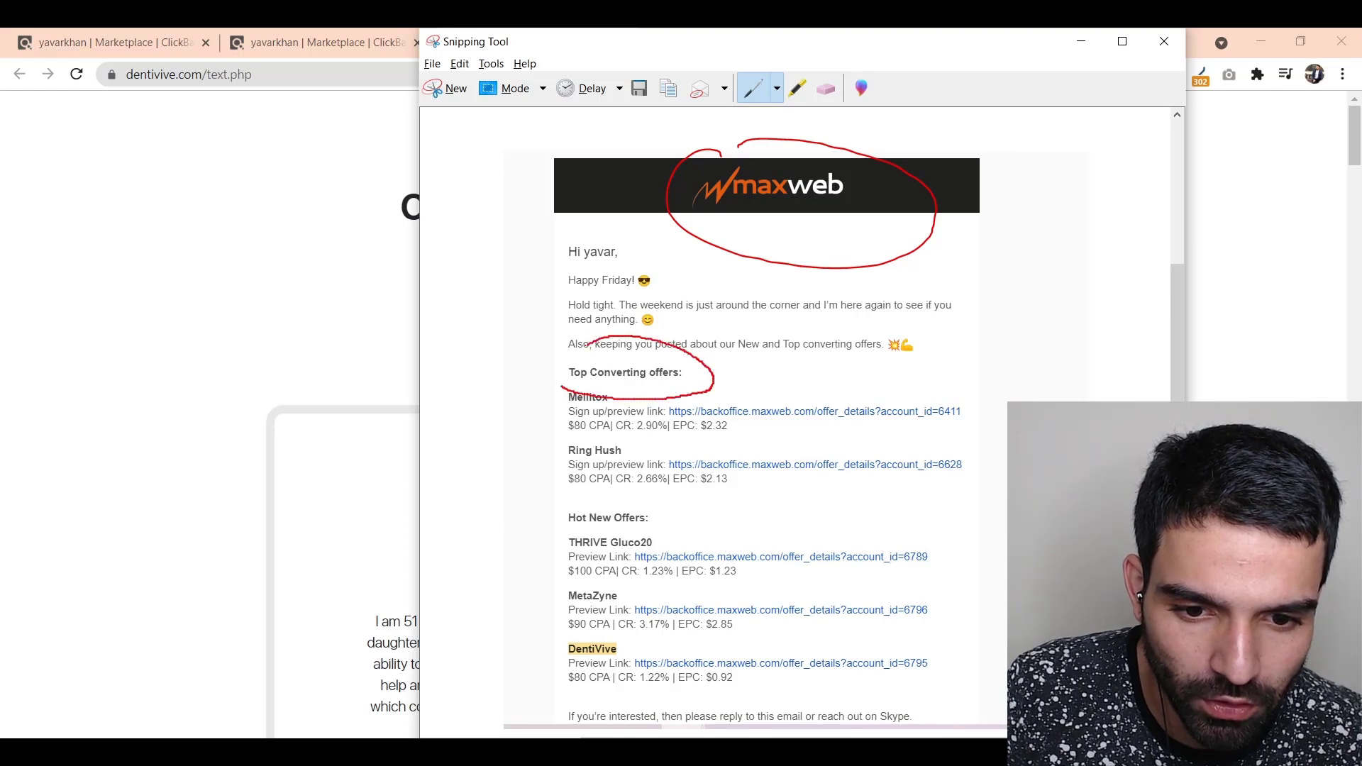
{"action": "left_click_drag", "start_coordinate": [713, 372], "coordinate": [557, 409]}
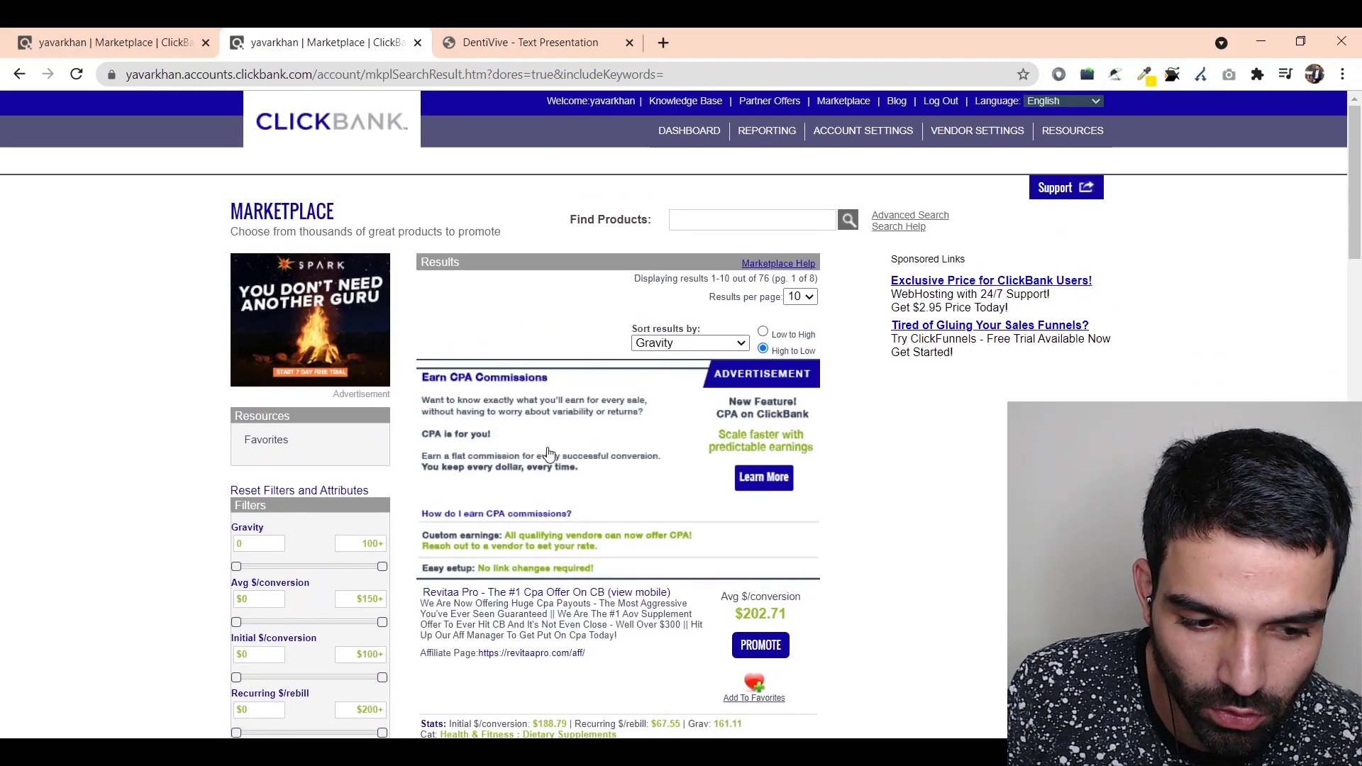
{"action": "mouse_move", "coordinate": [548, 454]}
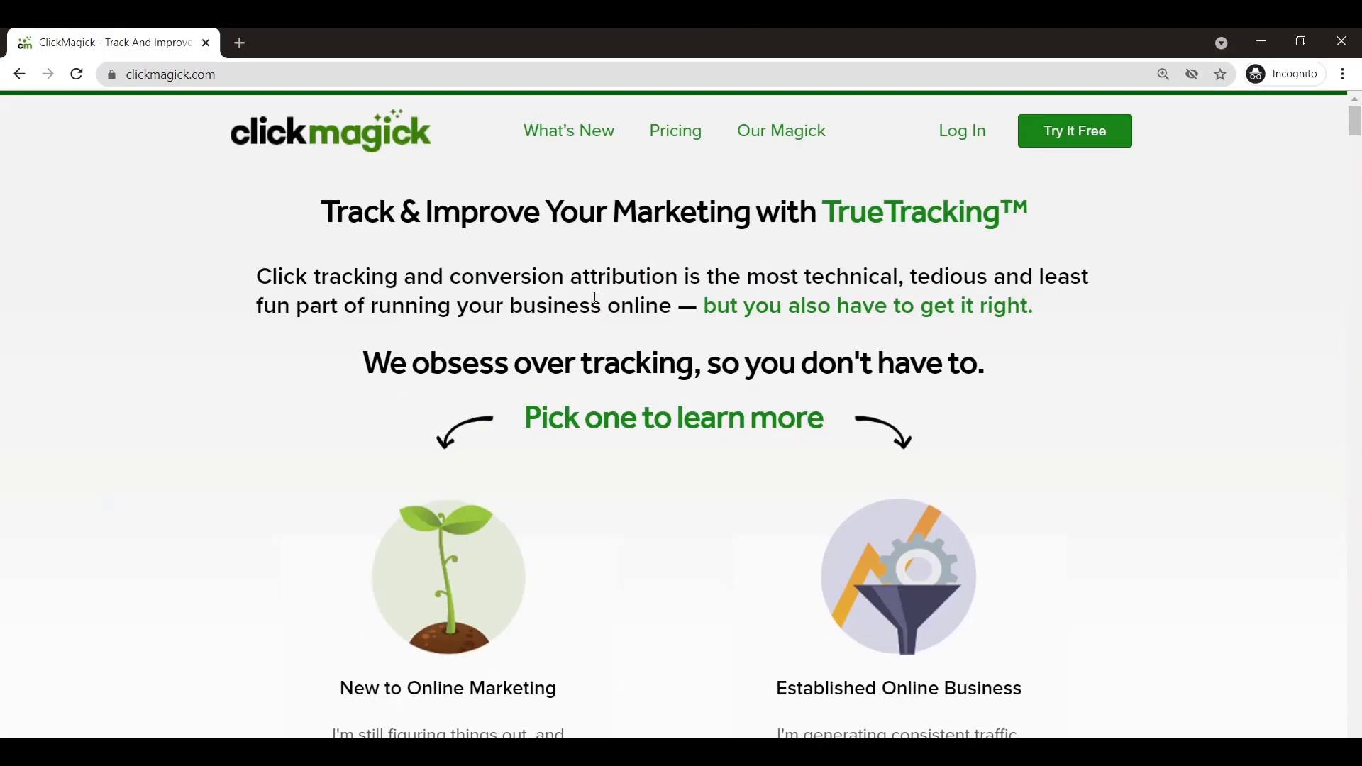
Go into the ClickMagick account to reach the Links area beside the ClickBank tab.
{"action": "left_click", "coordinate": [676, 130]}
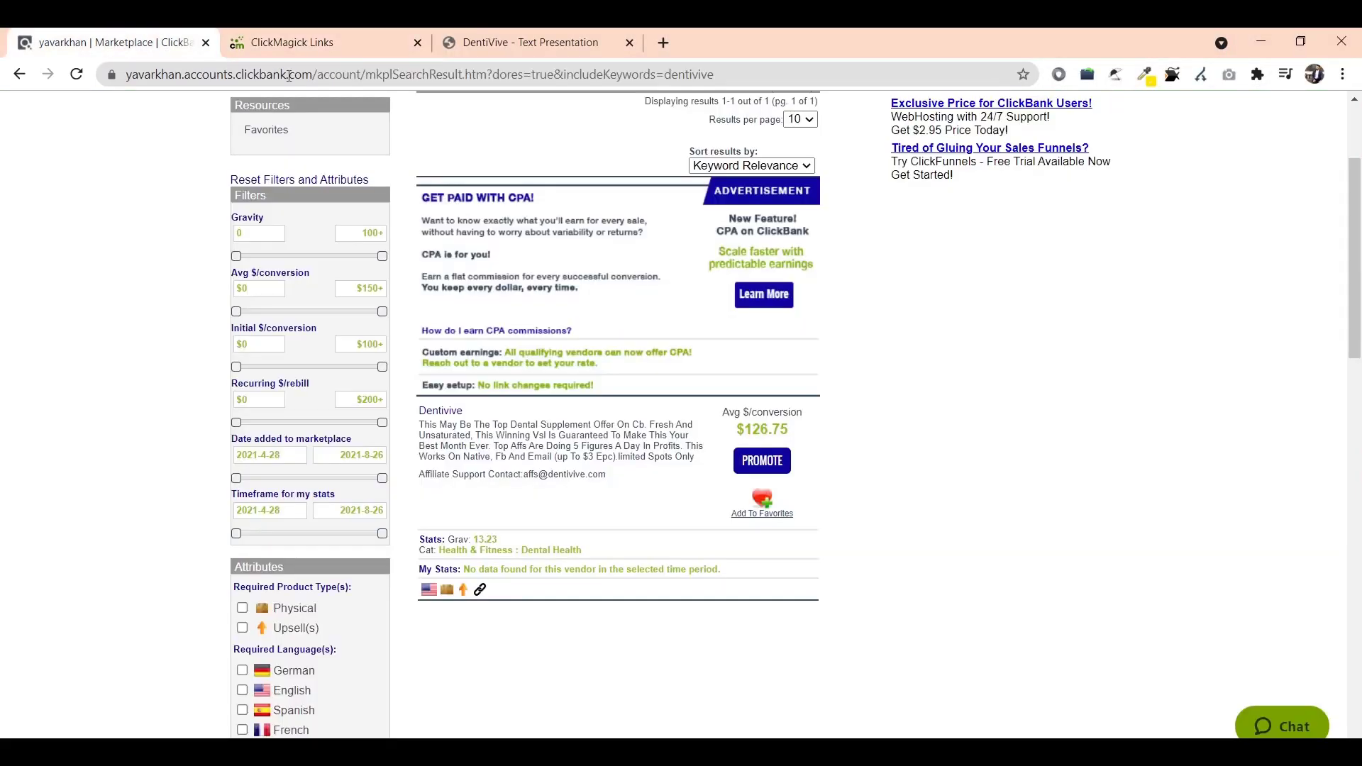
Promote Dentivive with the TSL landing page selected and generate the affiliate hoplink.
{"action": "scroll", "scroll_direction": "down", "scroll_amount": 3}
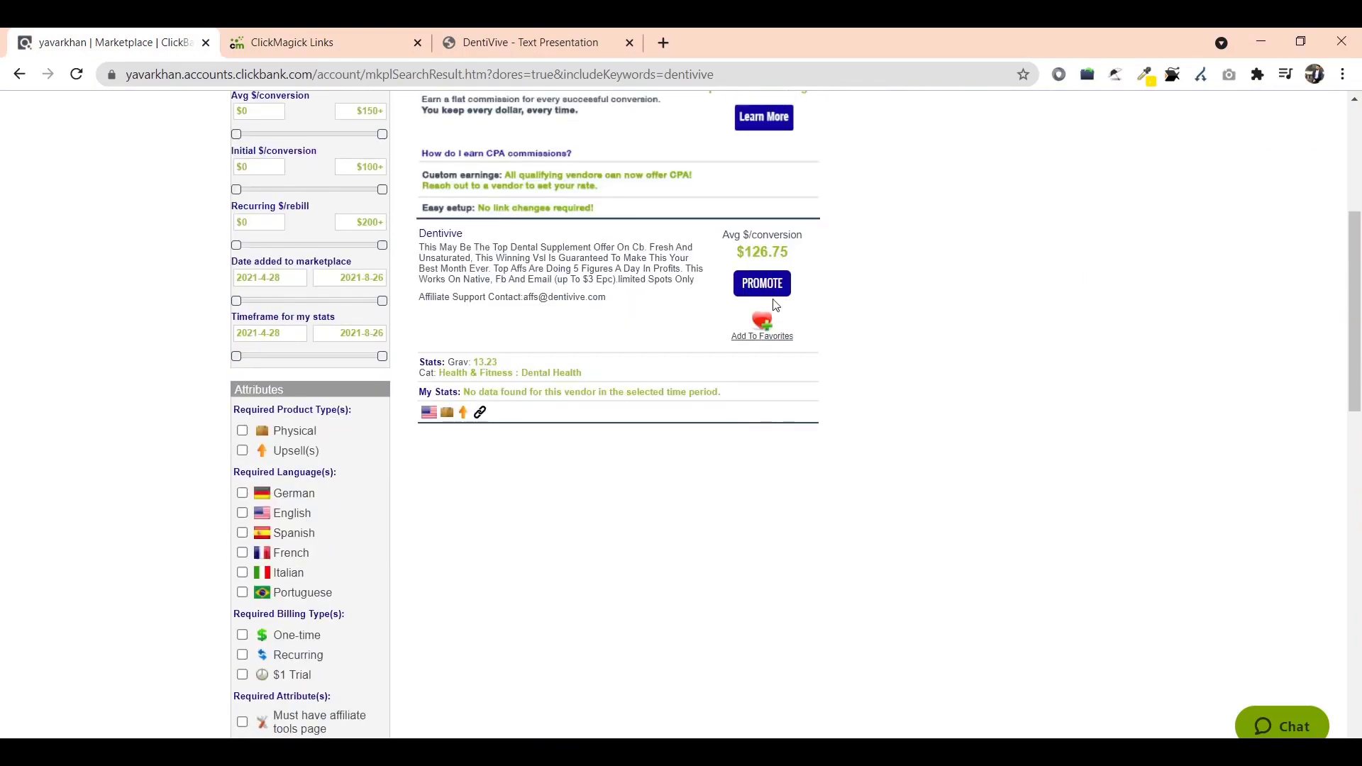
{"action": "left_click", "coordinate": [760, 283]}
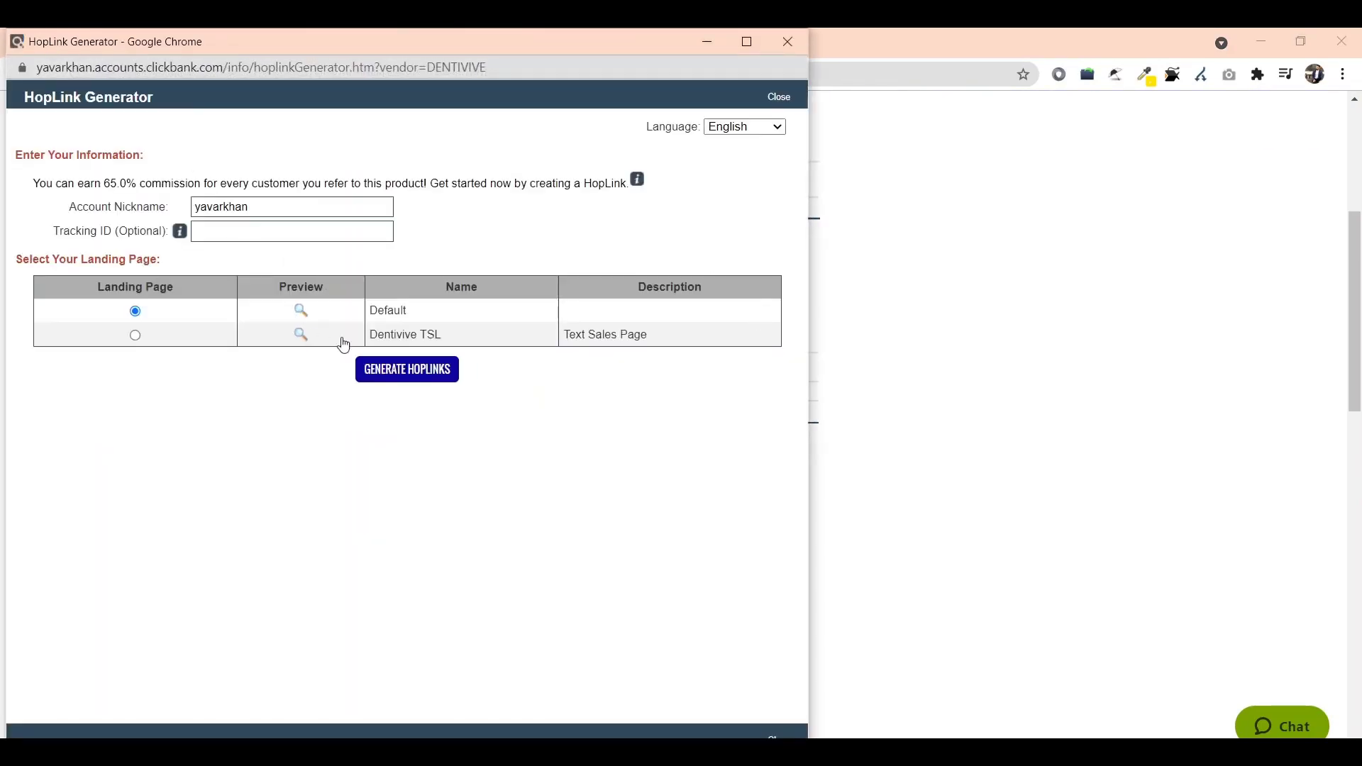
{"action": "left_click", "coordinate": [134, 335]}
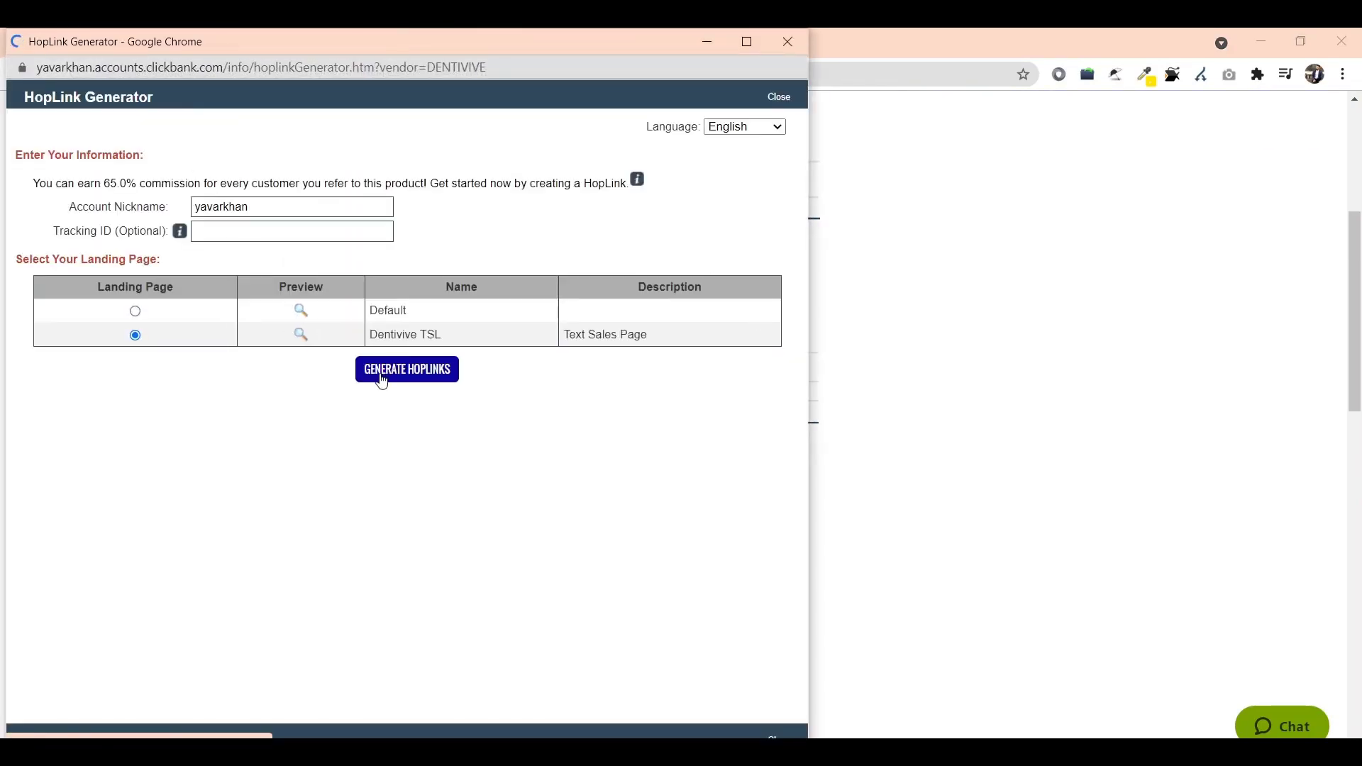
{"action": "left_click", "coordinate": [406, 369]}
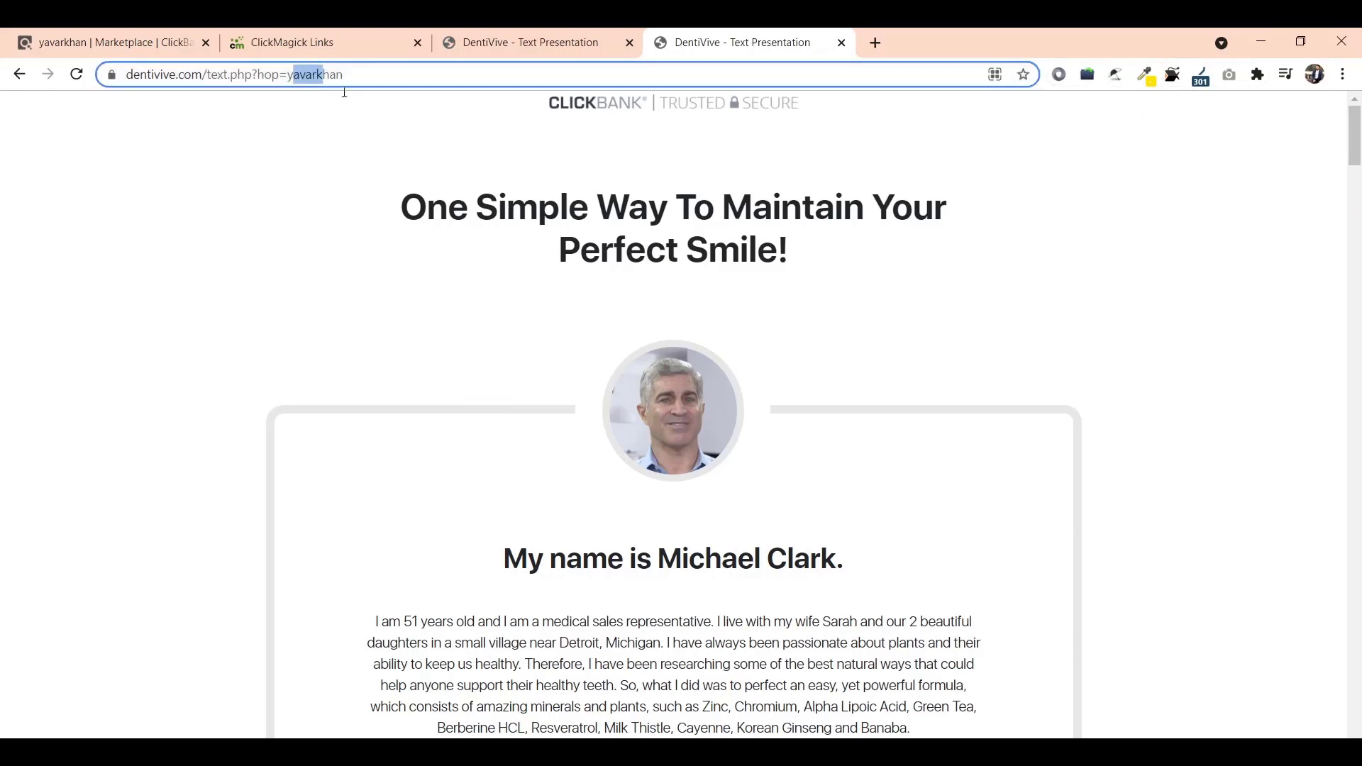
Name the tracking link dentitive-offer-DemoYT and set the Dentivive hoplink as primary URL.
{"action": "left_click", "coordinate": [300, 41]}
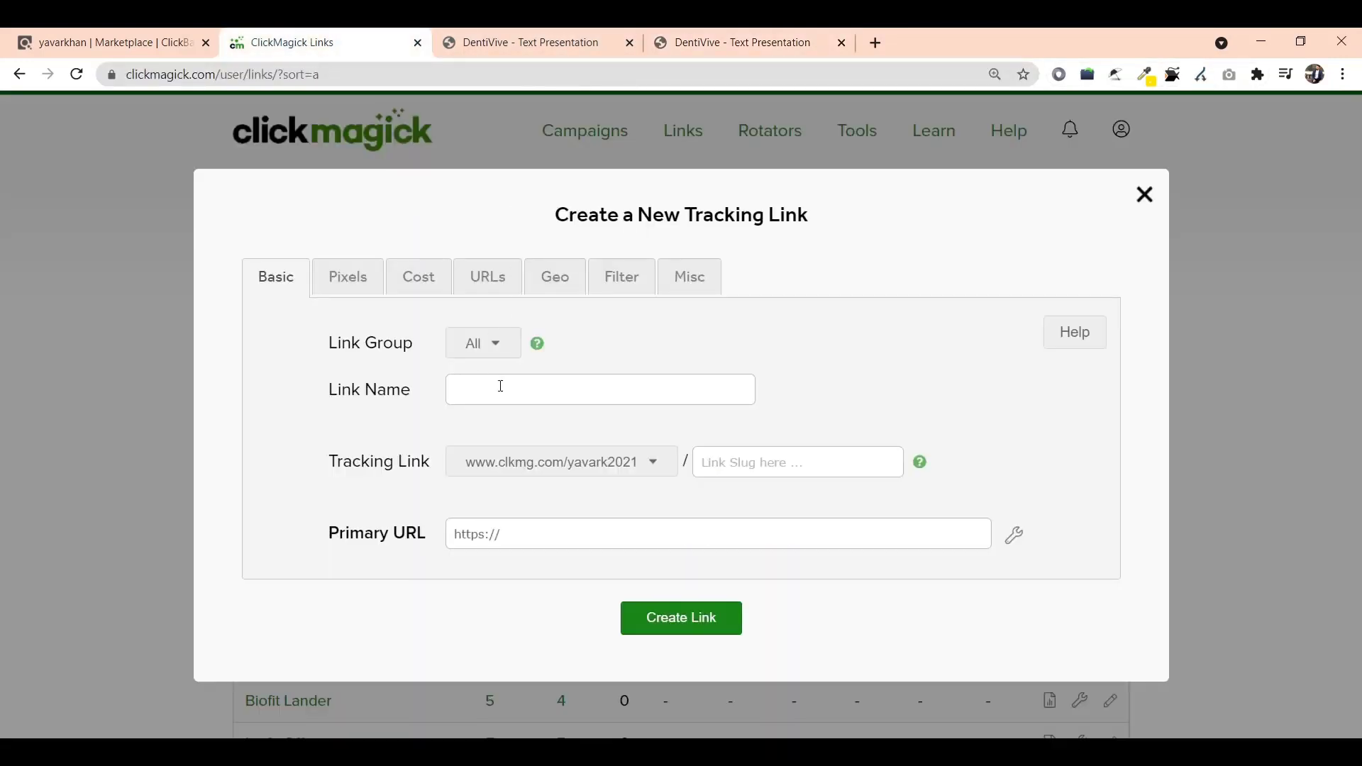
{"action": "type", "text": "https://19d7flqijfw9fk9zlk56wa-9"}
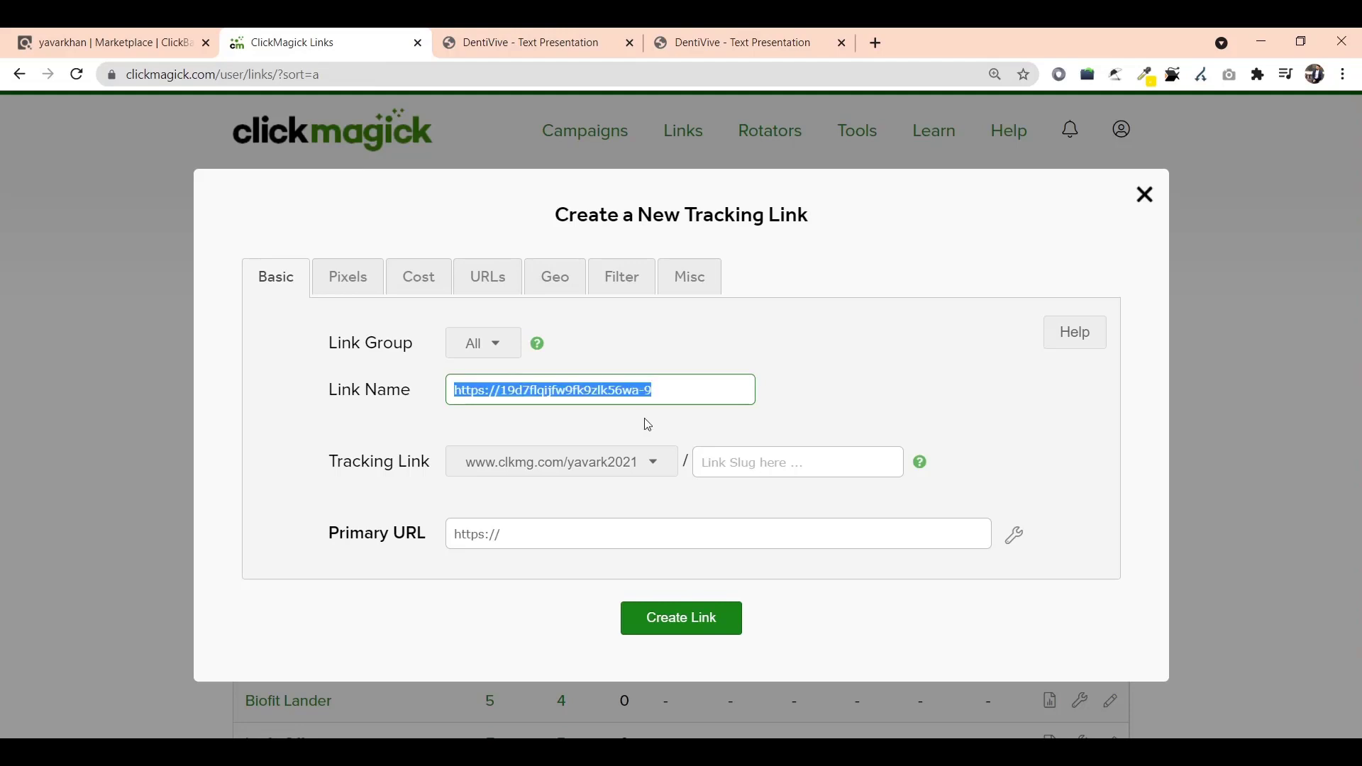
{"action": "type", "text": "dentitive-"}
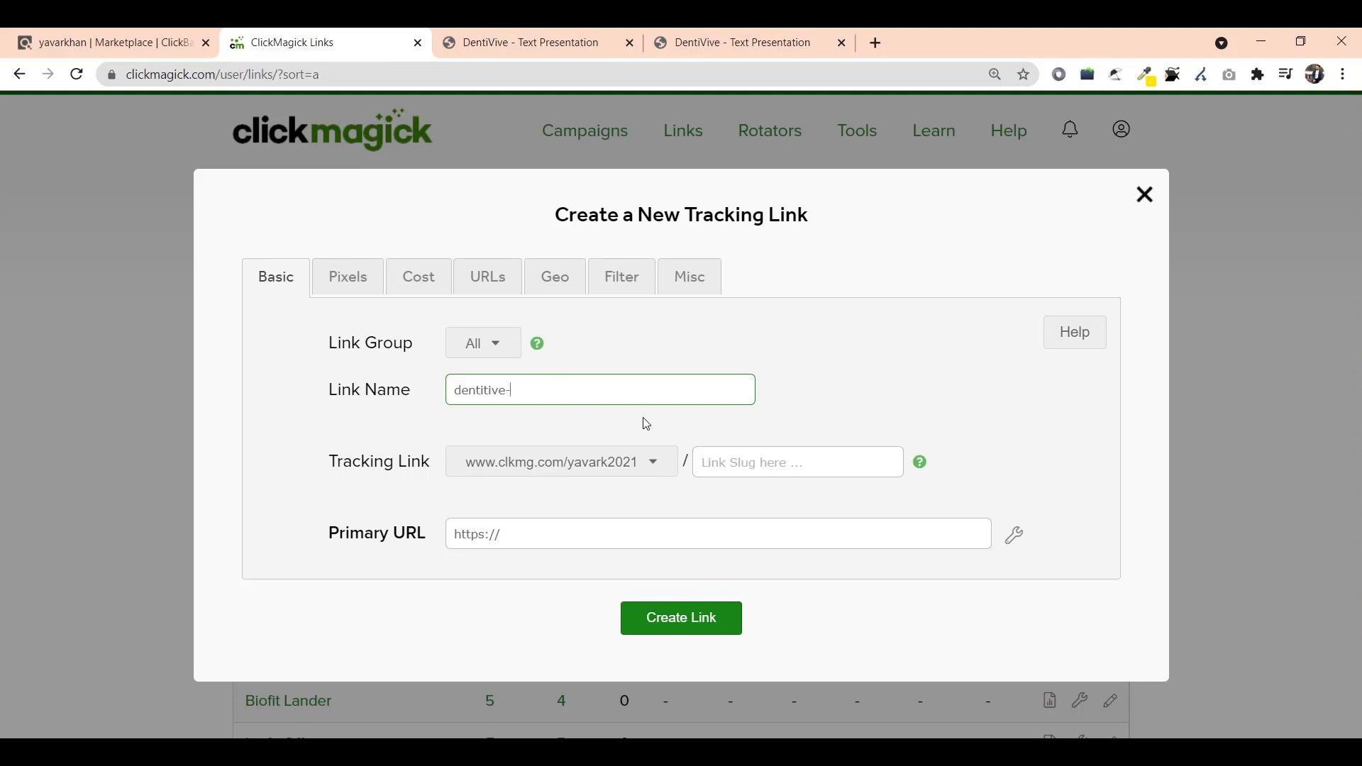
{"action": "type", "text": "offer-DemoYT"}
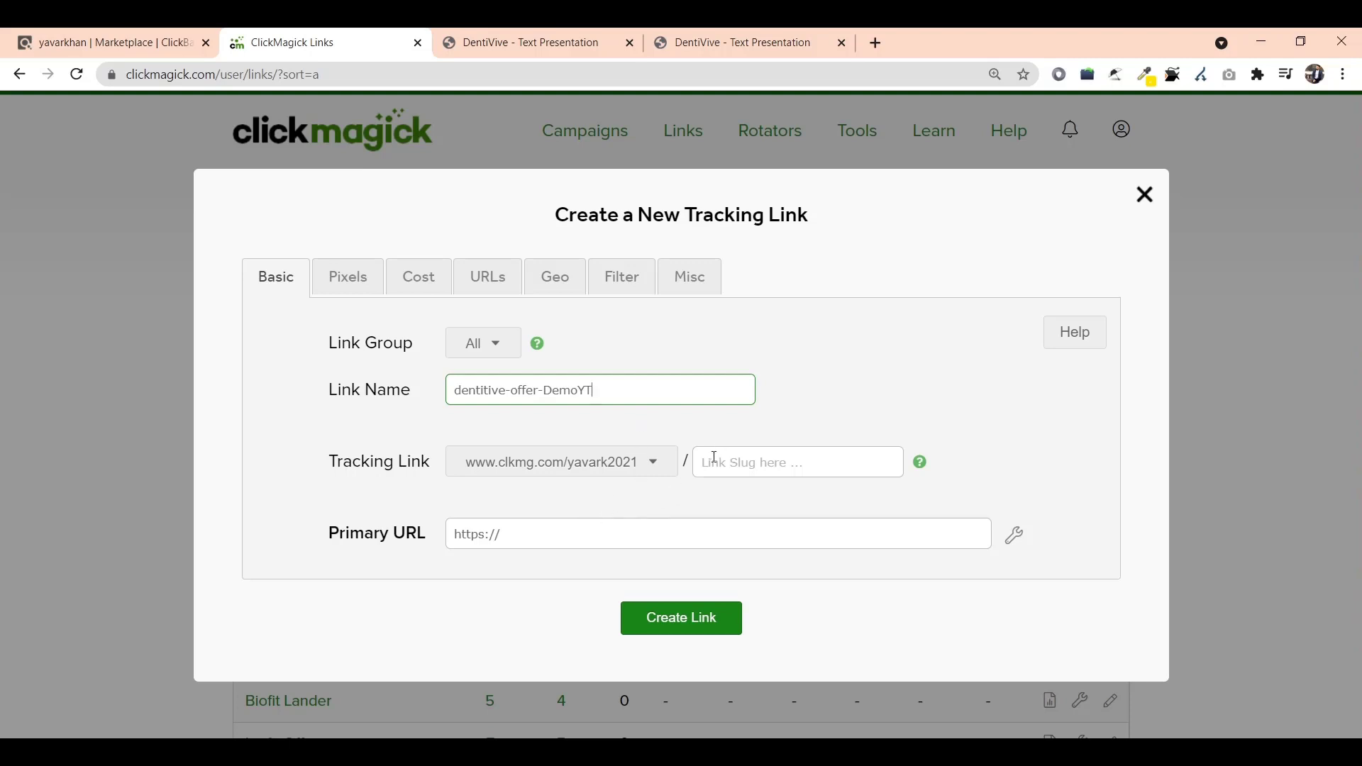
{"action": "type", "text": "dentivie"}
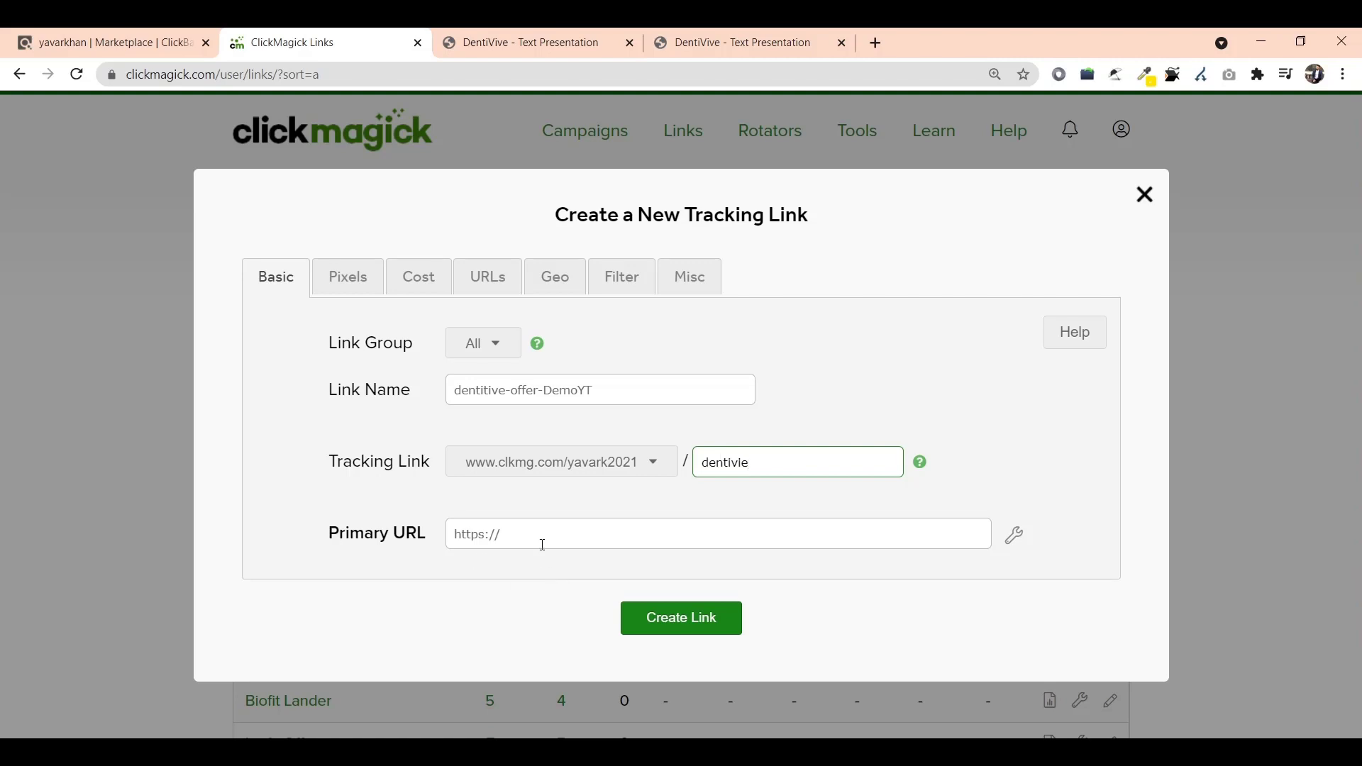
Add a ClickBank (Affiliate) click ID parameter to the destination and create the link.
{"action": "left_click", "coordinate": [1013, 535]}
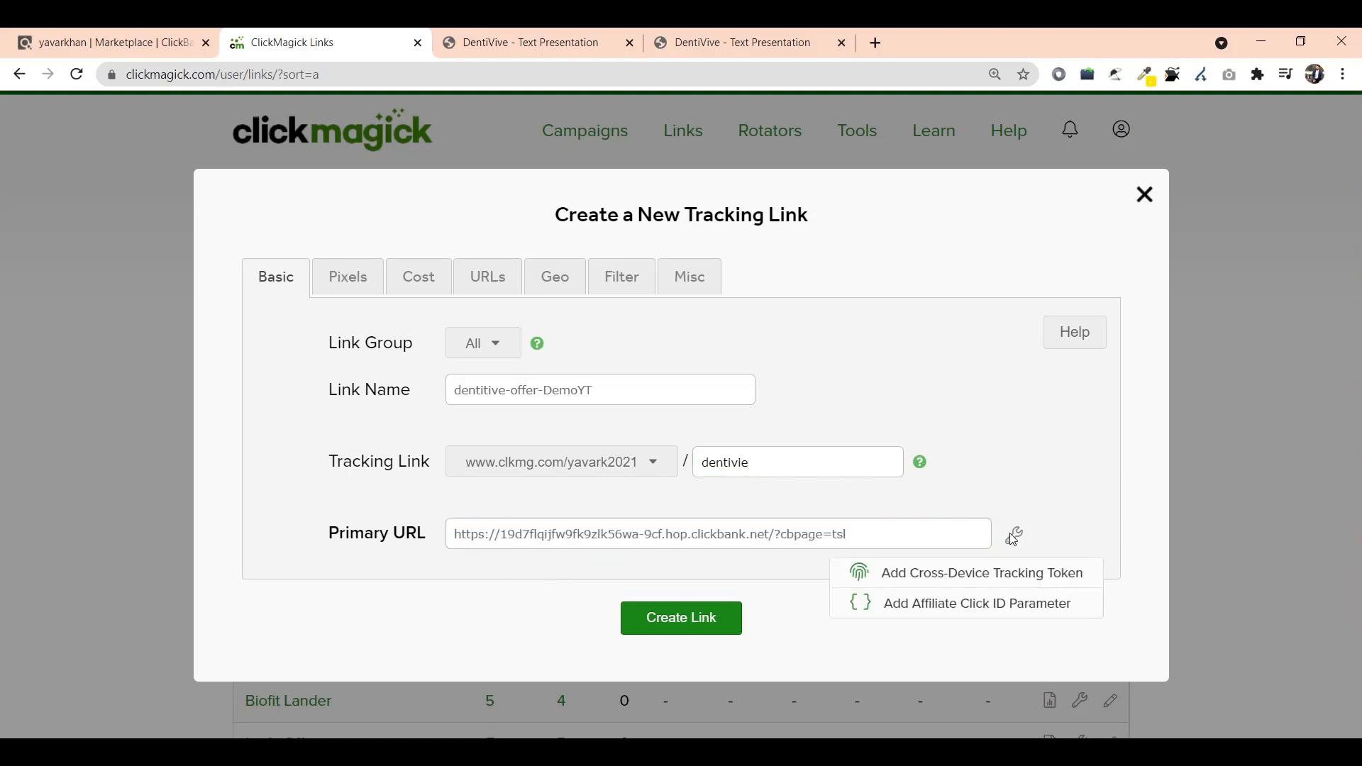
{"action": "mouse_move", "coordinate": [967, 603]}
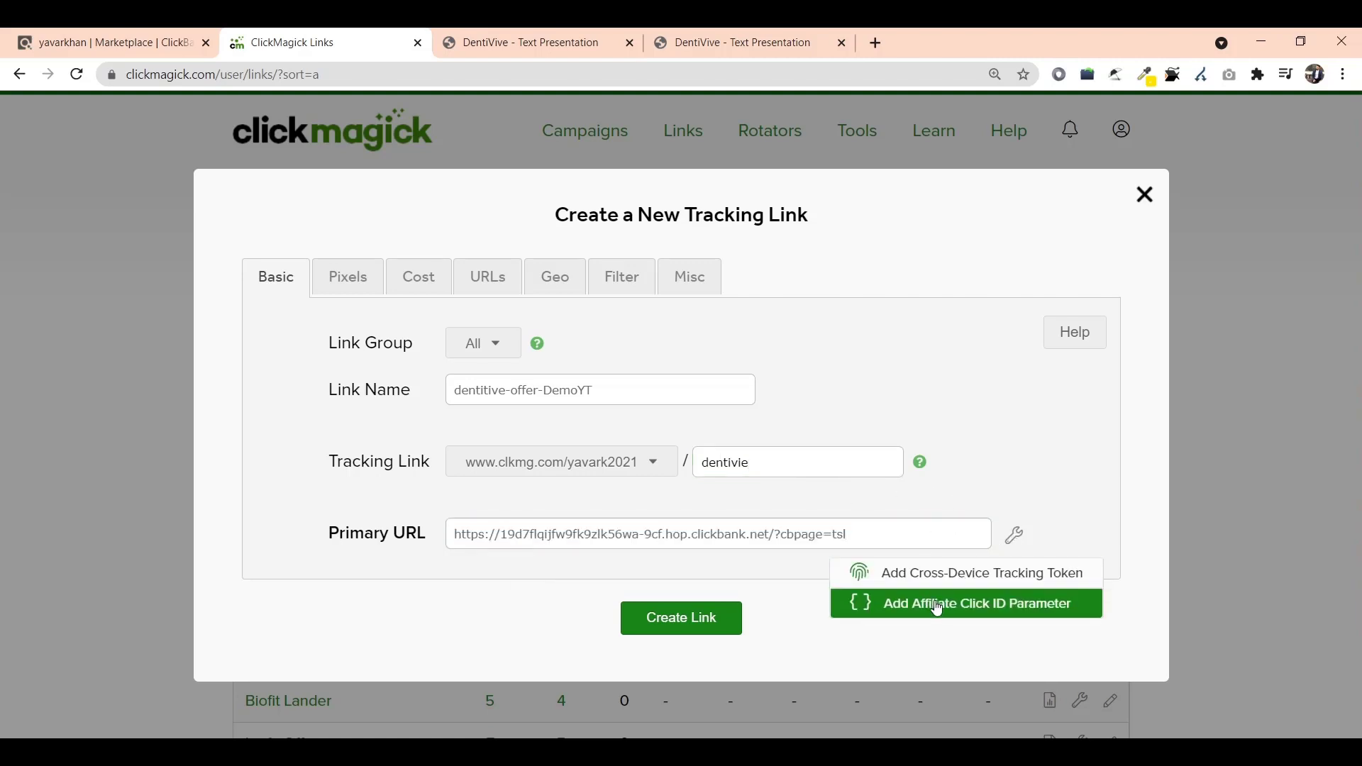
{"action": "left_click", "coordinate": [967, 603]}
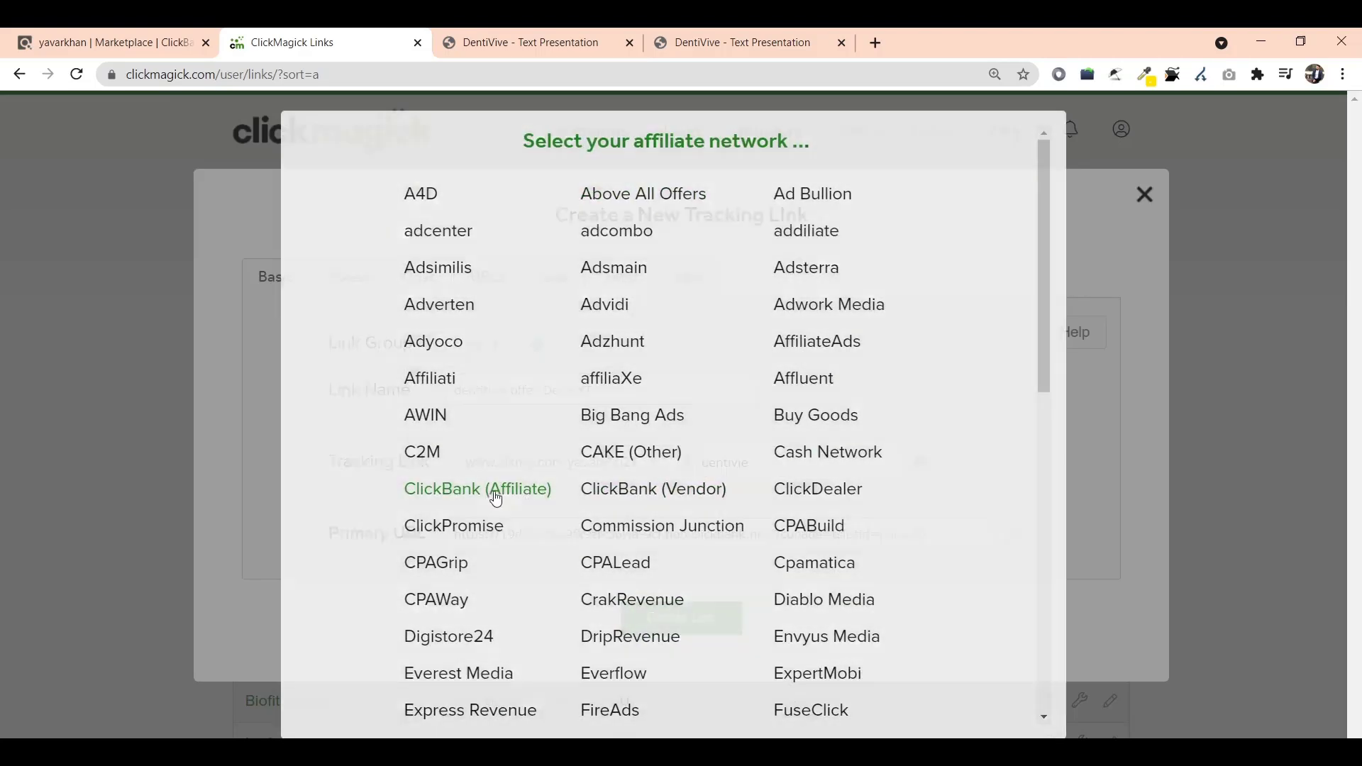
{"action": "left_click", "coordinate": [476, 489]}
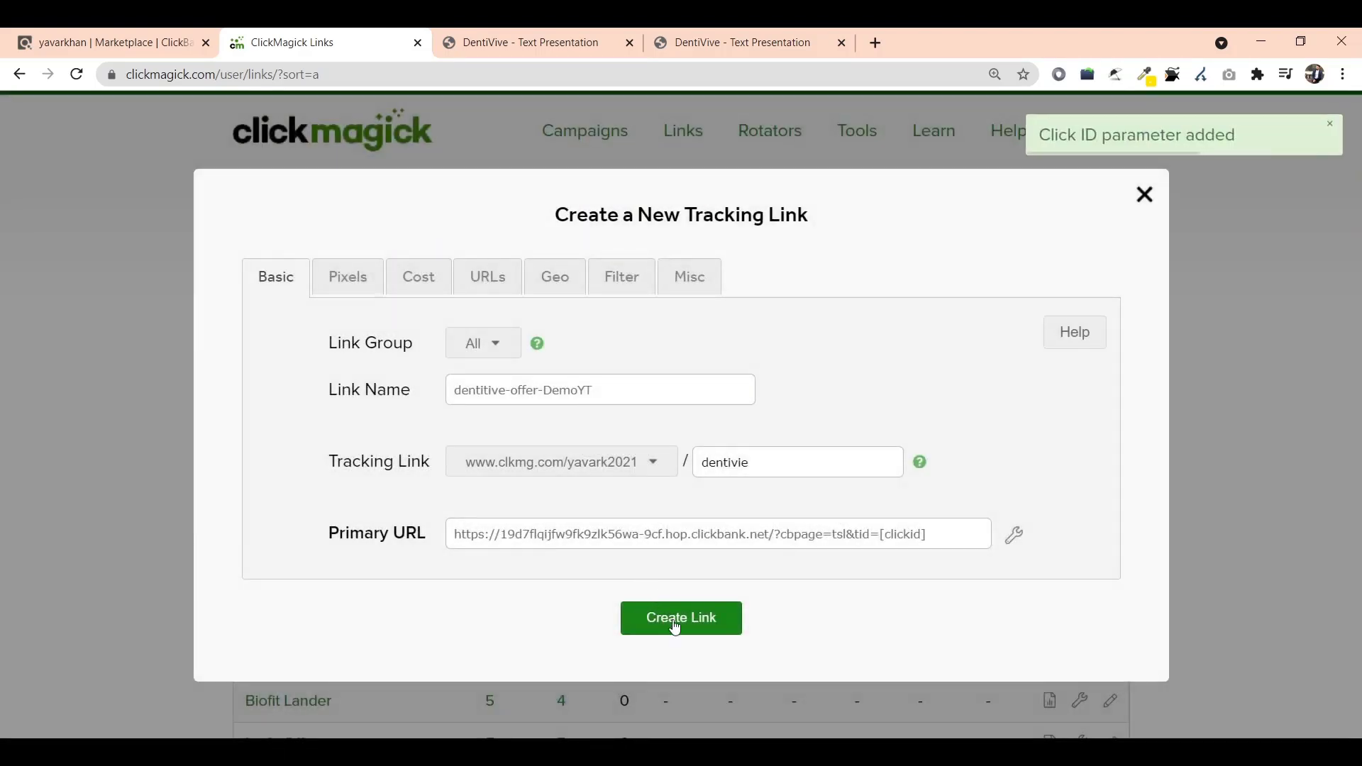
{"action": "left_click", "coordinate": [680, 617]}
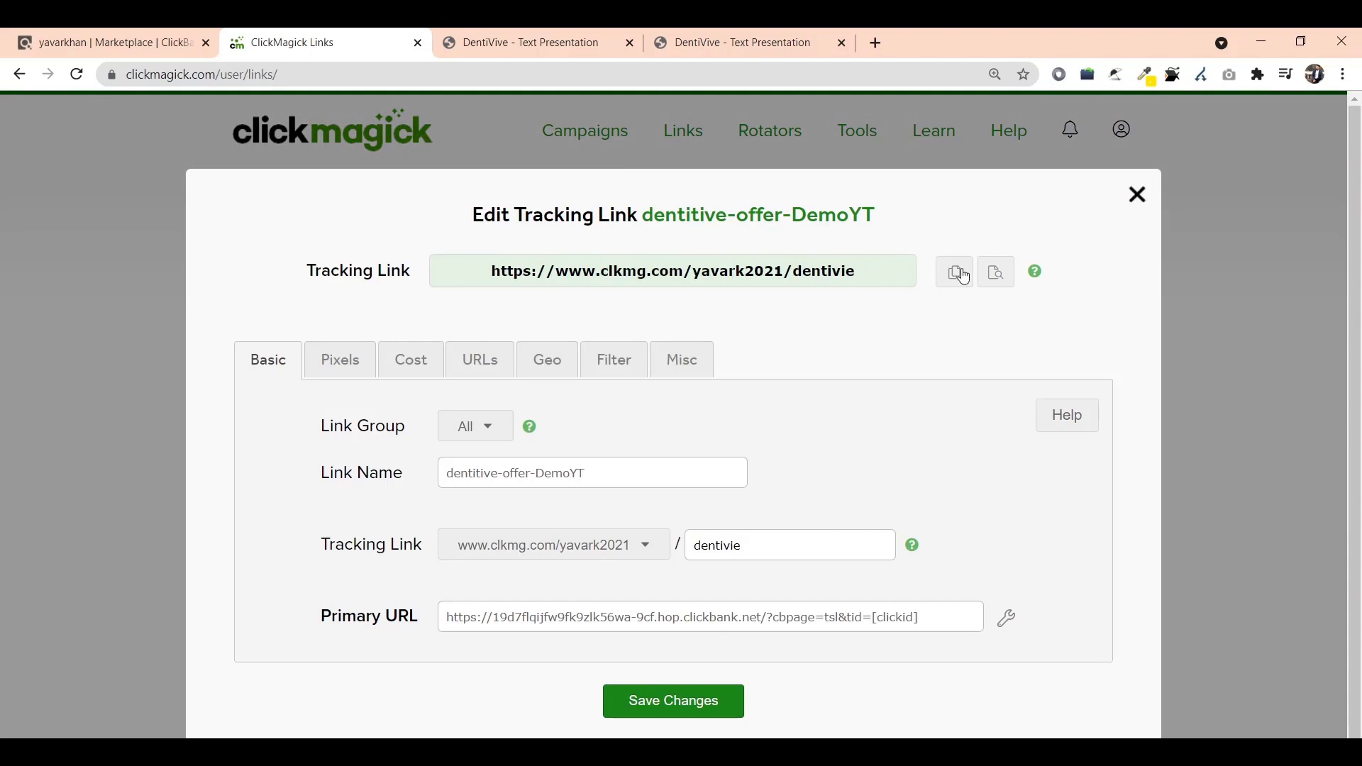
Copy the new tracking link and open the dentitive-offer-DemoYT link's settings.
{"action": "left_click", "coordinate": [875, 41]}
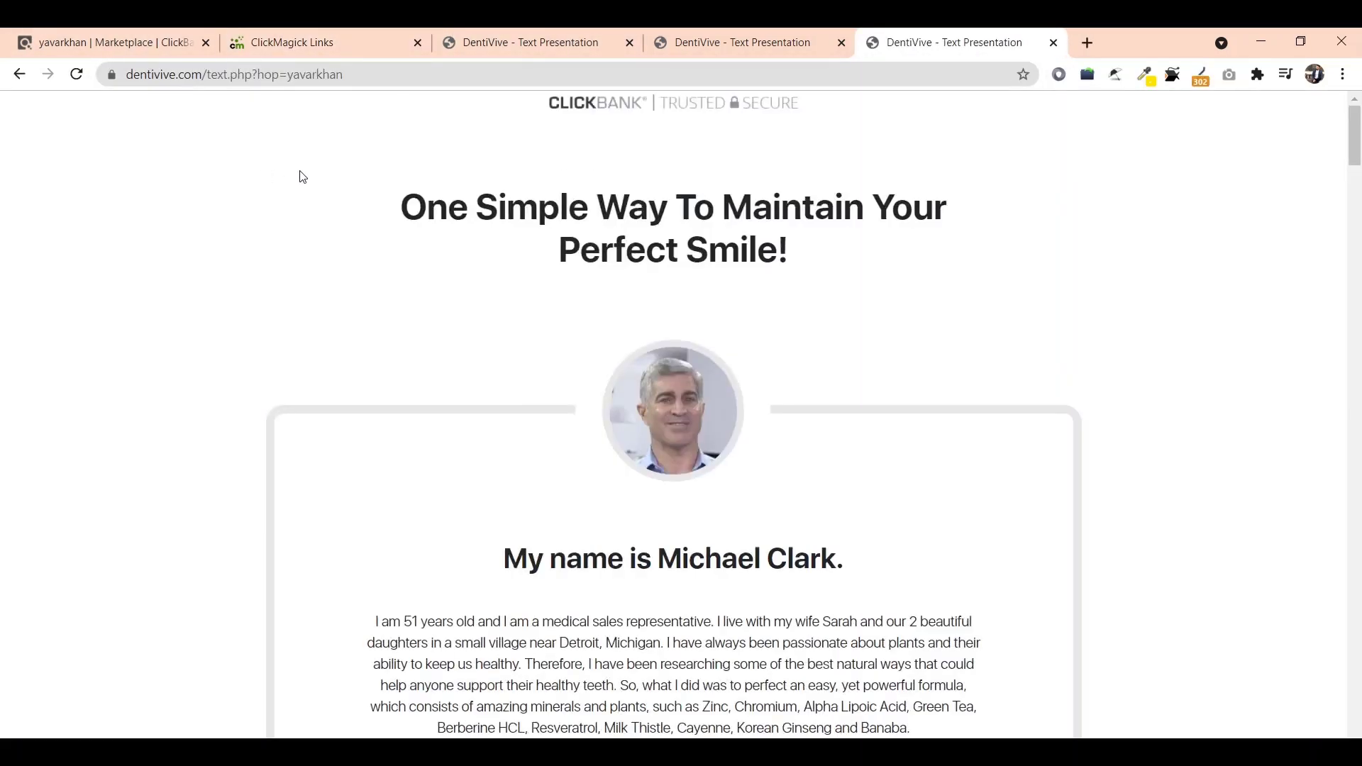
{"action": "left_click", "coordinate": [325, 41]}
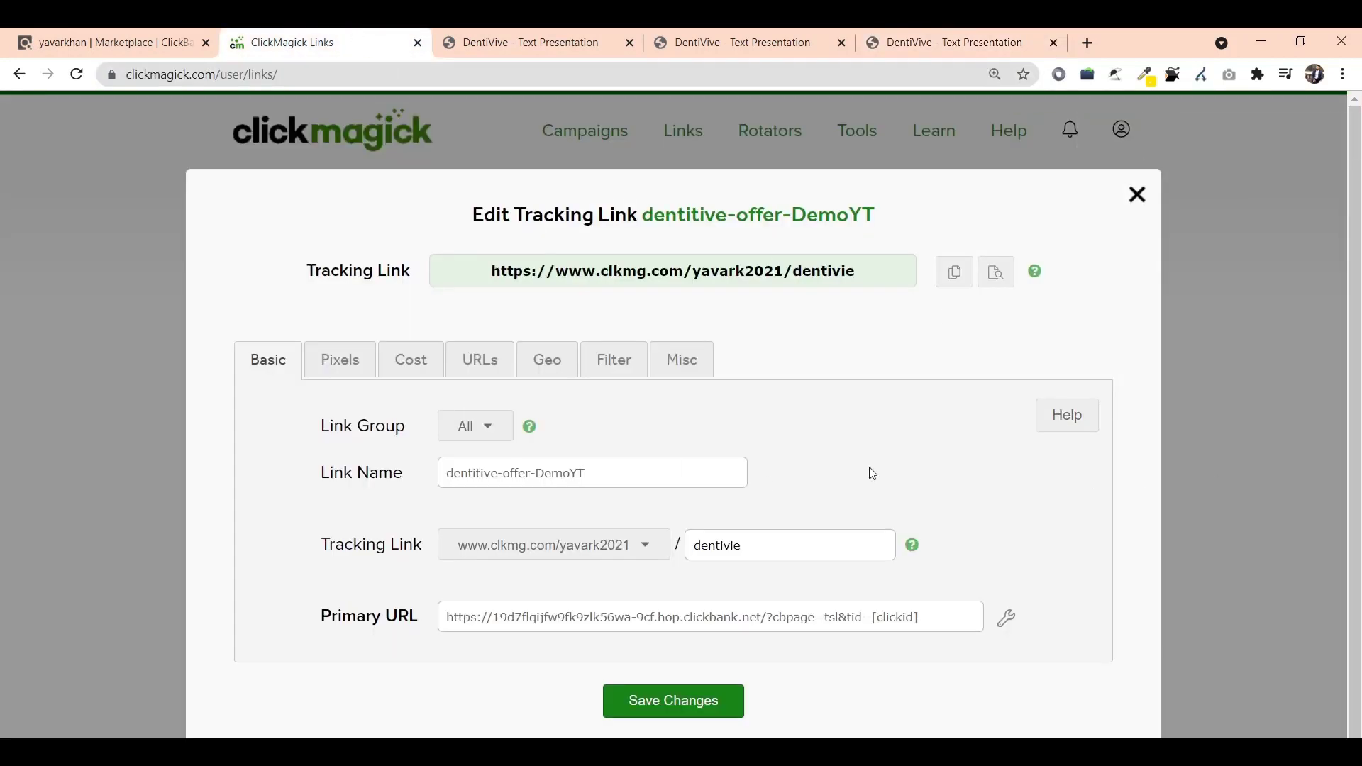
{"action": "mouse_move", "coordinate": [586, 346]}
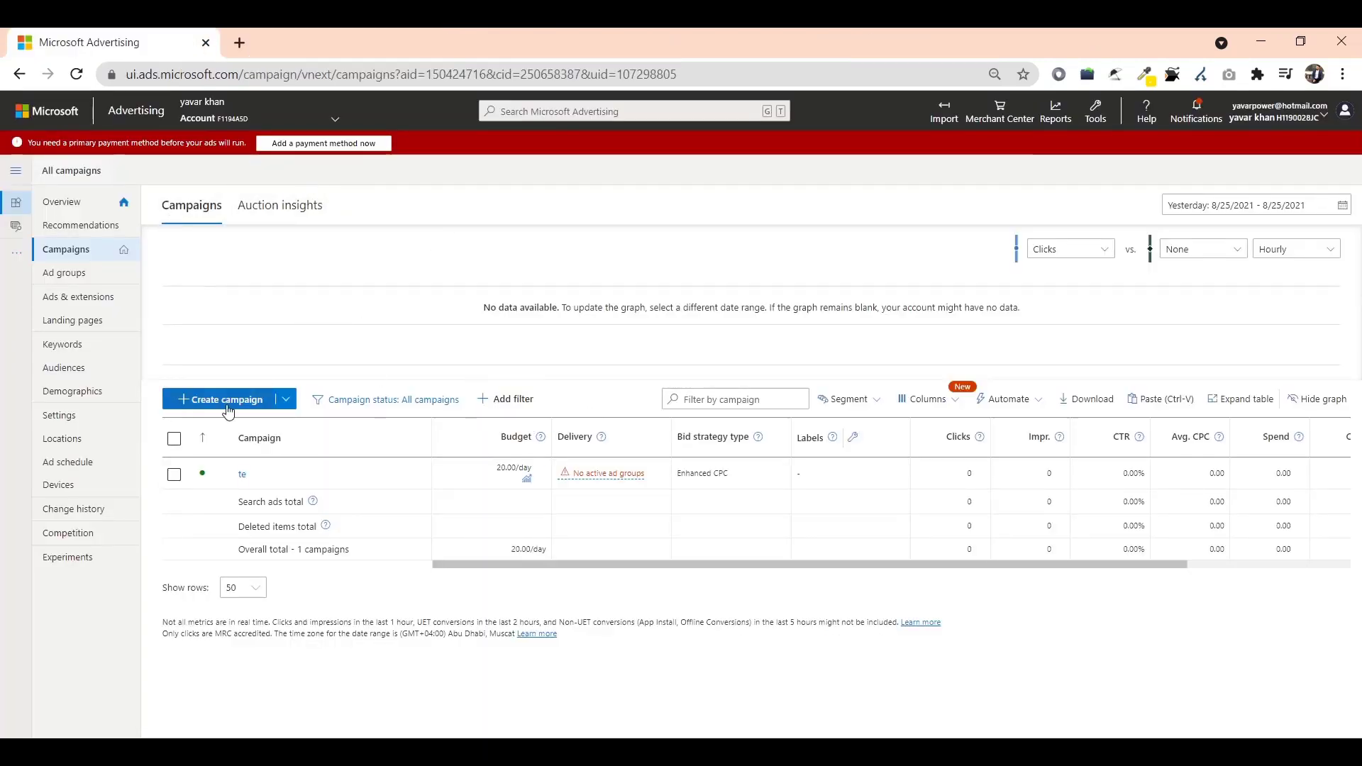
Create a website-visits campaign named 'Dentivive Direct YT Demo' with a 100 USD daily budget.
{"action": "left_click", "coordinate": [223, 399]}
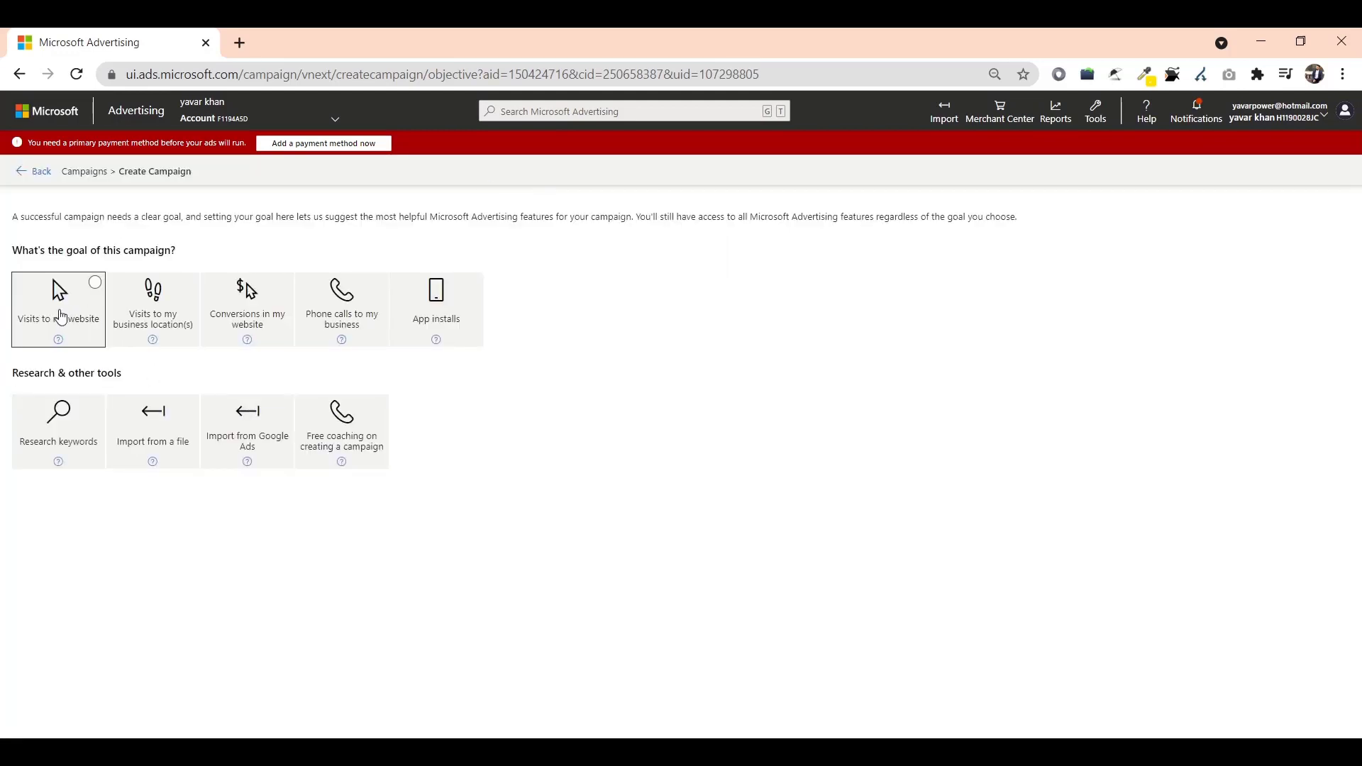
{"action": "left_click", "coordinate": [57, 308]}
{"action": "type", "text": "Dentivive Direct YT Demo+"}
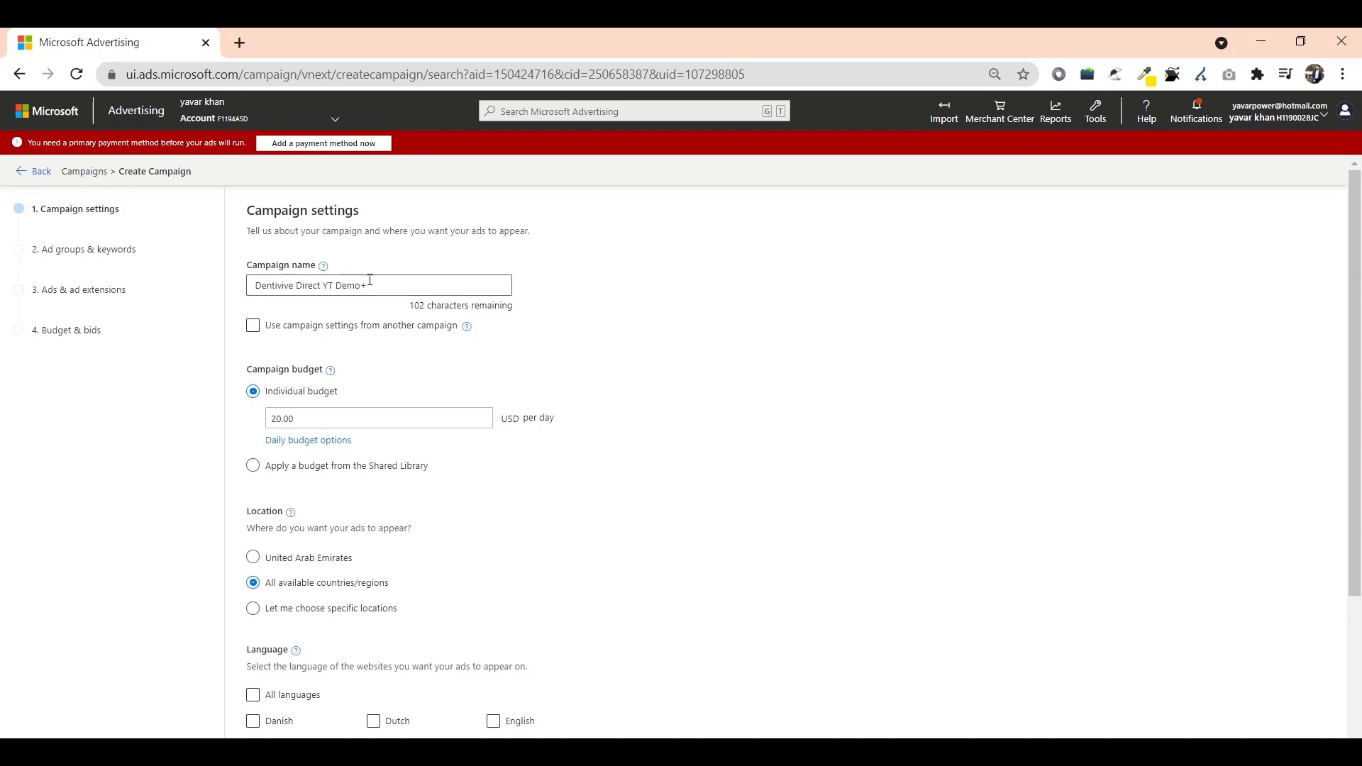
{"action": "key", "text": "Backspace"}
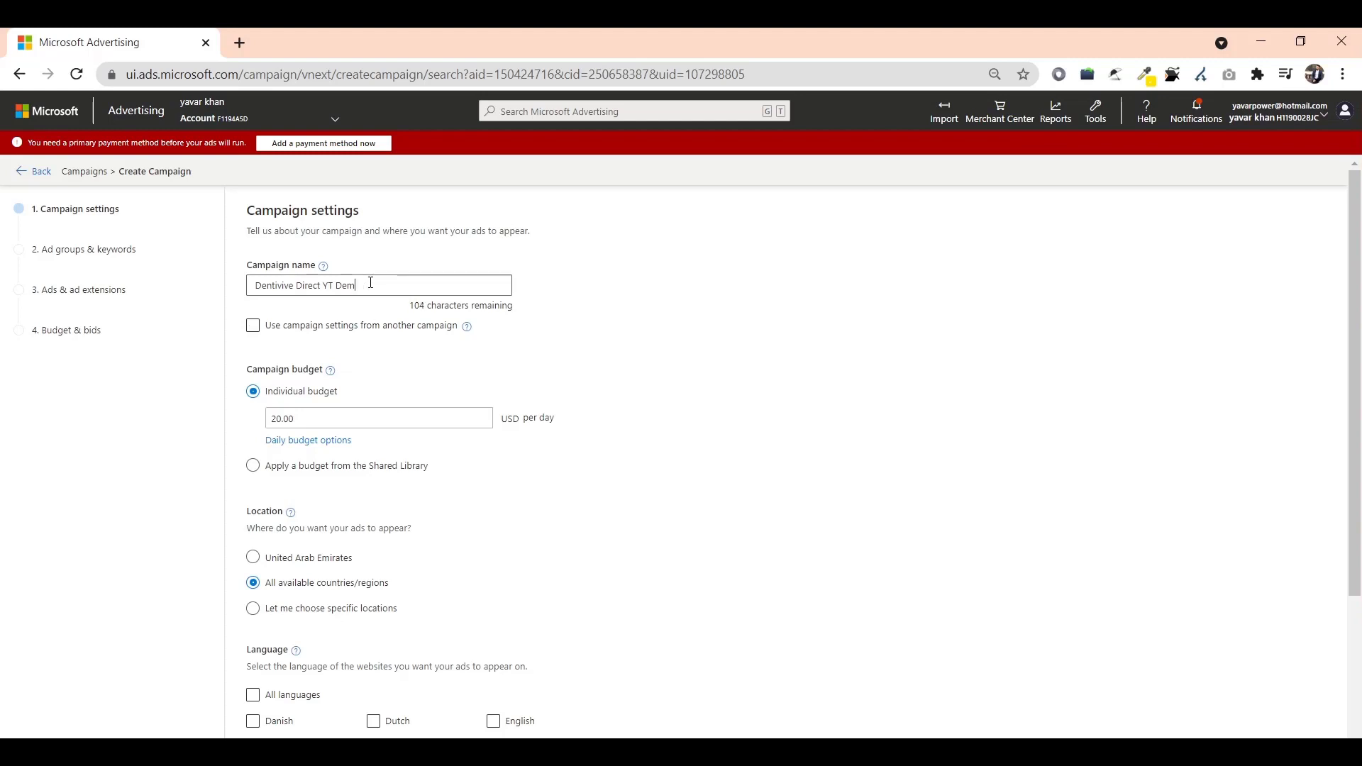
{"action": "type", "text": "o"}
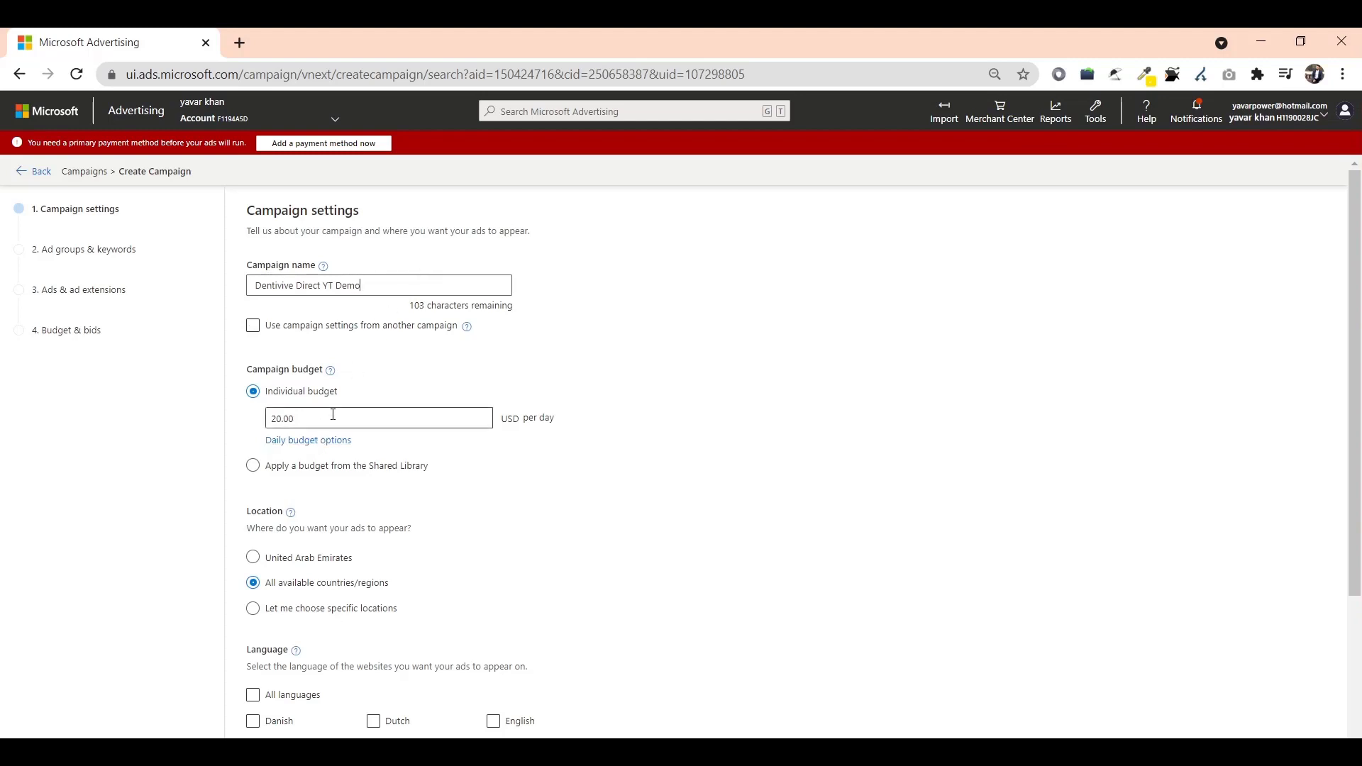
{"action": "type", "text": "100"}
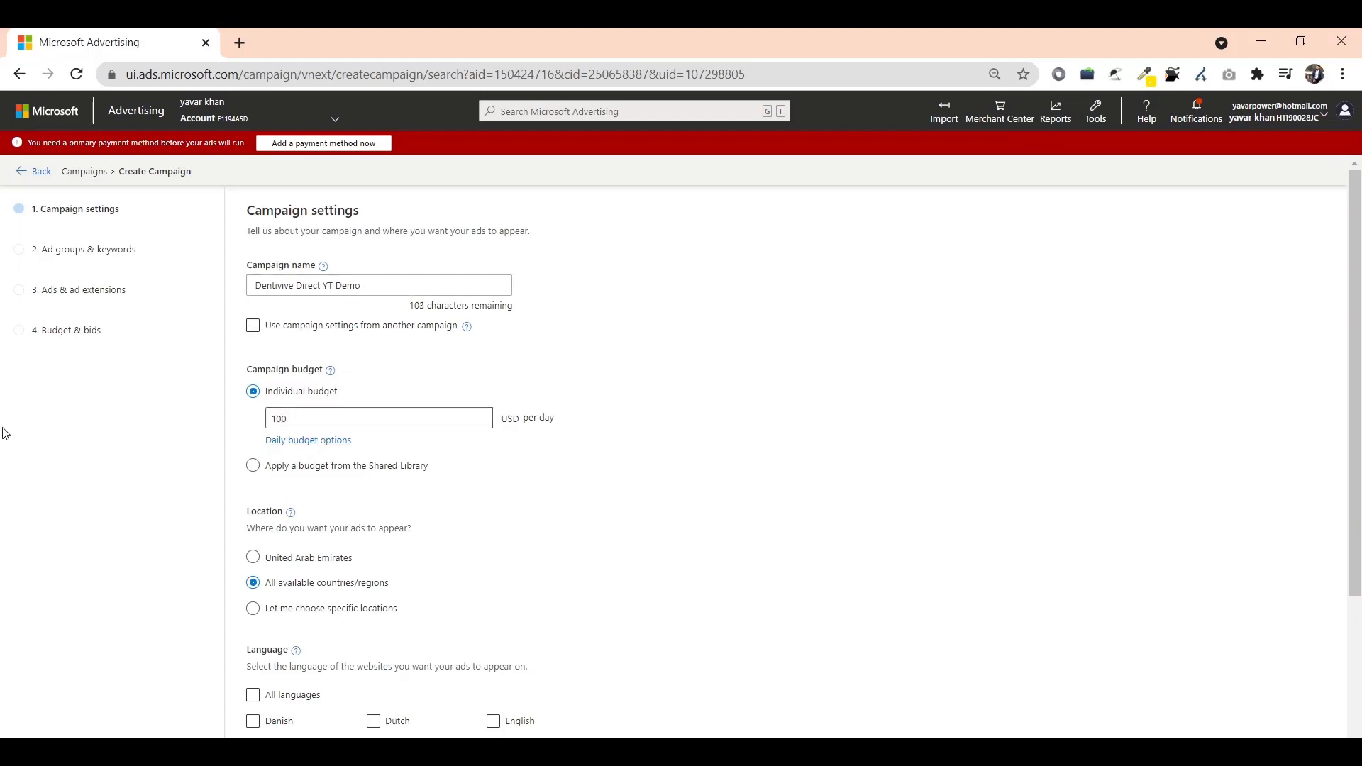
Look up tier 1 countries on World Population Review and return to the campaign settings.
{"action": "left_click", "coordinate": [253, 609]}
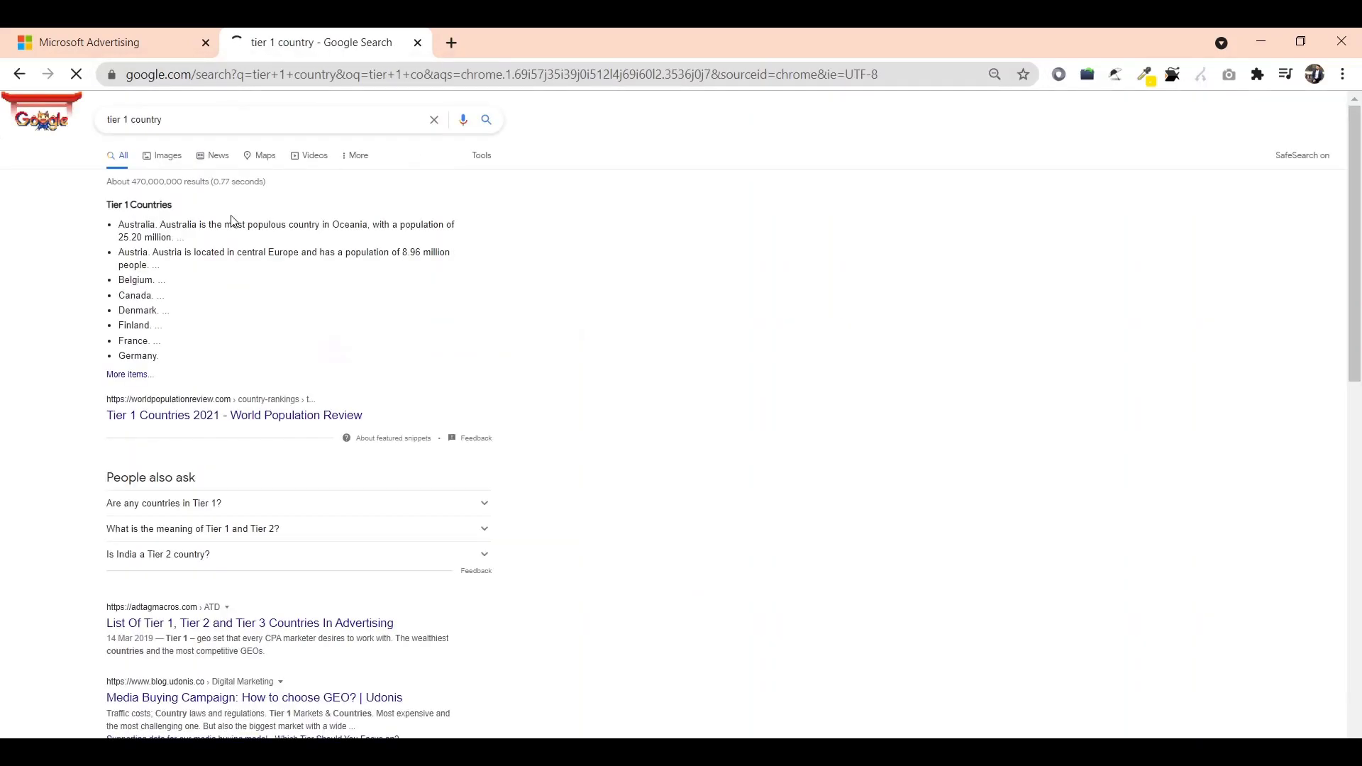
{"action": "left_click", "coordinate": [234, 414]}
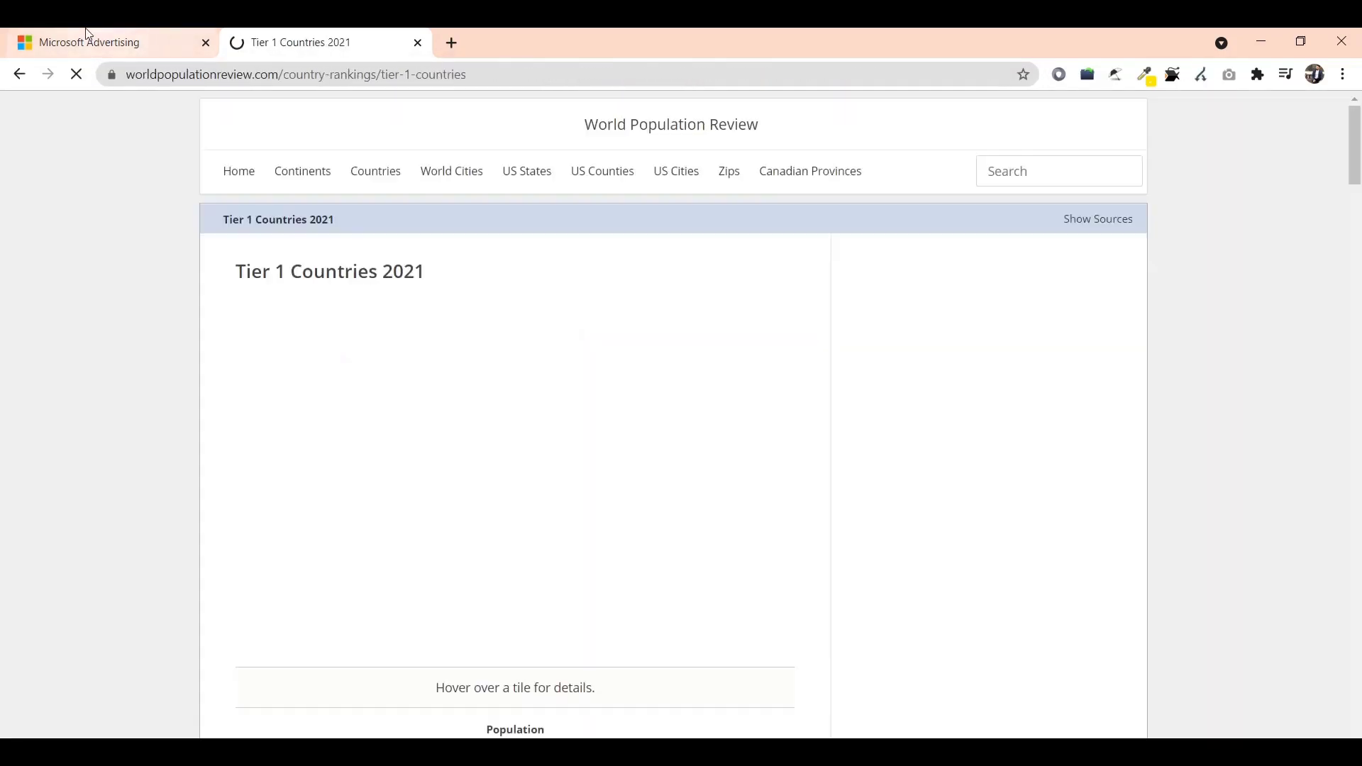
{"action": "left_click", "coordinate": [86, 41]}
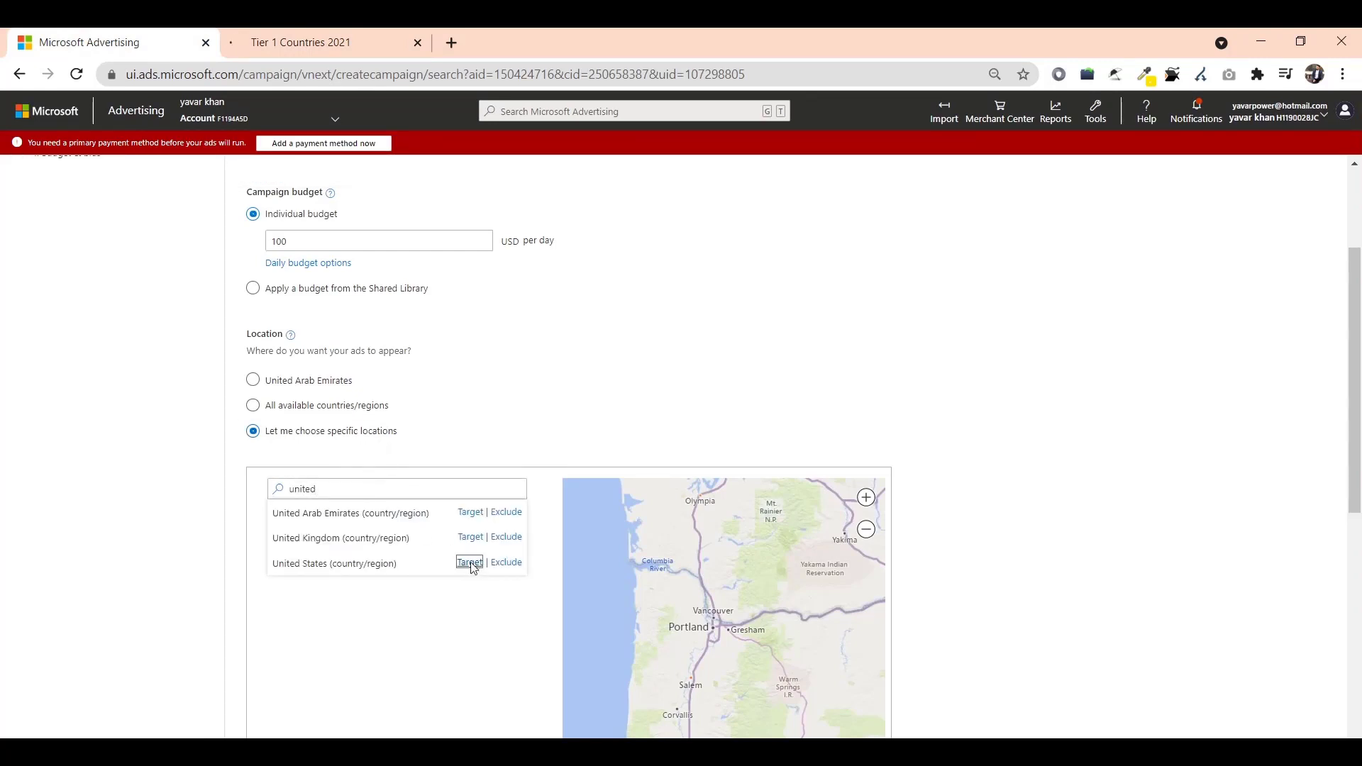
Target the United States, Canada, Australia and United Kingdom as ad locations.
{"action": "left_click", "coordinate": [470, 564]}
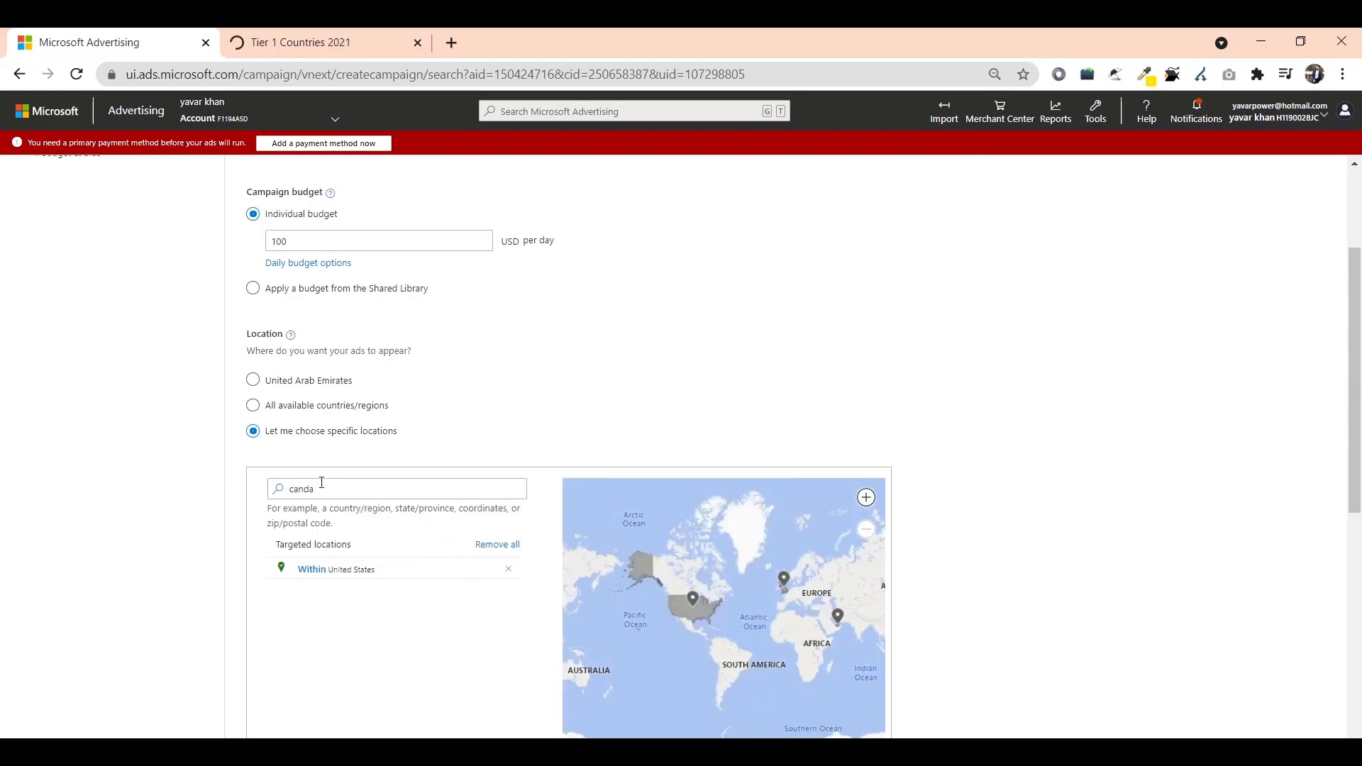
{"action": "type", "text": "canada"}
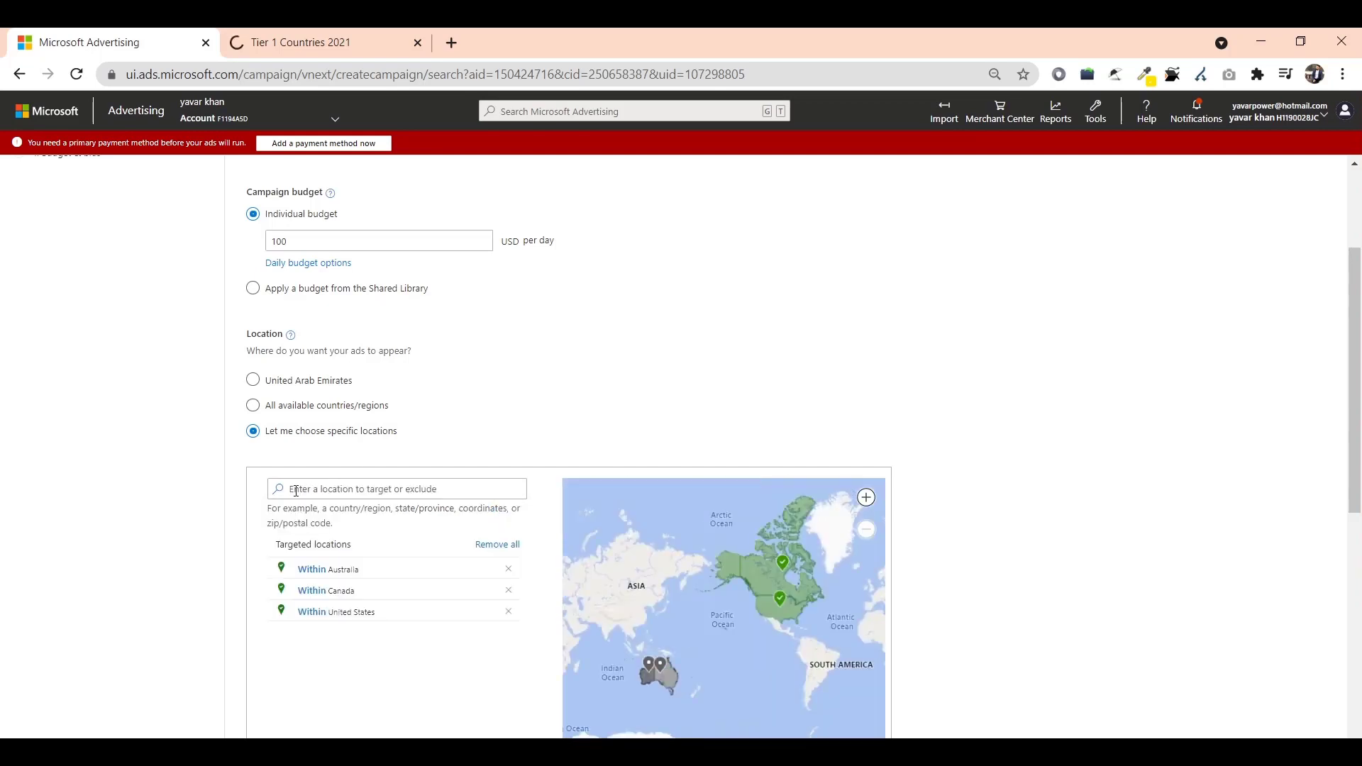
{"action": "type", "text": "uk"}
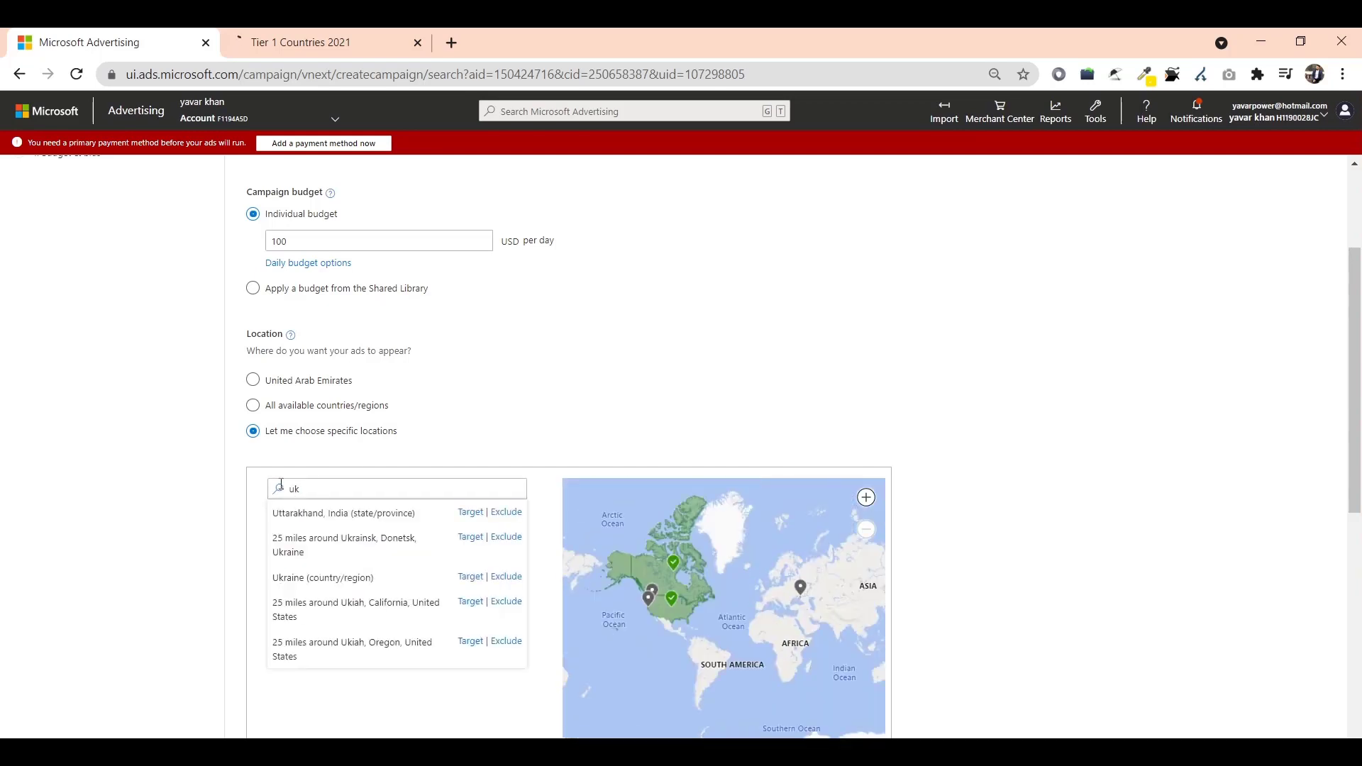
{"action": "type", "text": "united"}
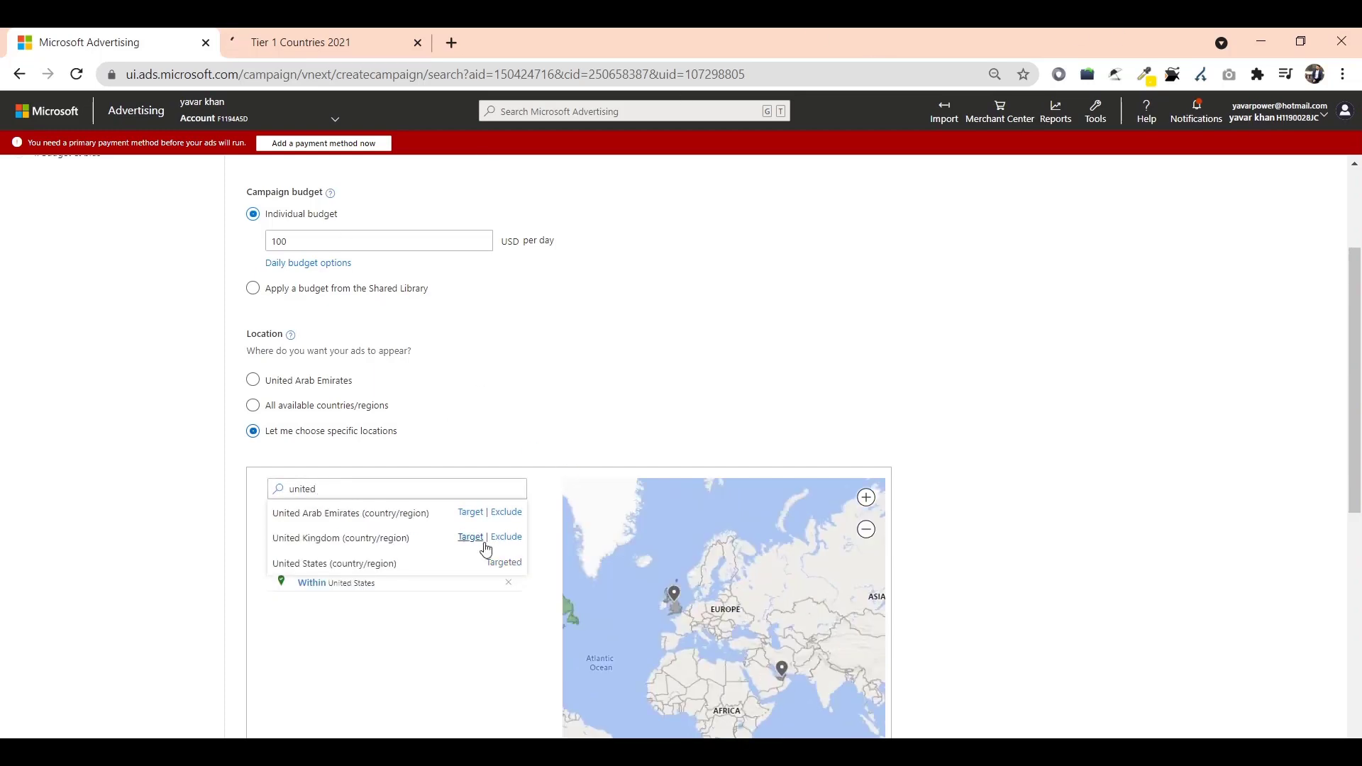
{"action": "left_click", "coordinate": [470, 537]}
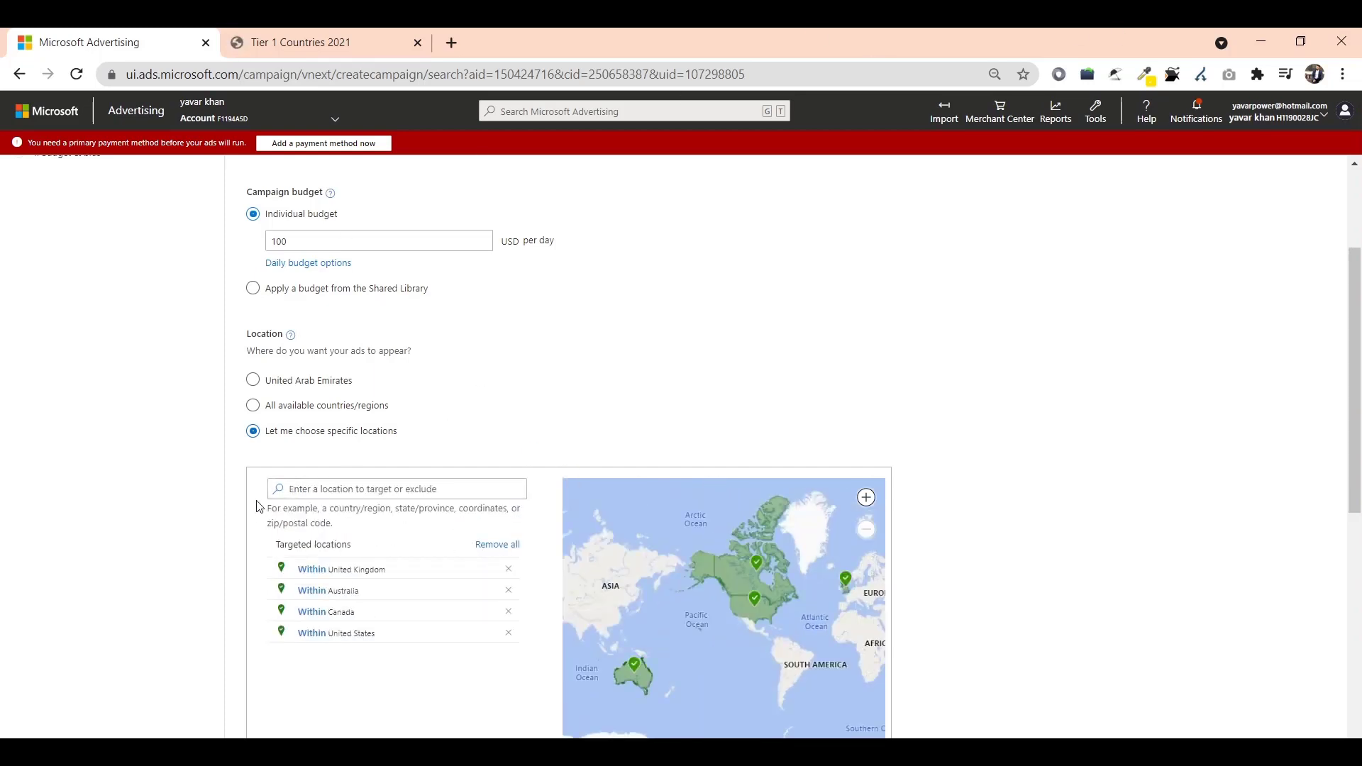
Limit ads to English-language websites, rechecking the tier 1 countries article.
{"action": "scroll", "scroll_direction": "up", "scroll_amount": 3}
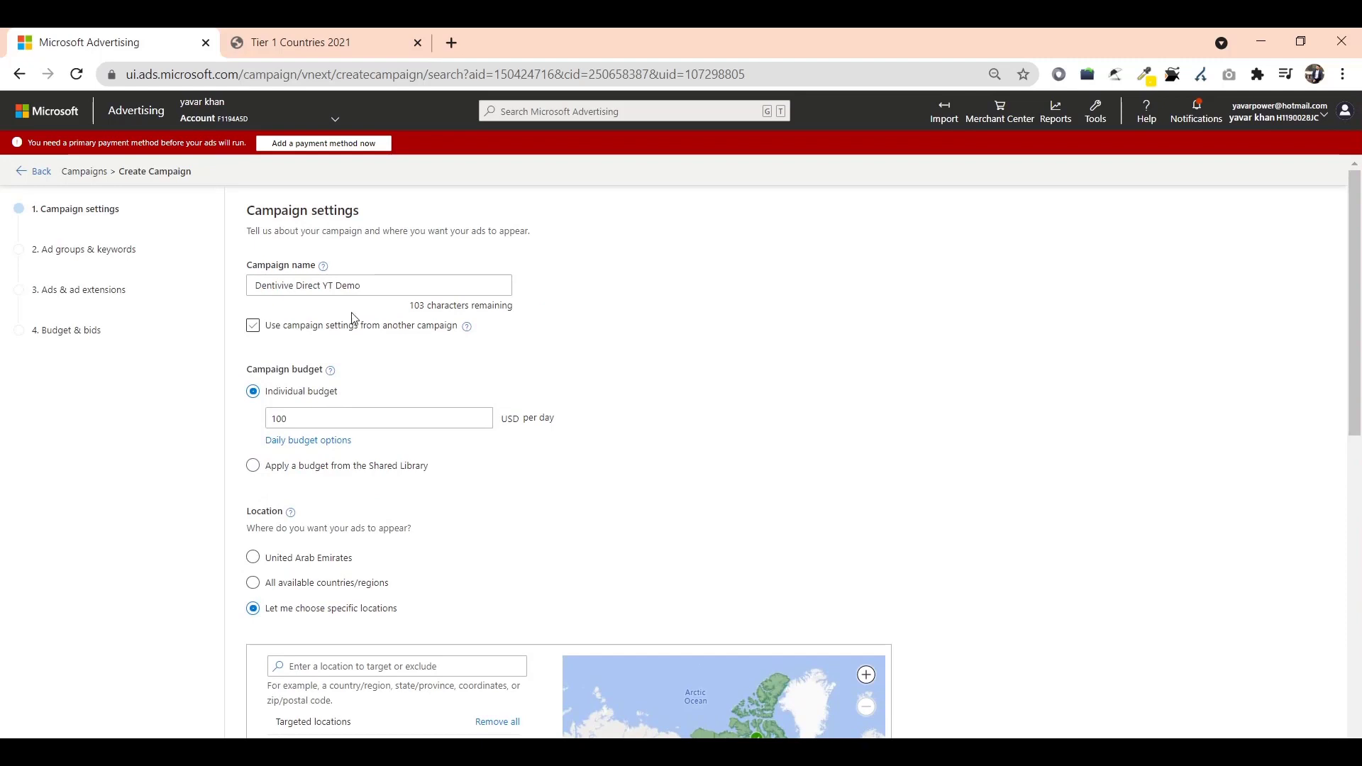
{"action": "scroll", "scroll_direction": "down", "scroll_amount": 3}
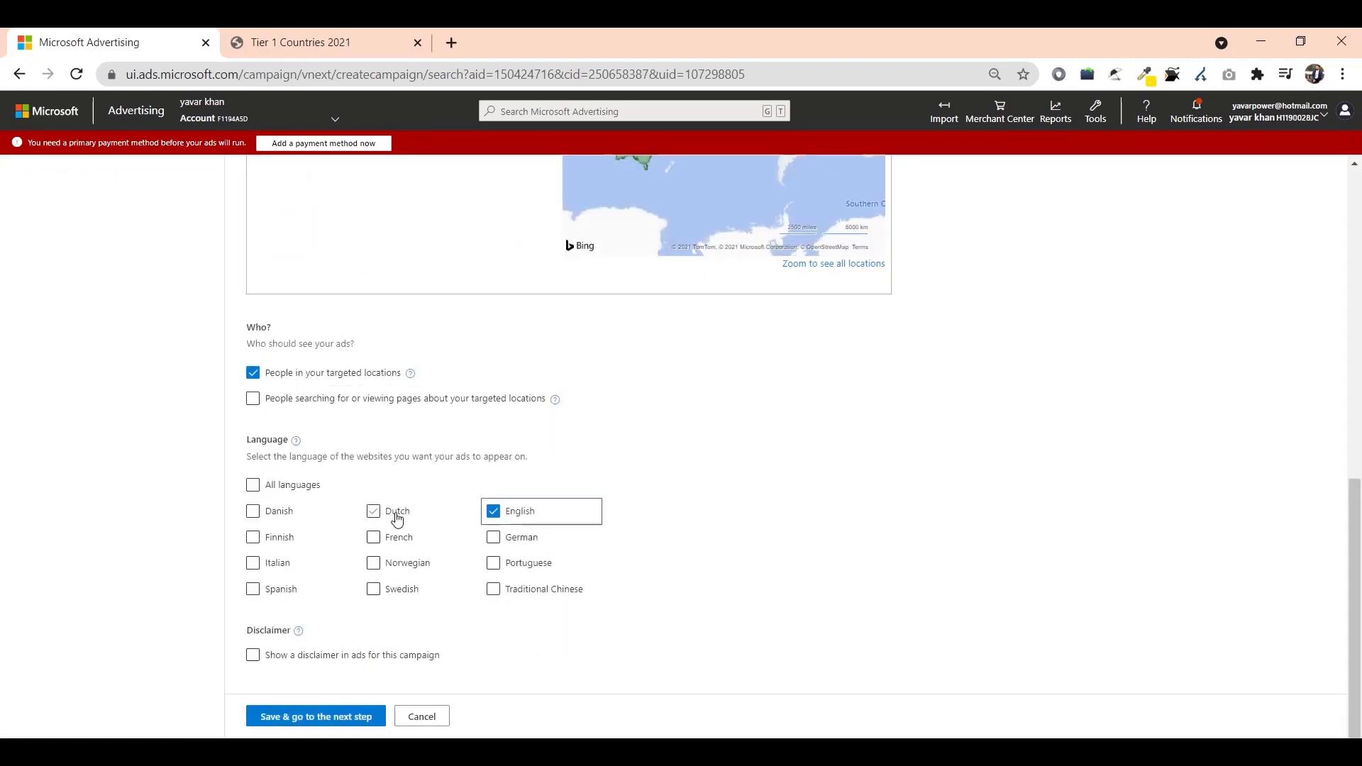
{"action": "left_click", "coordinate": [299, 41]}
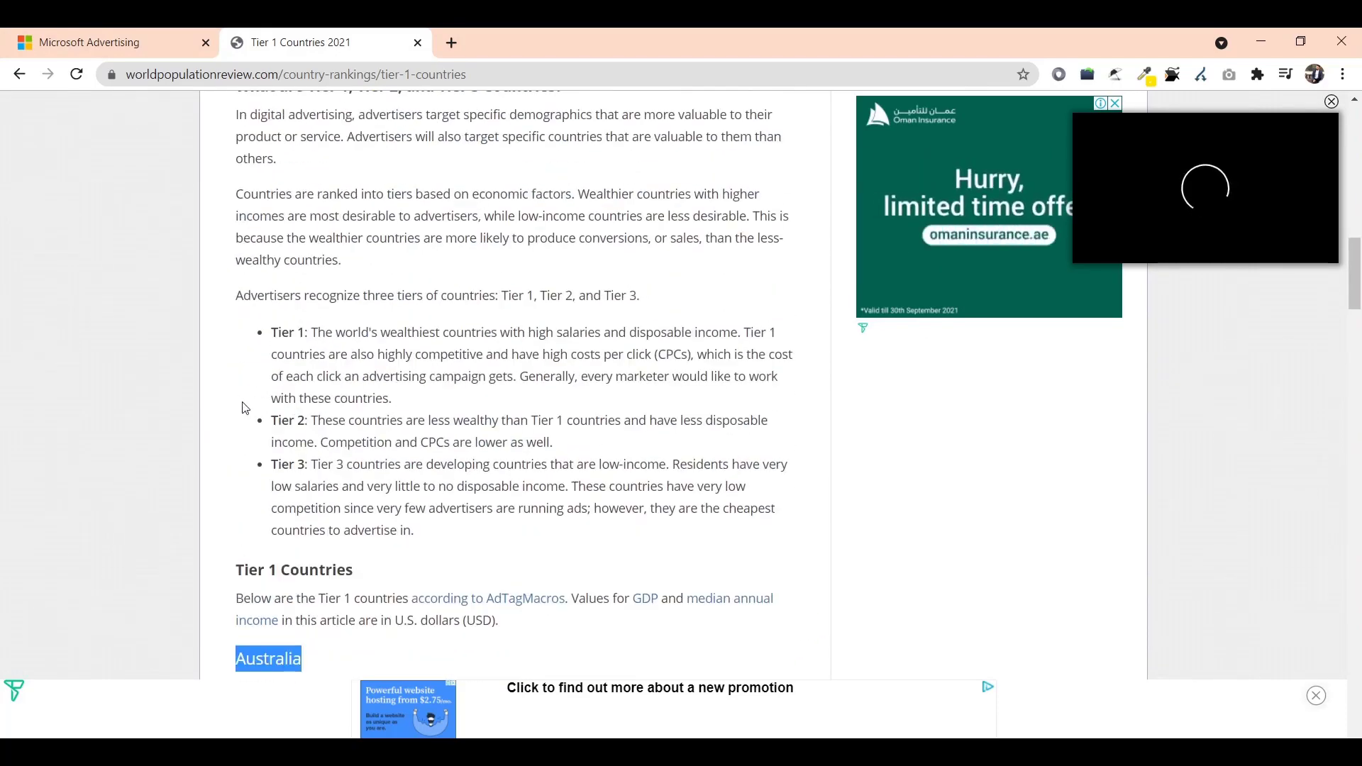
{"action": "scroll", "scroll_direction": "down", "scroll_amount": 3}
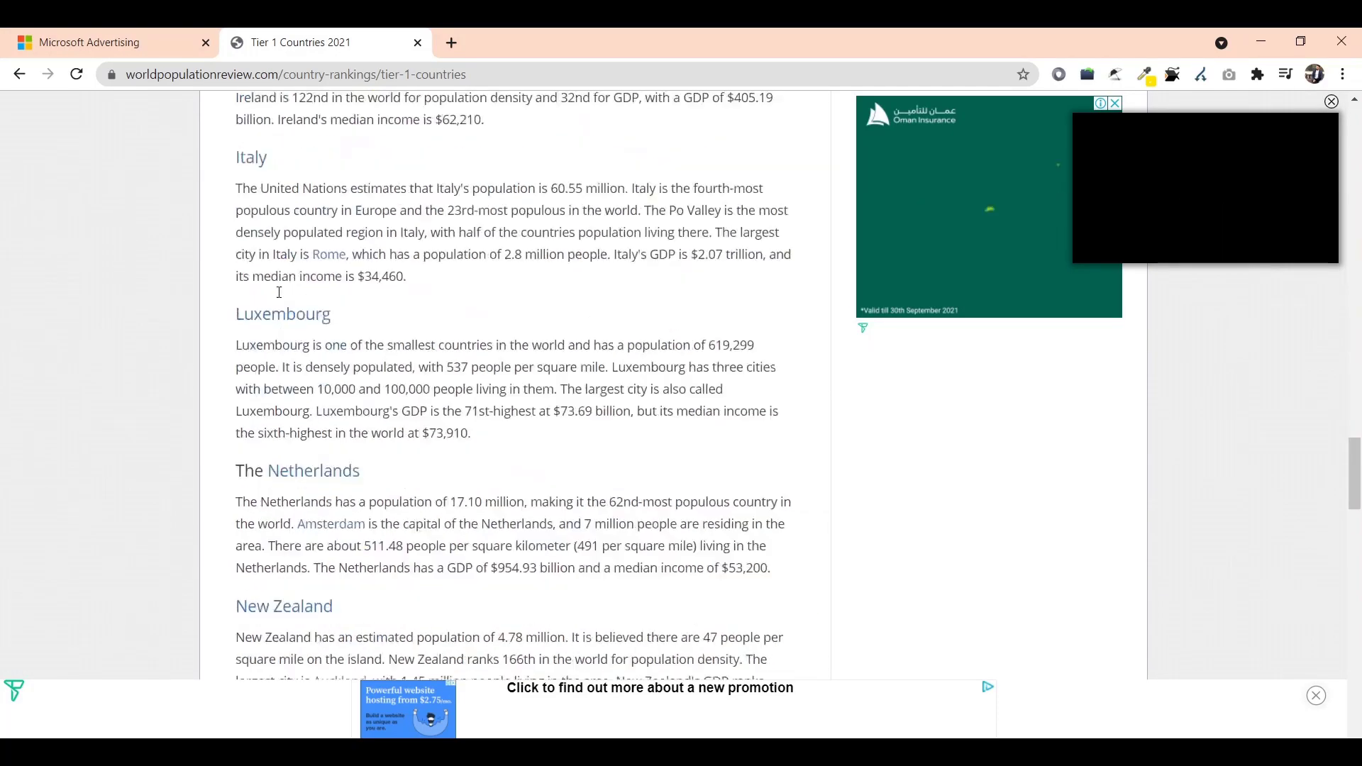
{"action": "scroll", "scroll_direction": "down", "scroll_amount": 3}
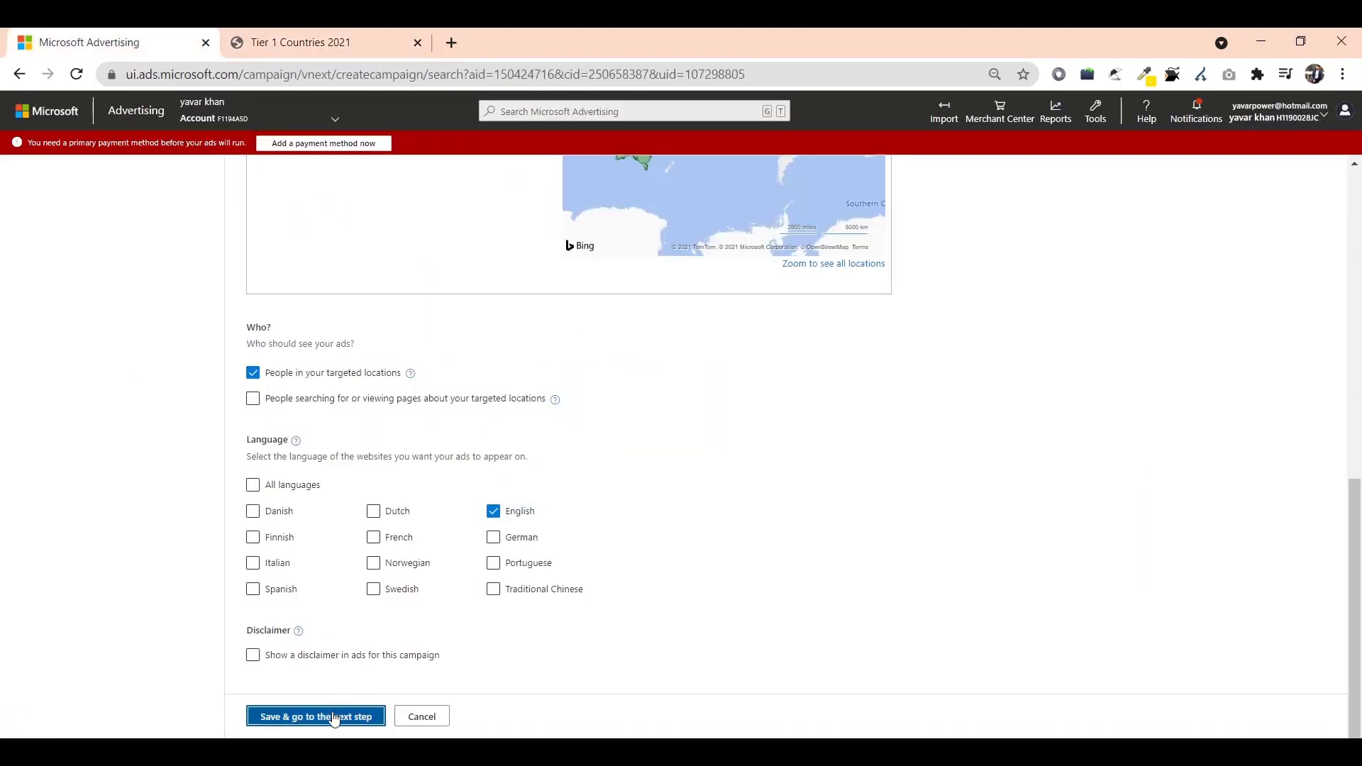
Continue to ad groups, seed ideas with dentivive.com and enter dentivive, dentivive pills, dentivive supplements.
{"action": "left_click", "coordinate": [315, 715]}
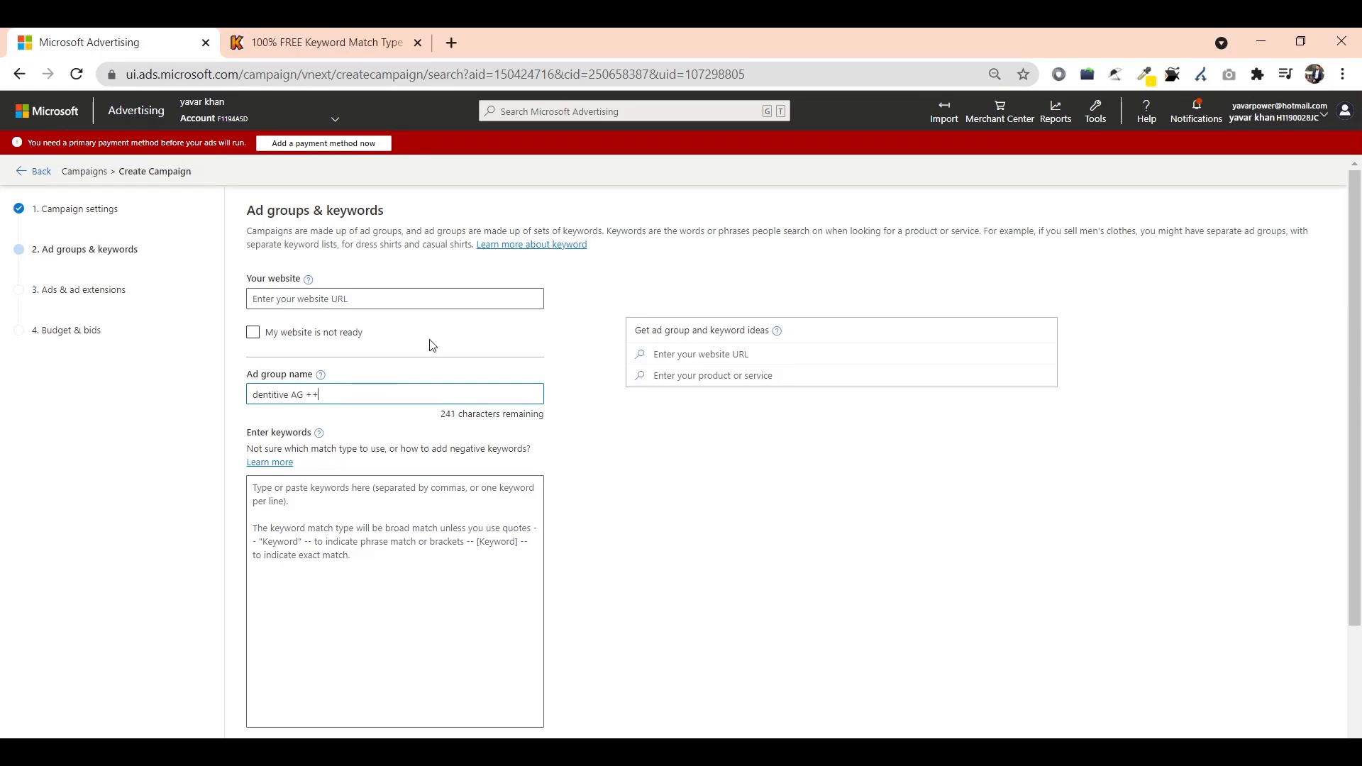
{"action": "type", "text": "dentivive.com"}
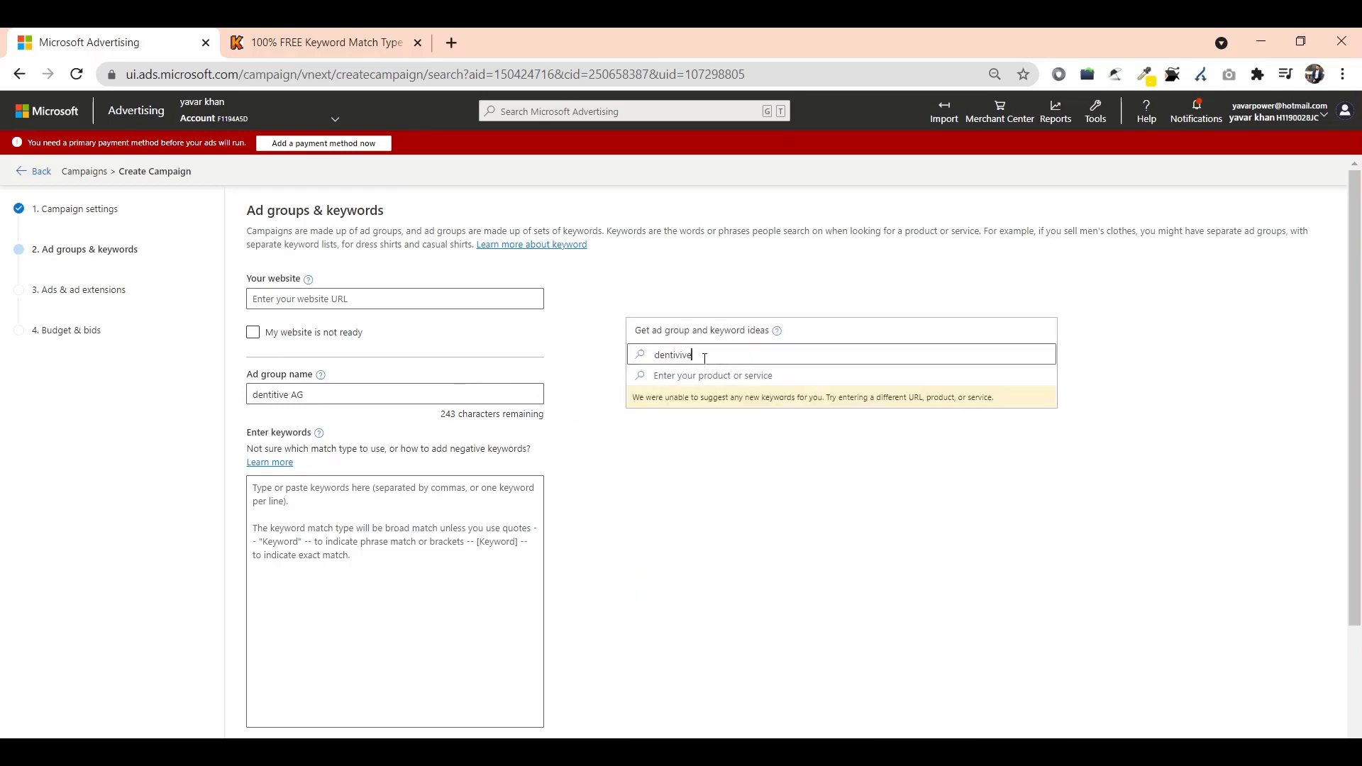
{"action": "type", "text": "dentivive"}
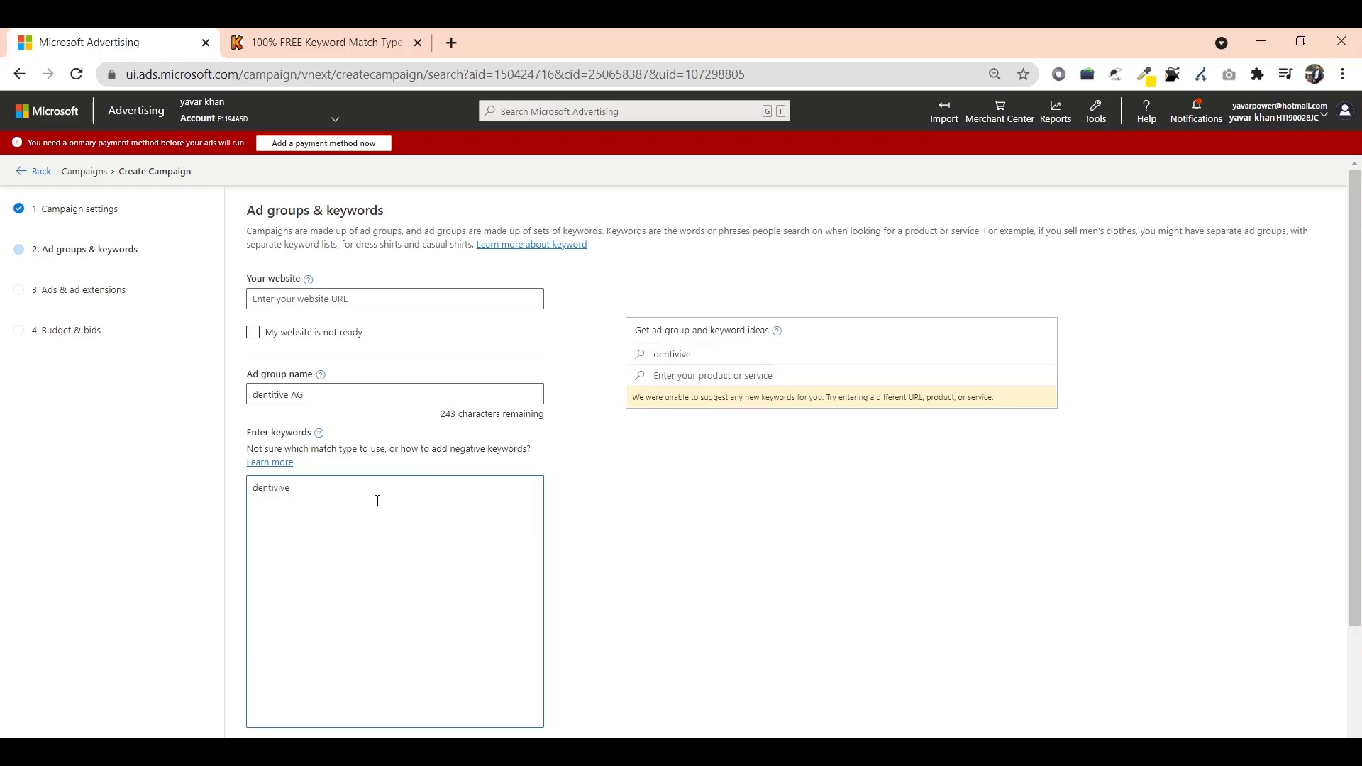
{"action": "type", "text": "dentivive pills"}
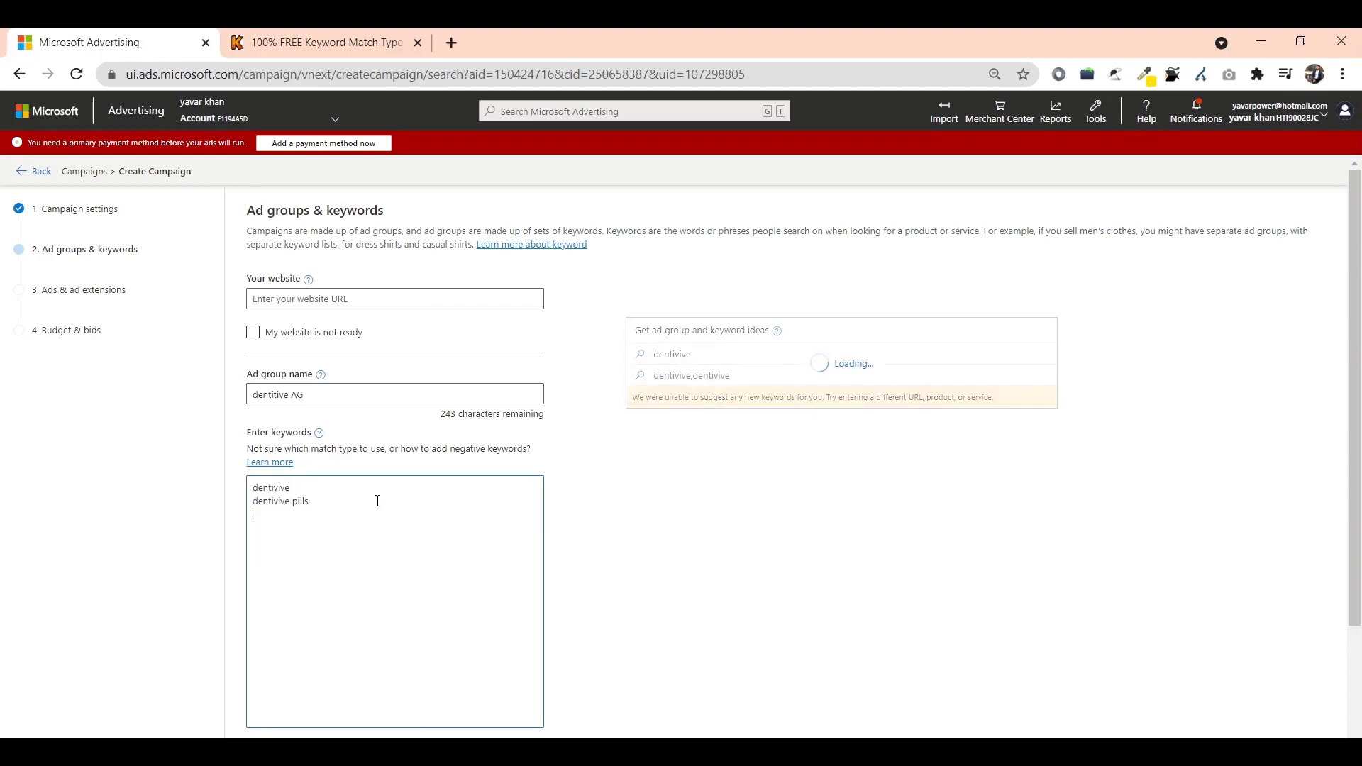
{"action": "type", "text": "dentivive supplements"}
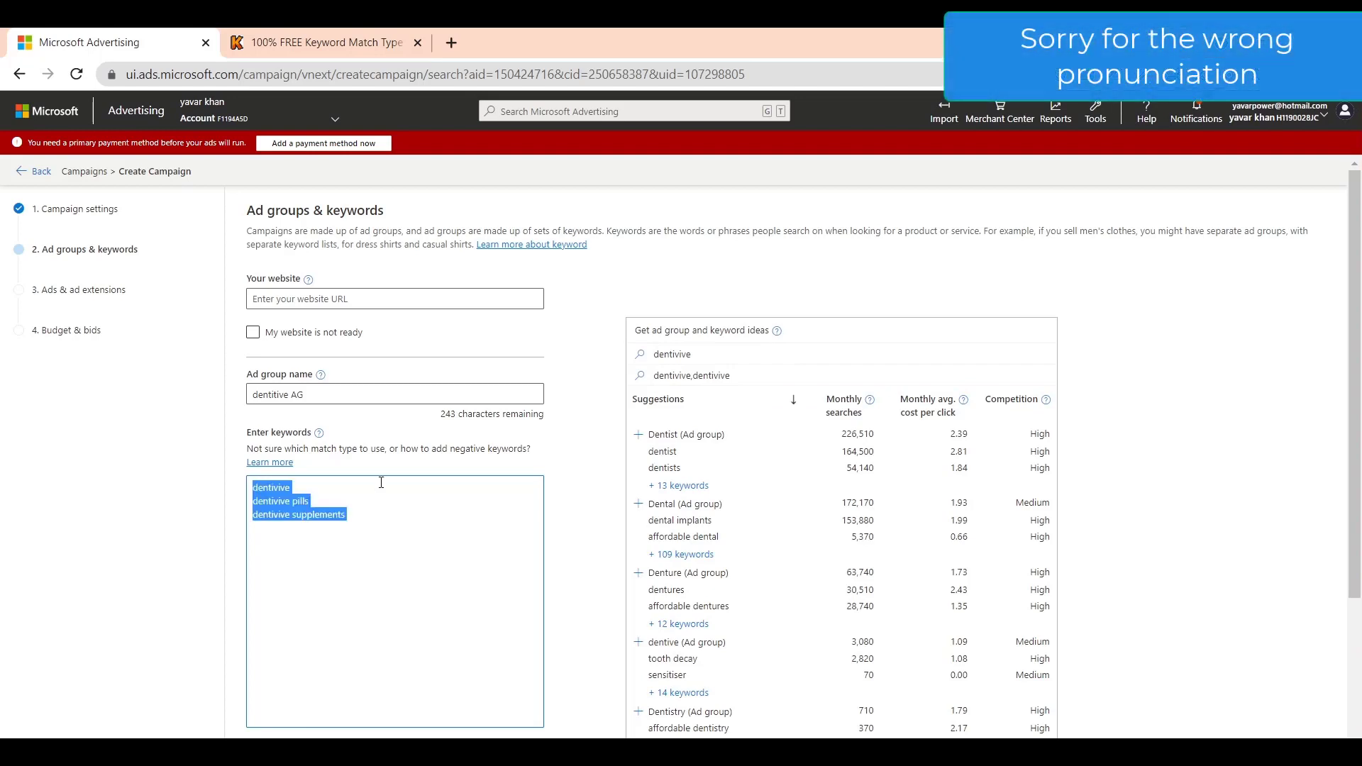
Generate phrase and exact match variants of the dentivive keywords and select them all.
{"action": "left_click", "coordinate": [327, 41]}
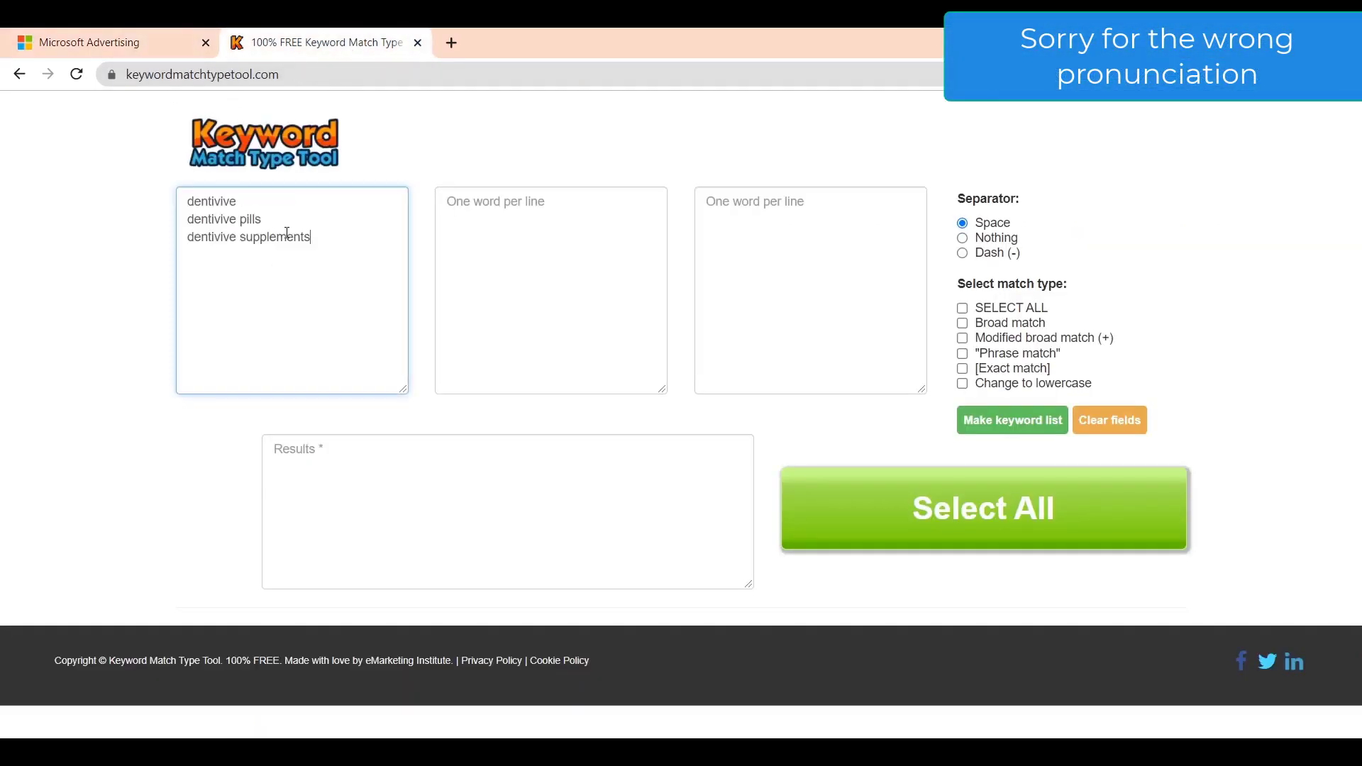
{"action": "left_click", "coordinate": [962, 368]}
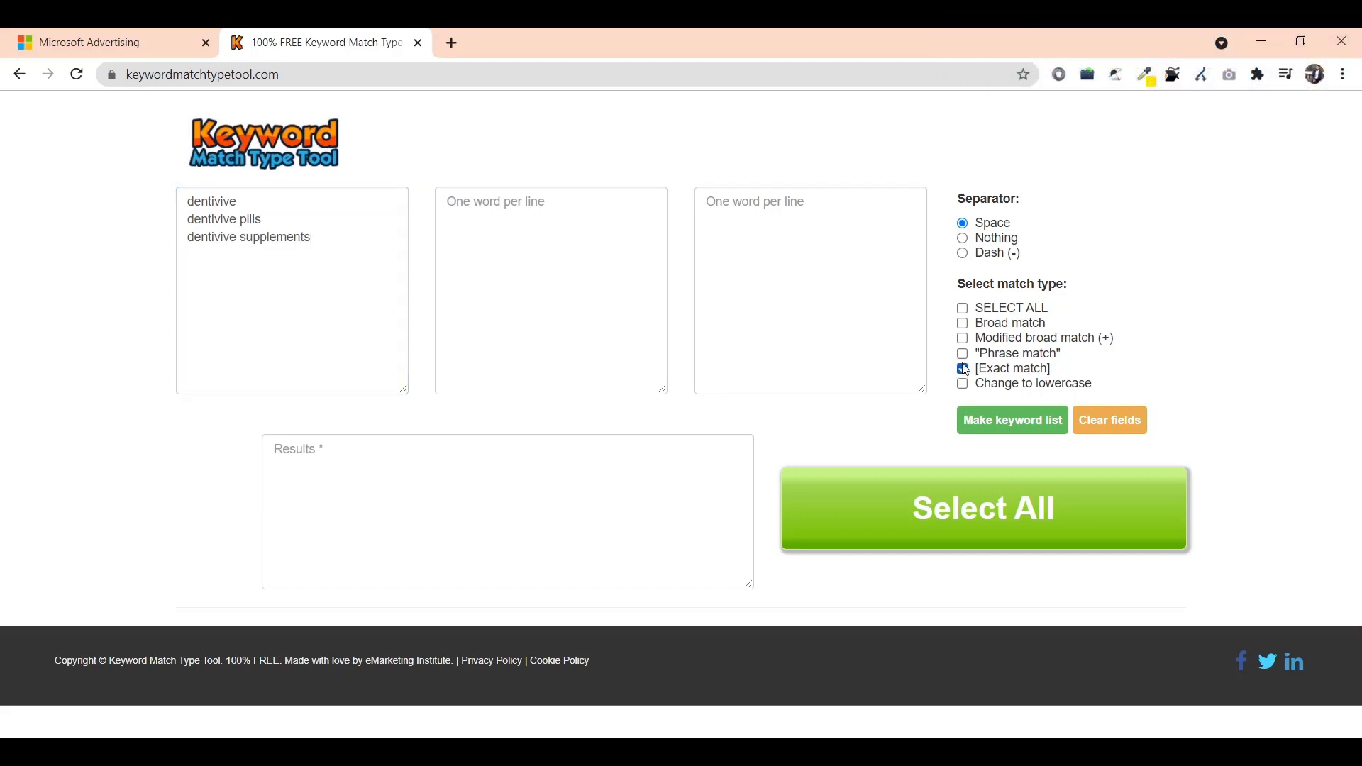
{"action": "left_click", "coordinate": [962, 353]}
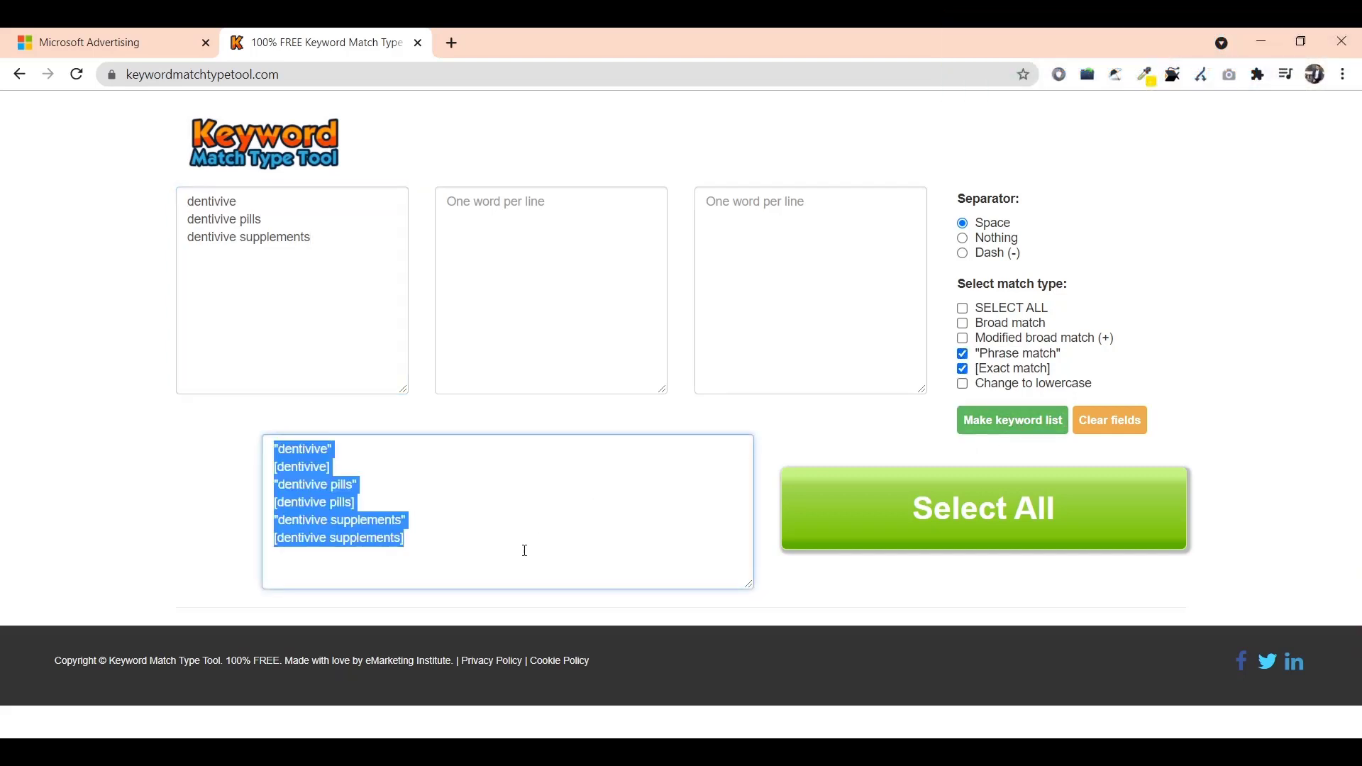
{"action": "left_click", "coordinate": [110, 41]}
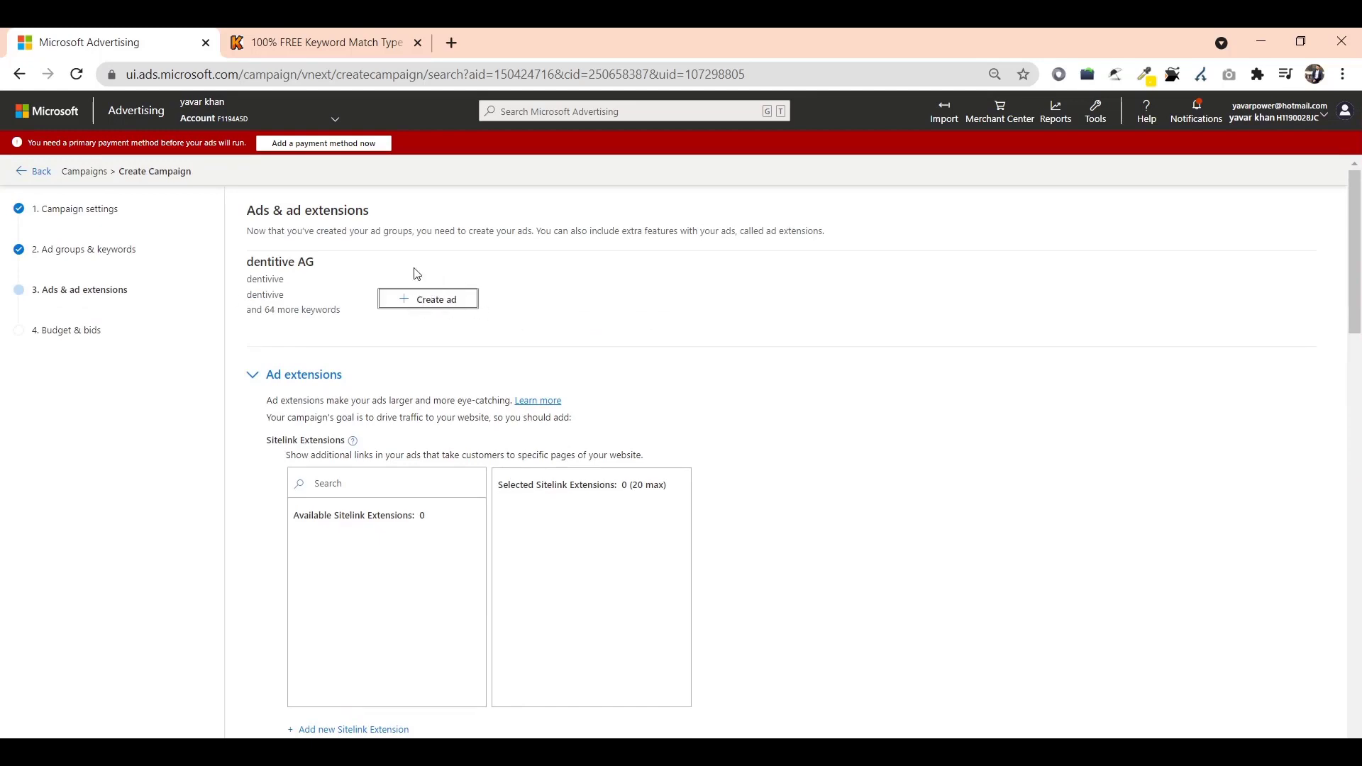
Start a new ad for dentitive AG and set its type to Responsive search ad.
{"action": "left_click", "coordinate": [427, 299]}
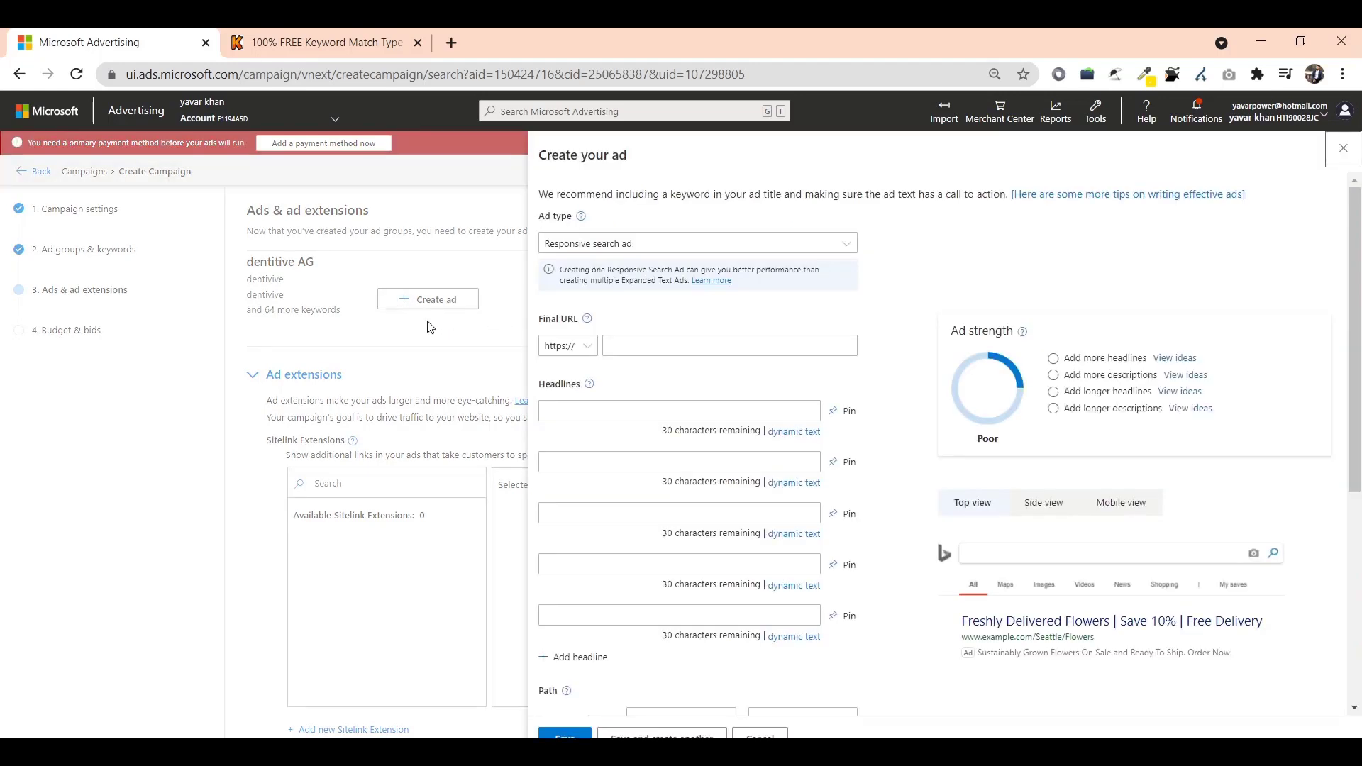
{"action": "left_click", "coordinate": [695, 243]}
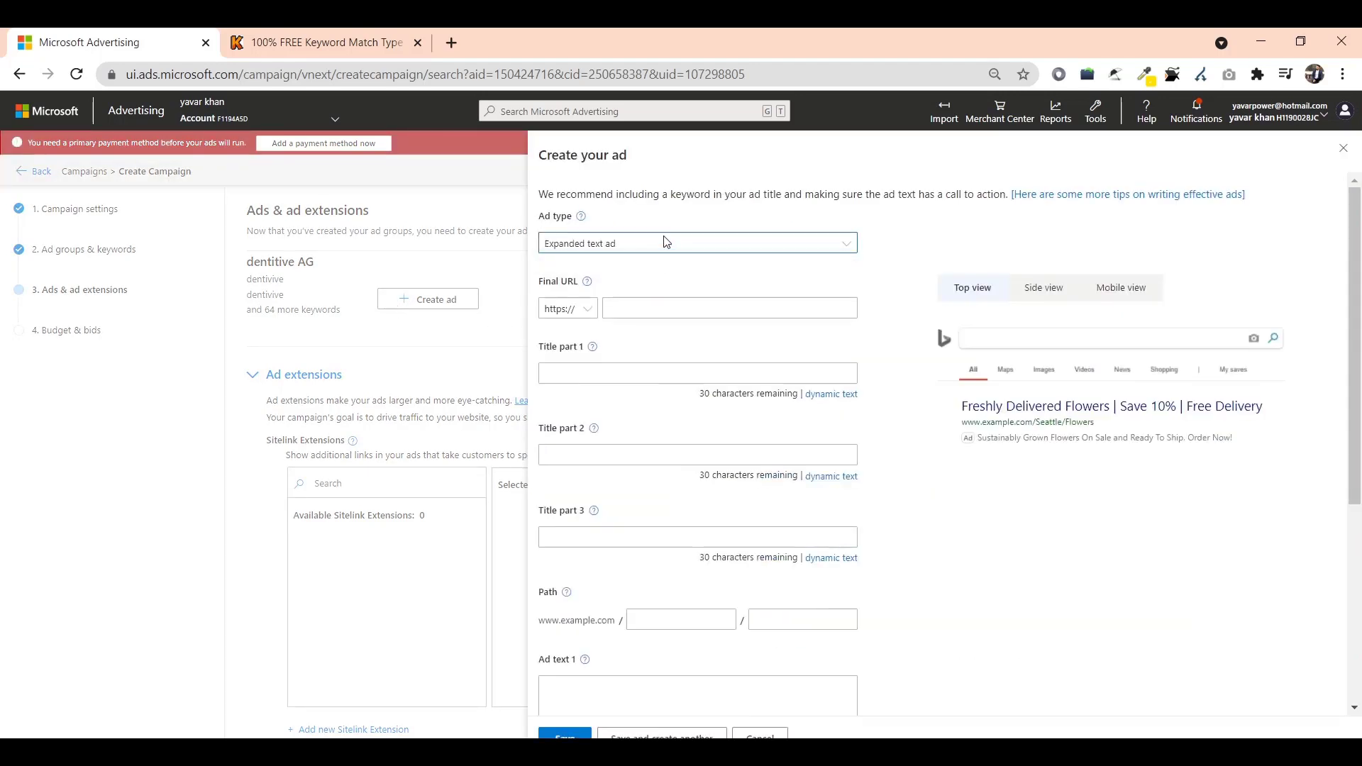
{"action": "left_click", "coordinate": [695, 243]}
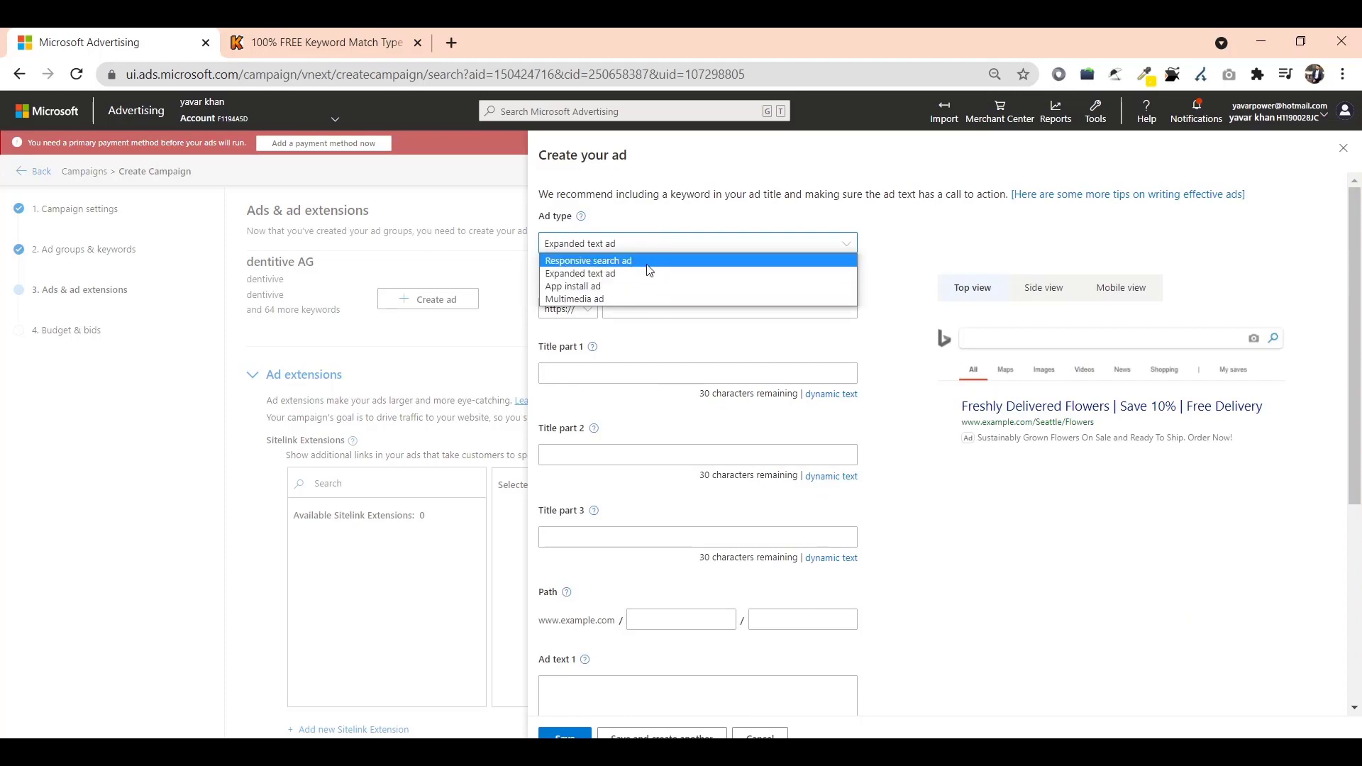
{"action": "left_click", "coordinate": [588, 261]}
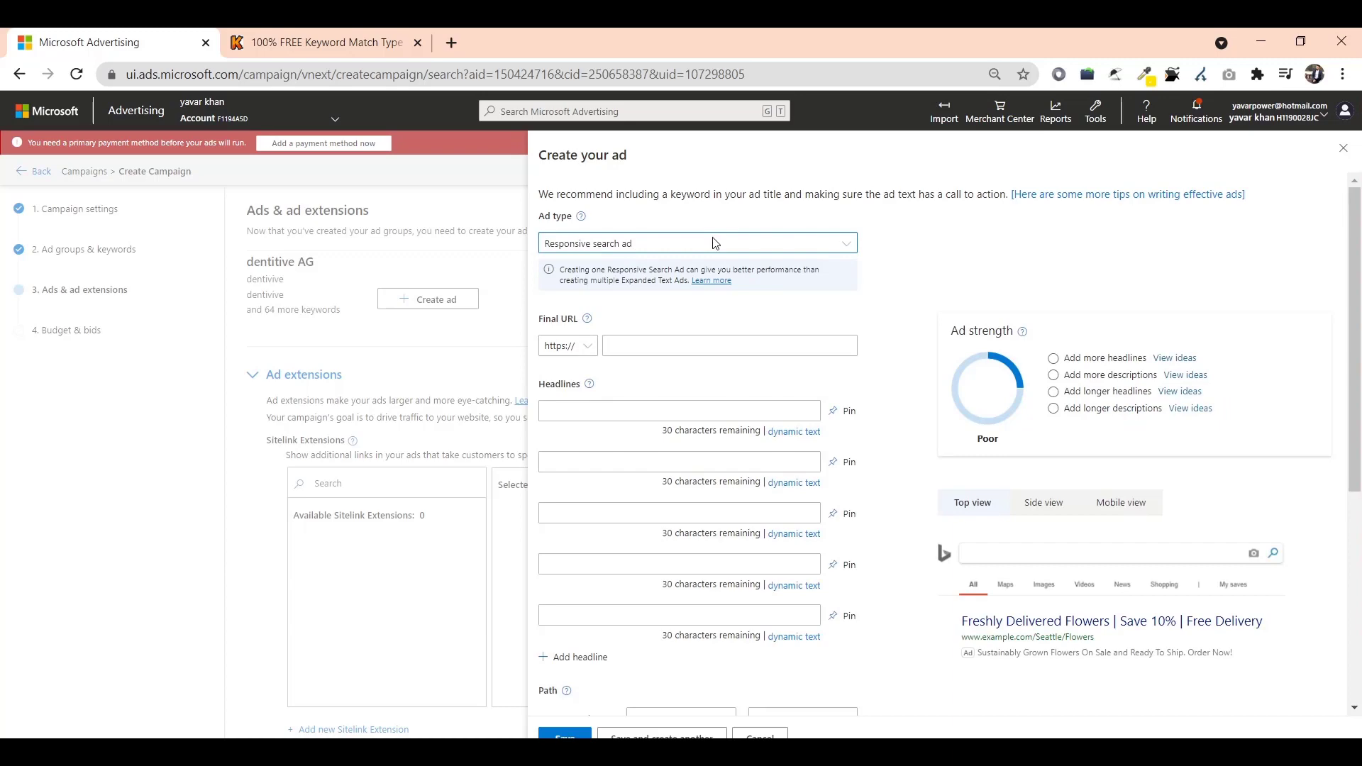
{"action": "left_click", "coordinate": [536, 41]}
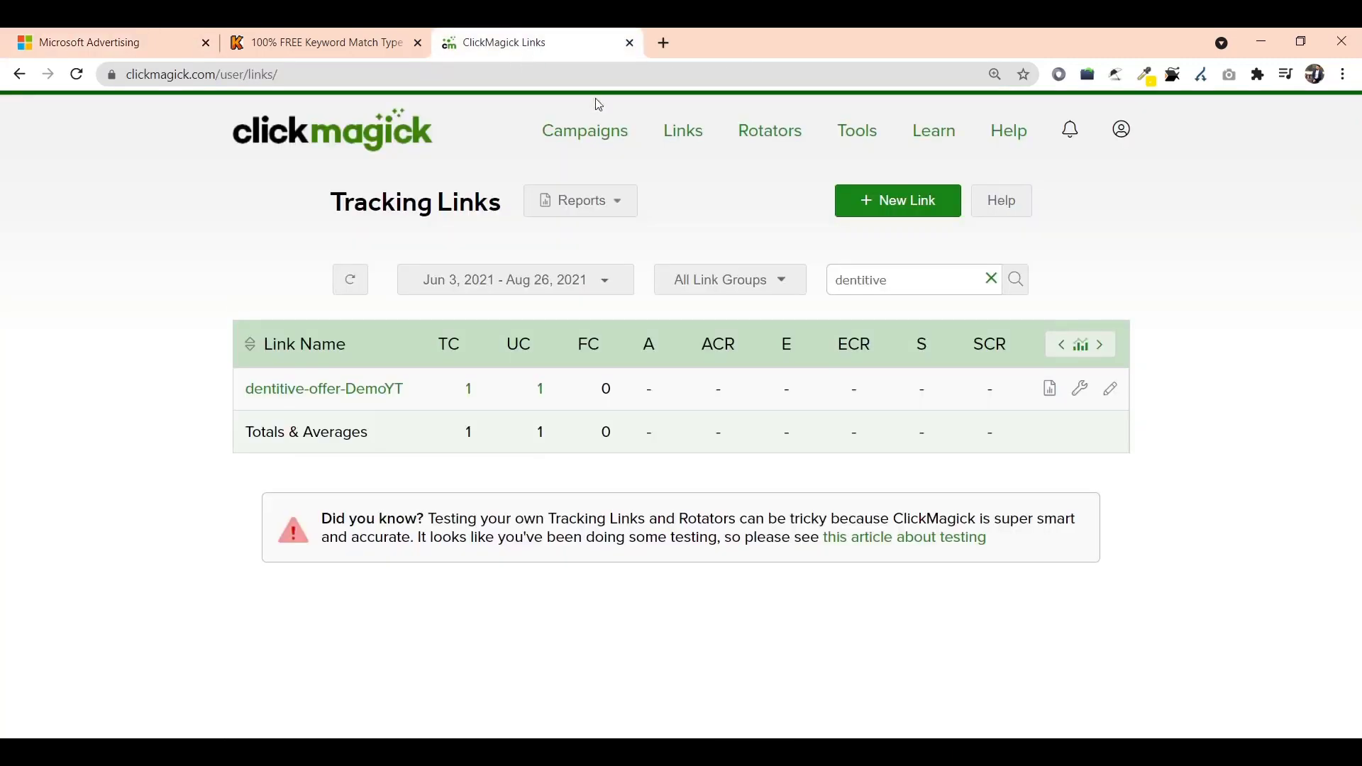
{"action": "left_click", "coordinate": [1110, 389]}
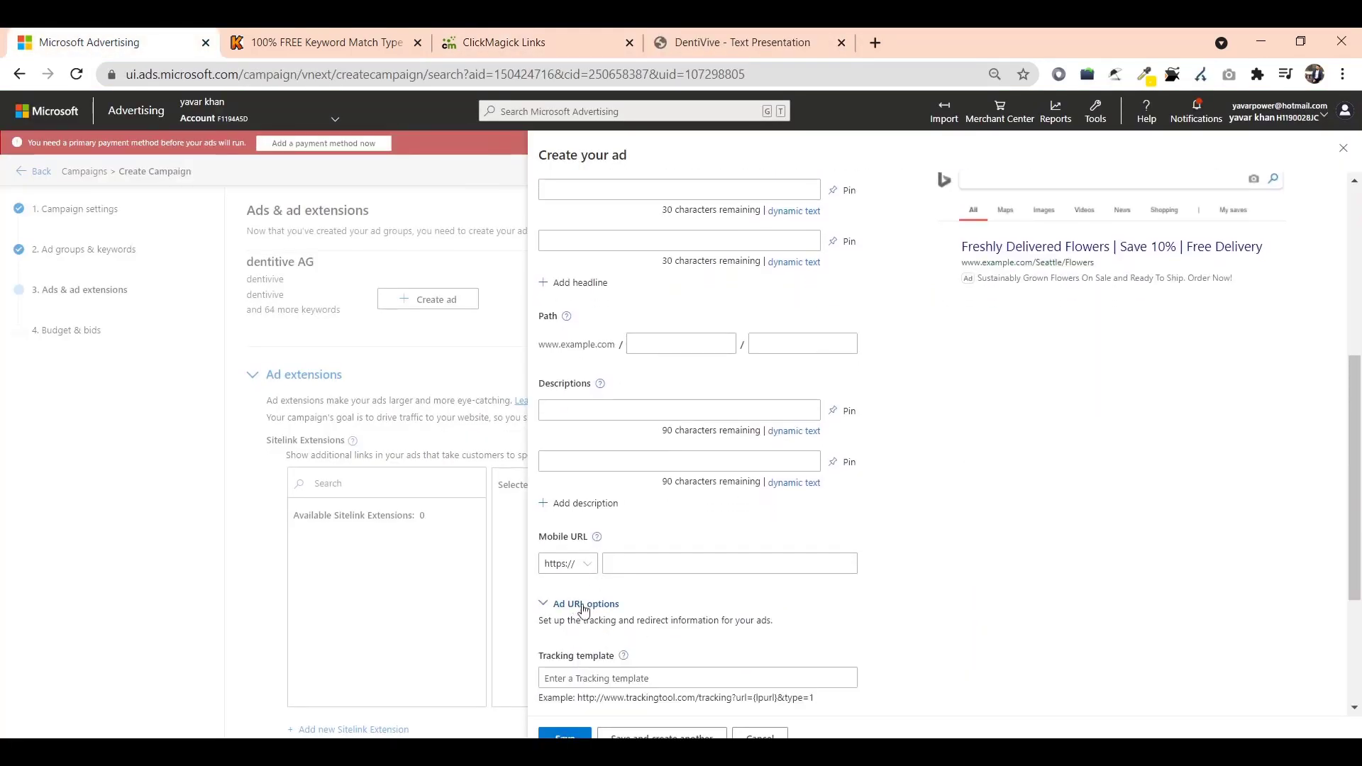
{"action": "type", "text": "https://www.clkmg.com/yavark2021/dentivive"}
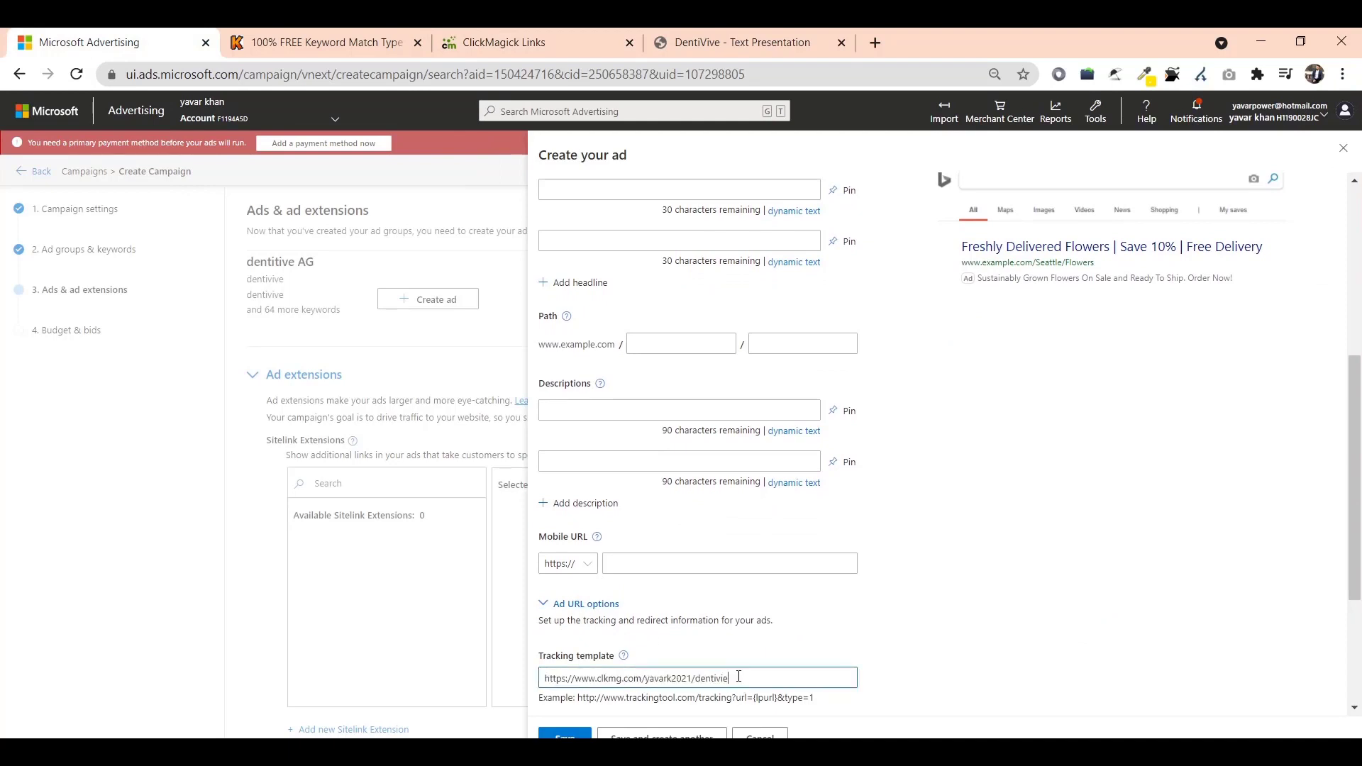
{"action": "key", "text": "Backspace"}
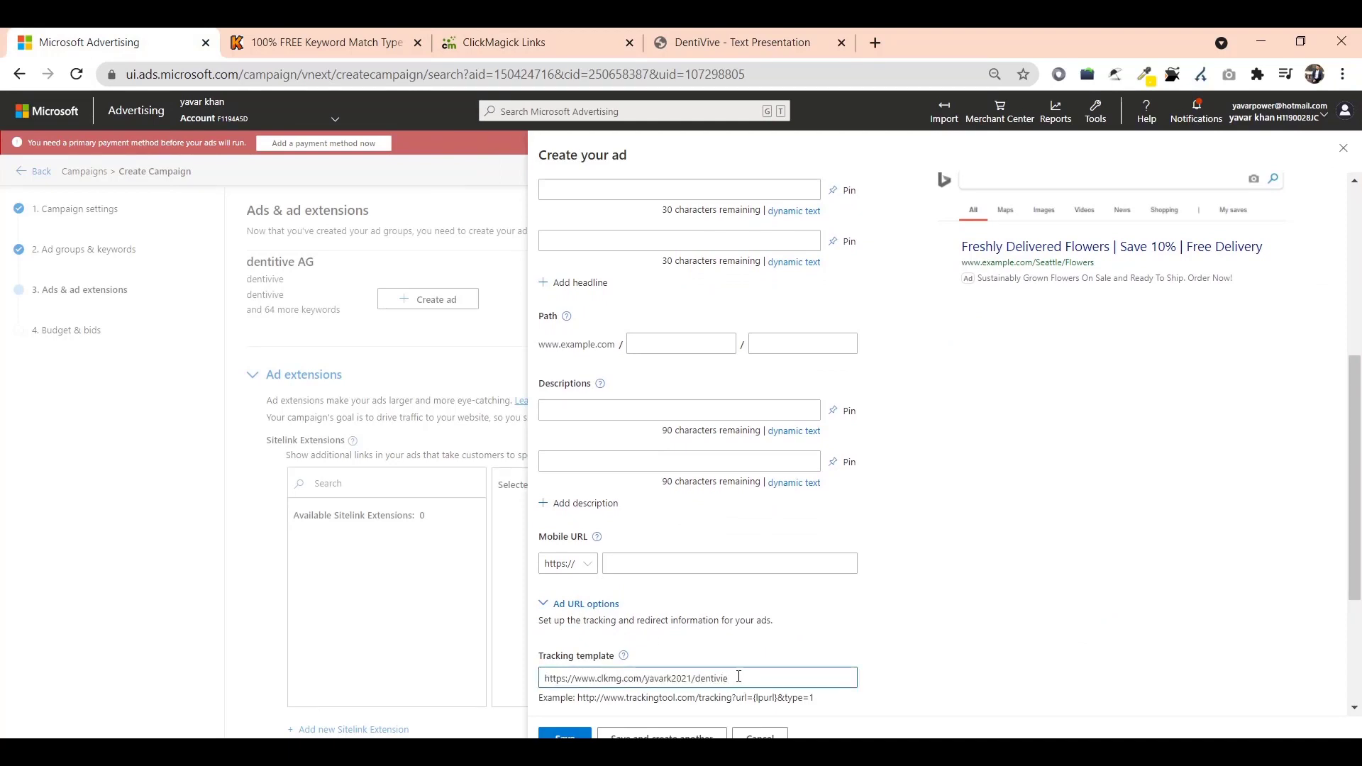
Enter dentivive.com/text.php as the ad's final and mobile URL.
{"action": "left_click", "coordinate": [733, 42]}
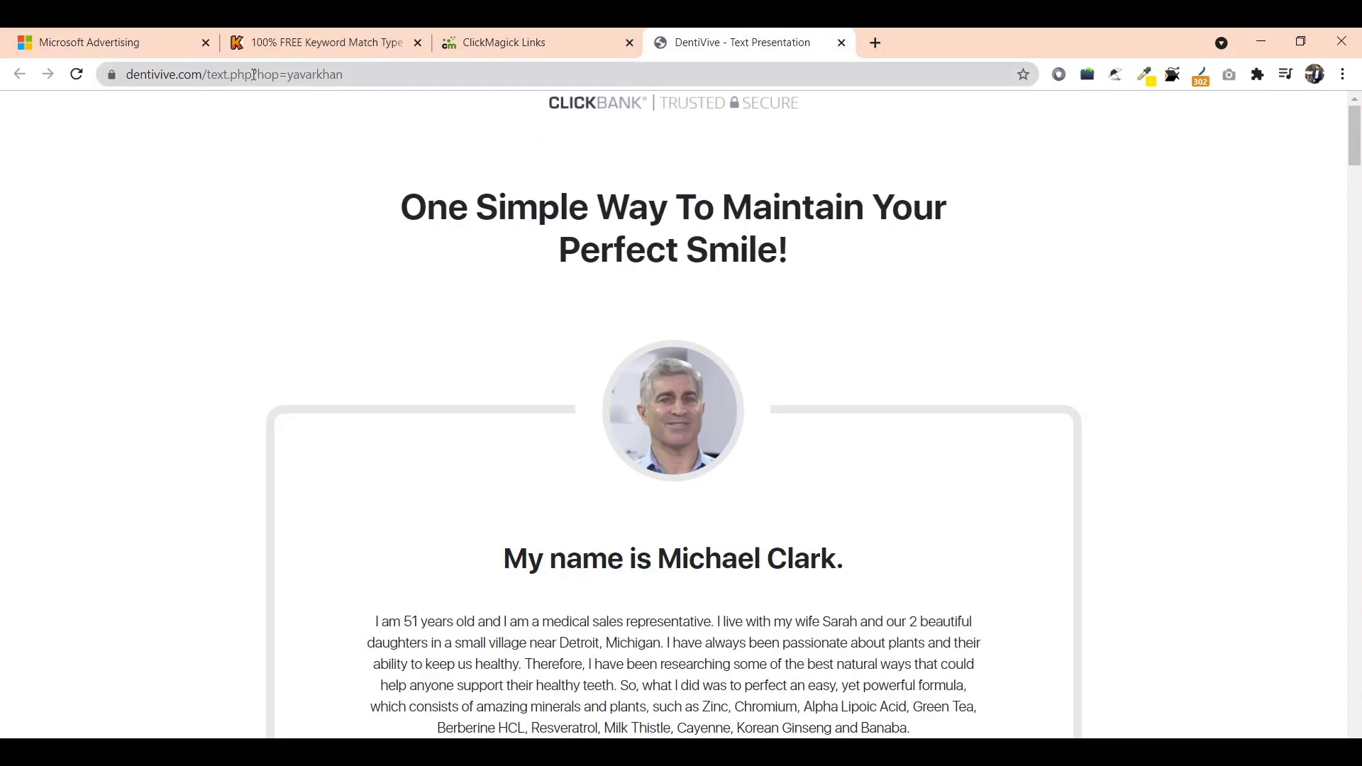
{"action": "left_click", "coordinate": [87, 41]}
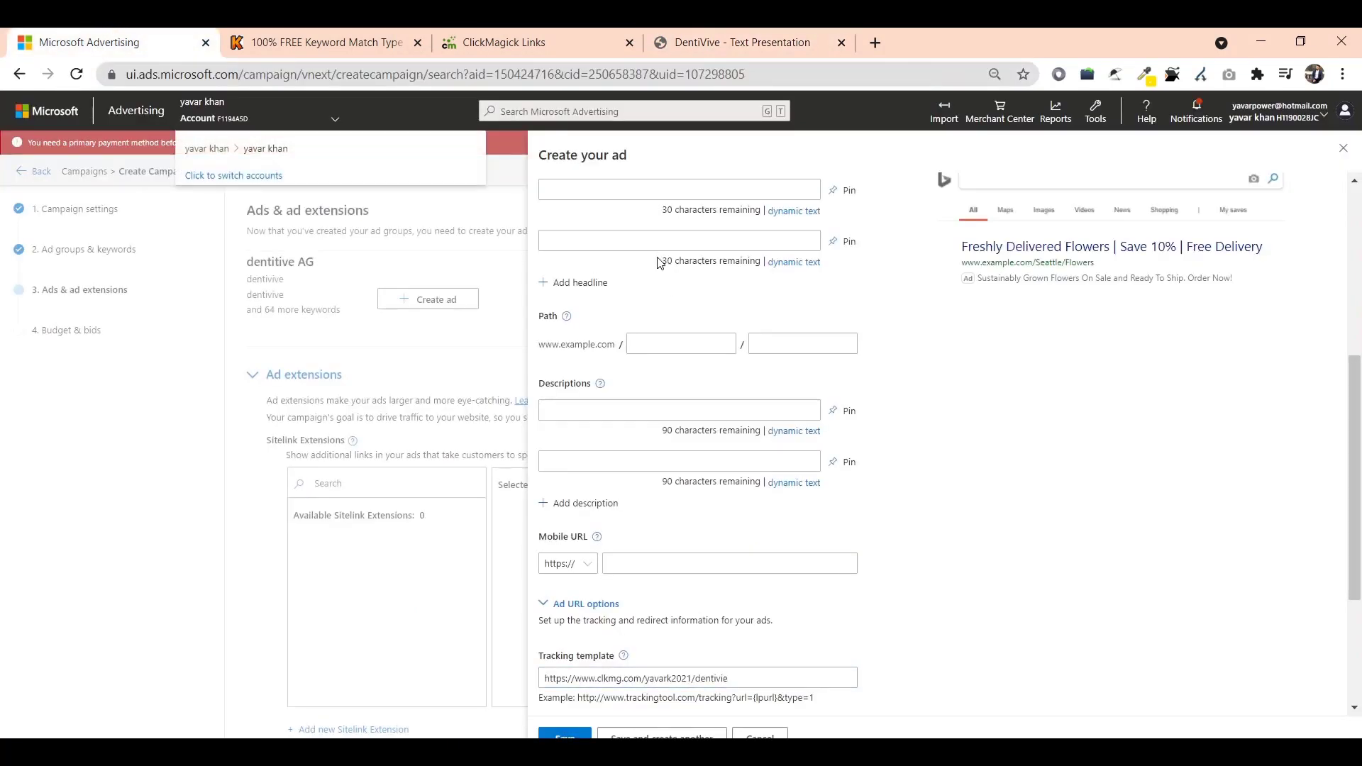
{"action": "type", "text": "dentivive.com/text.php"}
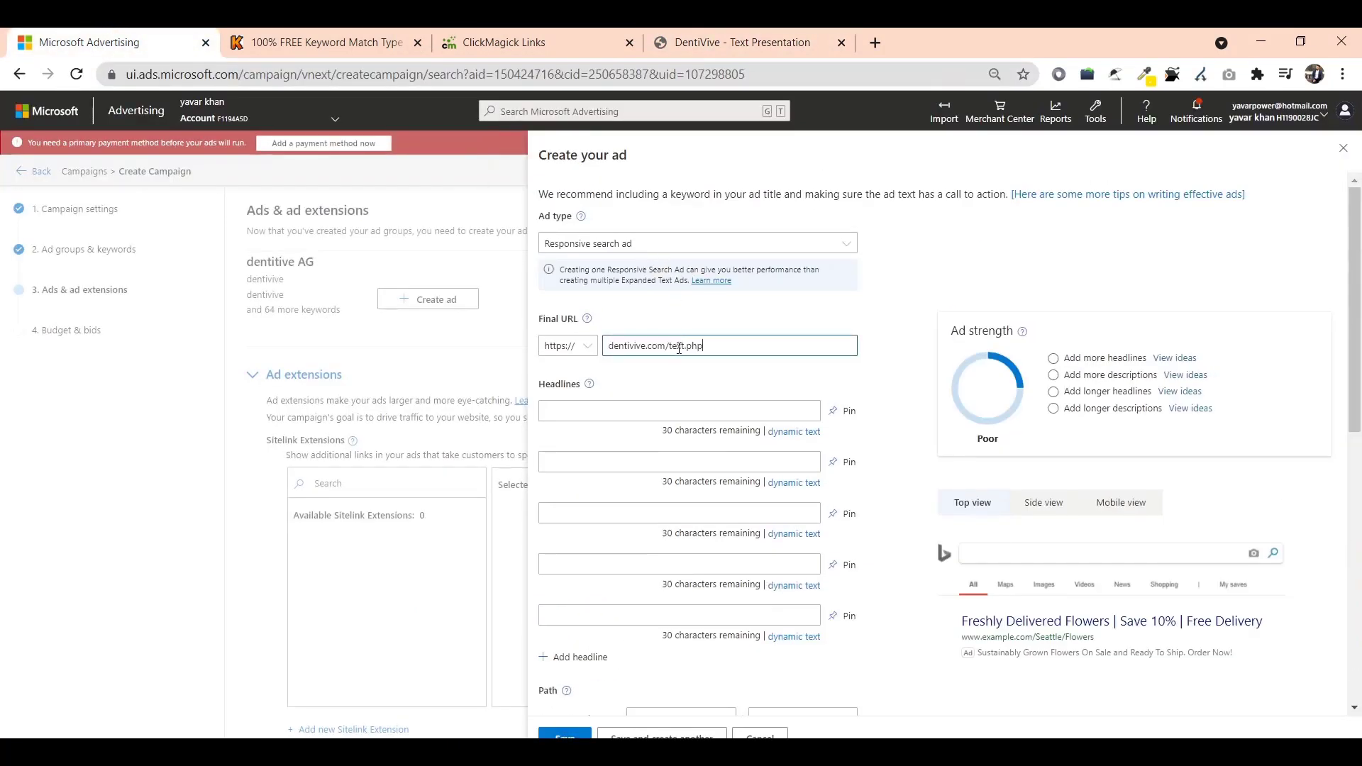
{"action": "scroll", "scroll_direction": "down", "scroll_amount": 3}
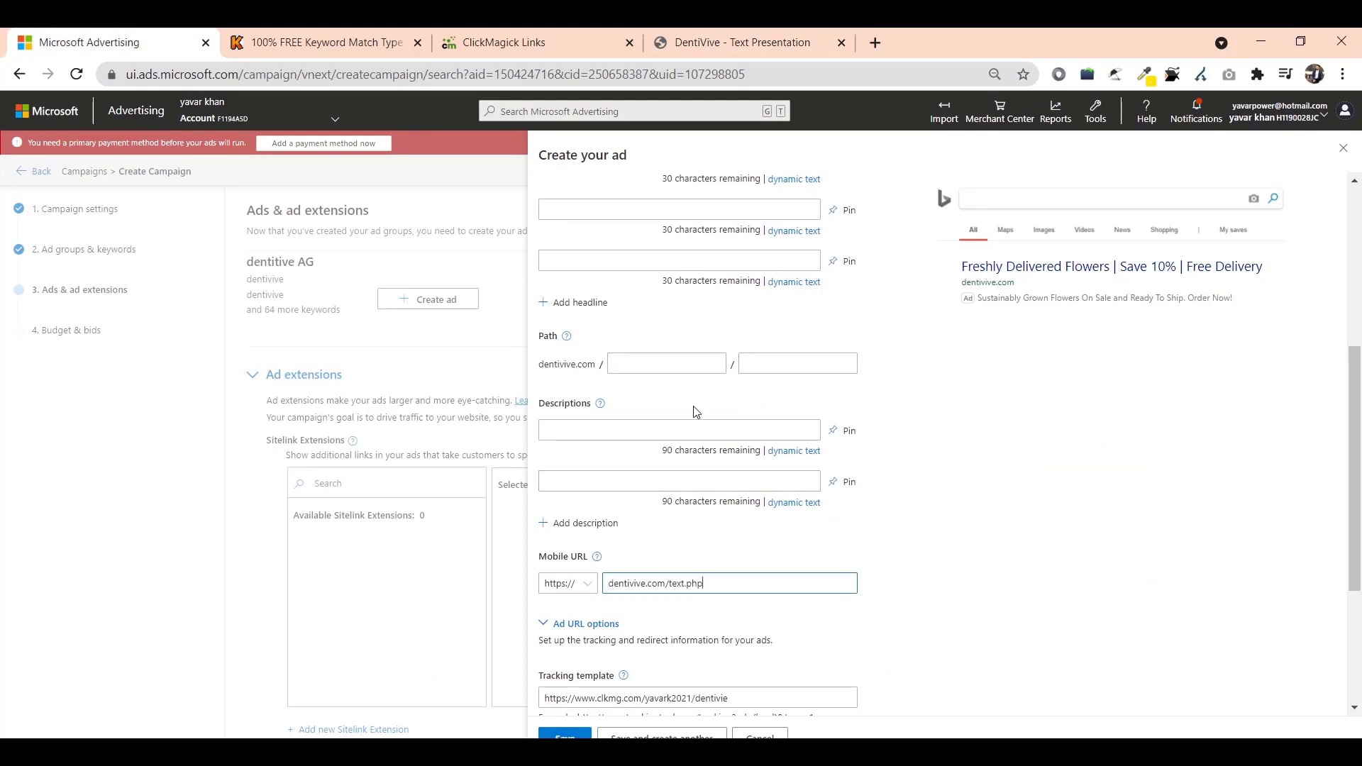
{"action": "scroll", "scroll_direction": "down", "scroll_amount": 3}
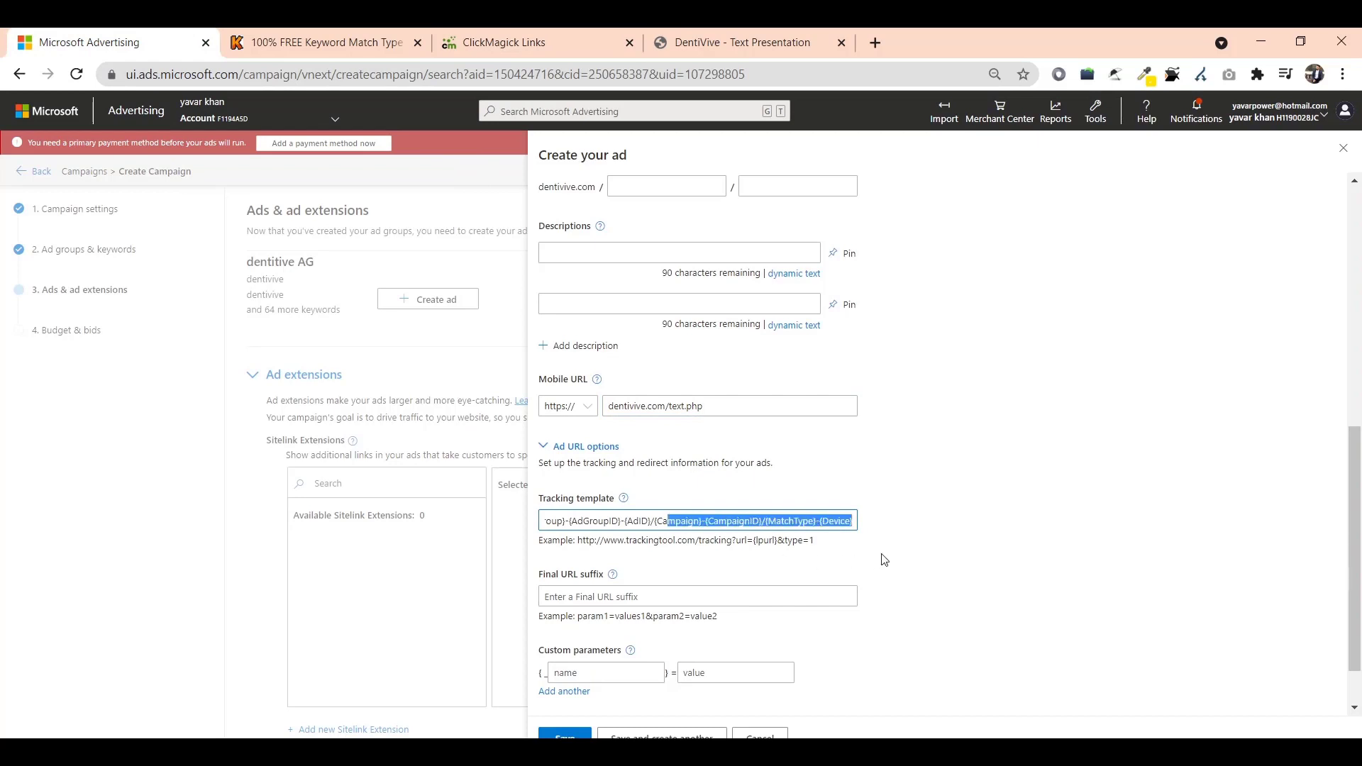
{"action": "left_click", "coordinate": [610, 520]}
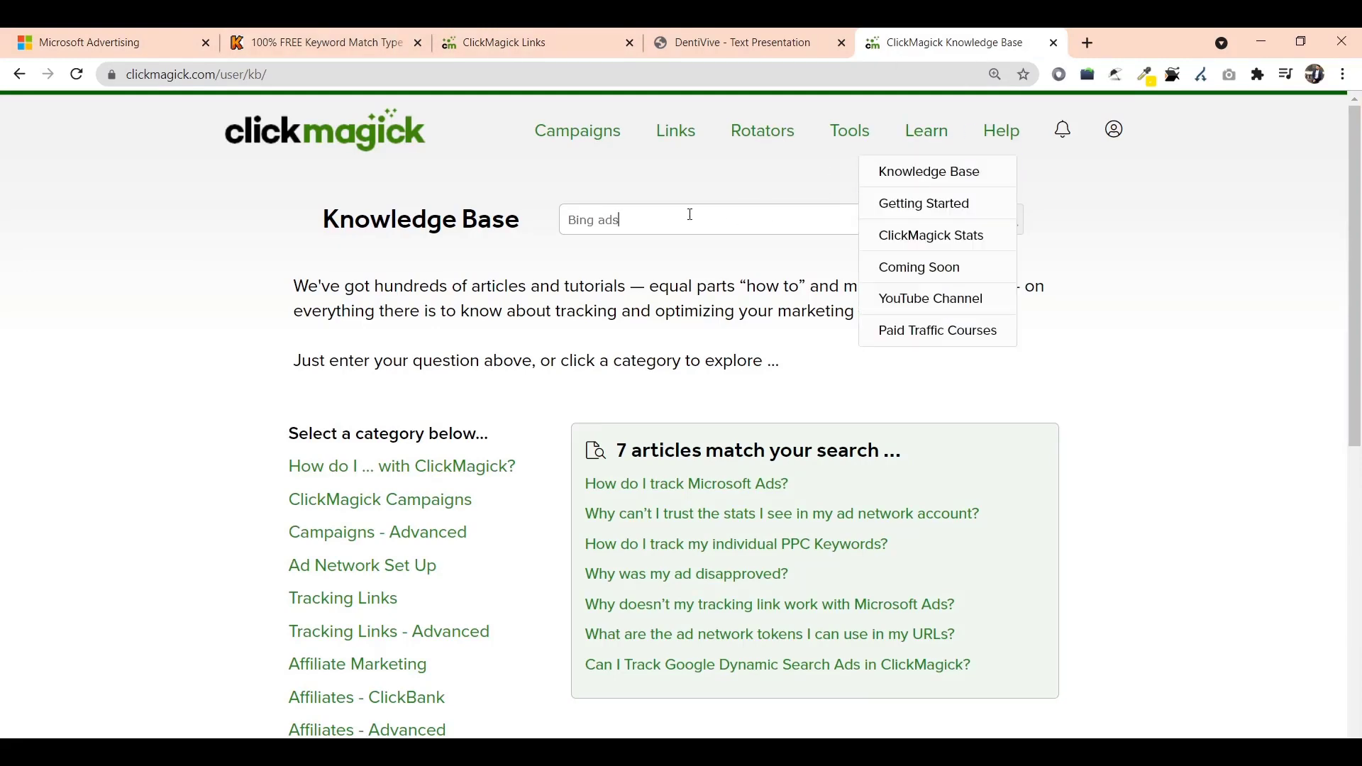
Read ClickMagick's article on tracking Microsoft Ads, then return to the ad.
{"action": "left_click", "coordinate": [685, 483]}
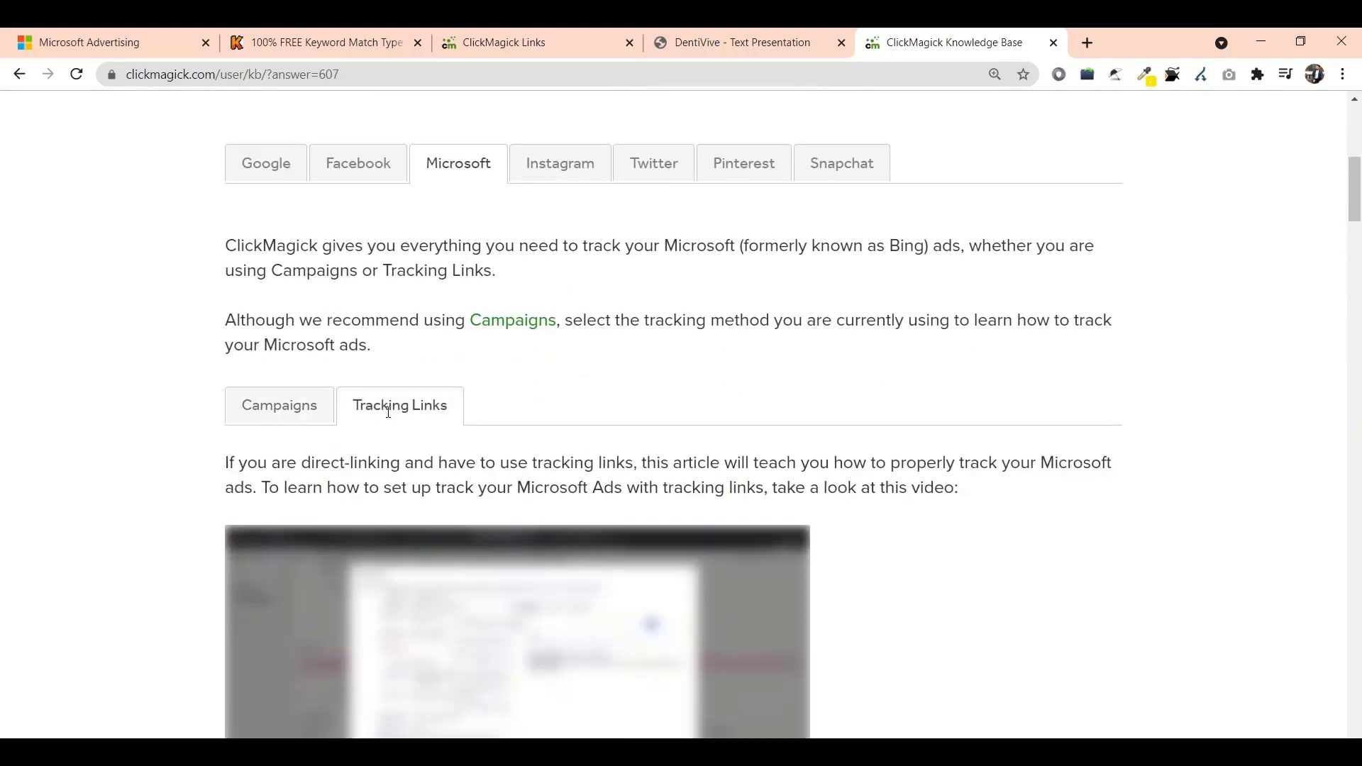
{"action": "scroll", "scroll_direction": "down", "scroll_amount": 3}
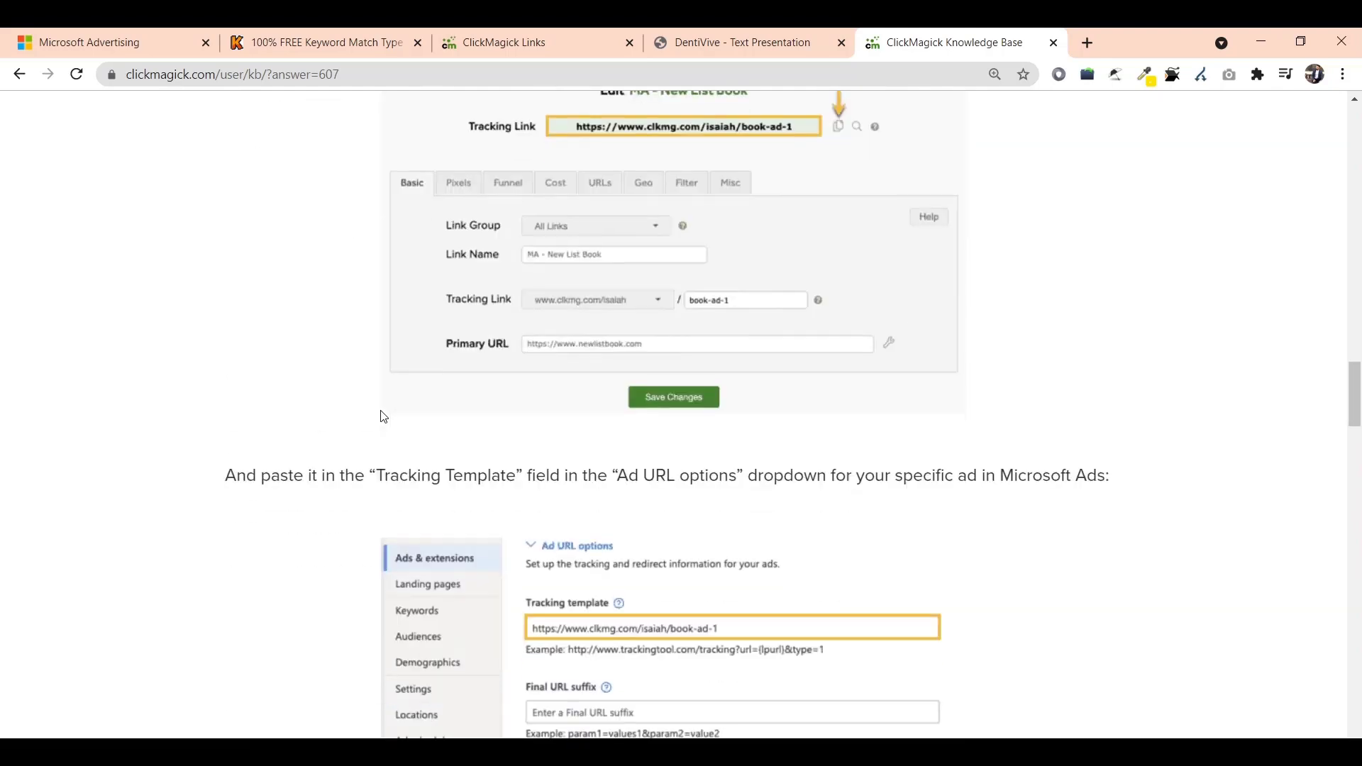
{"action": "scroll", "scroll_direction": "down", "scroll_amount": 3}
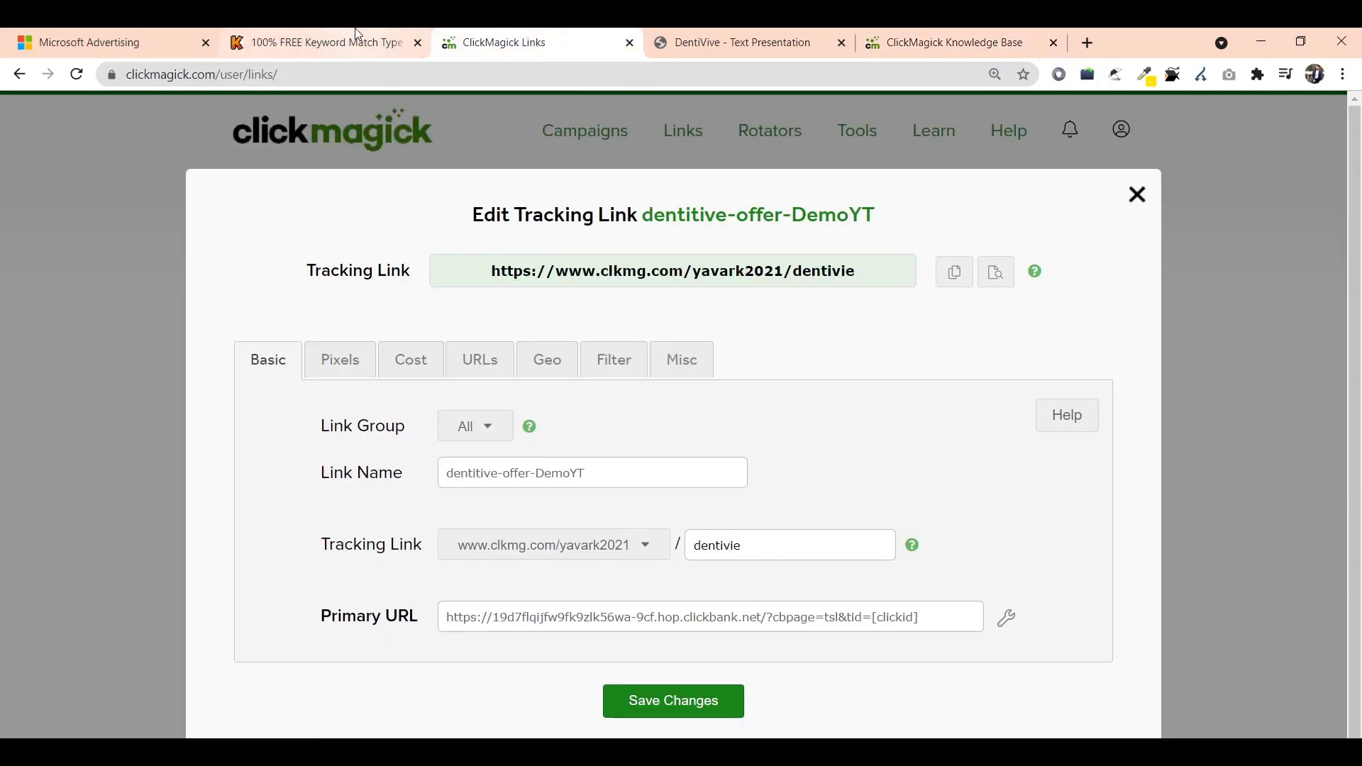
{"action": "left_click", "coordinate": [87, 41]}
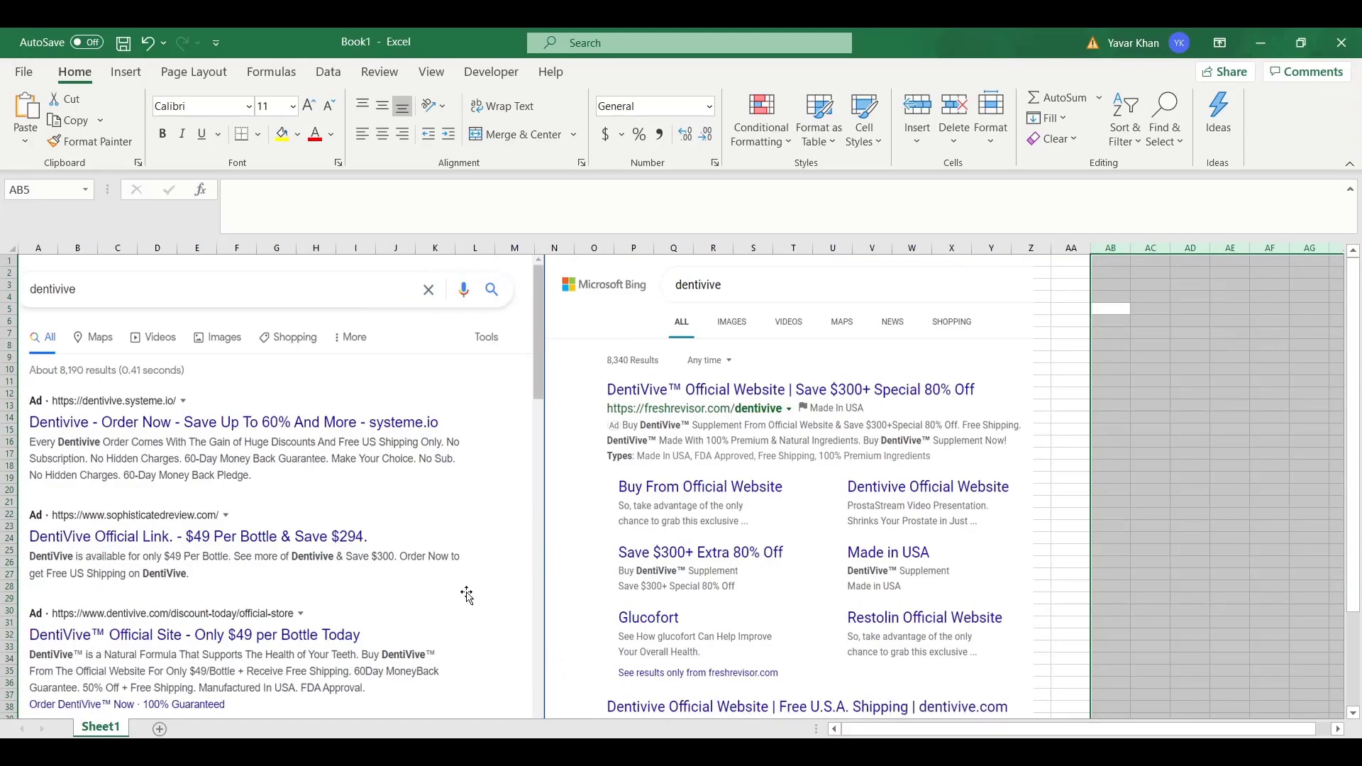
Enter the headline 'DentiVive™ Official Website' from the Word notes.
{"action": "scroll", "scroll_direction": "down", "scroll_amount": 3}
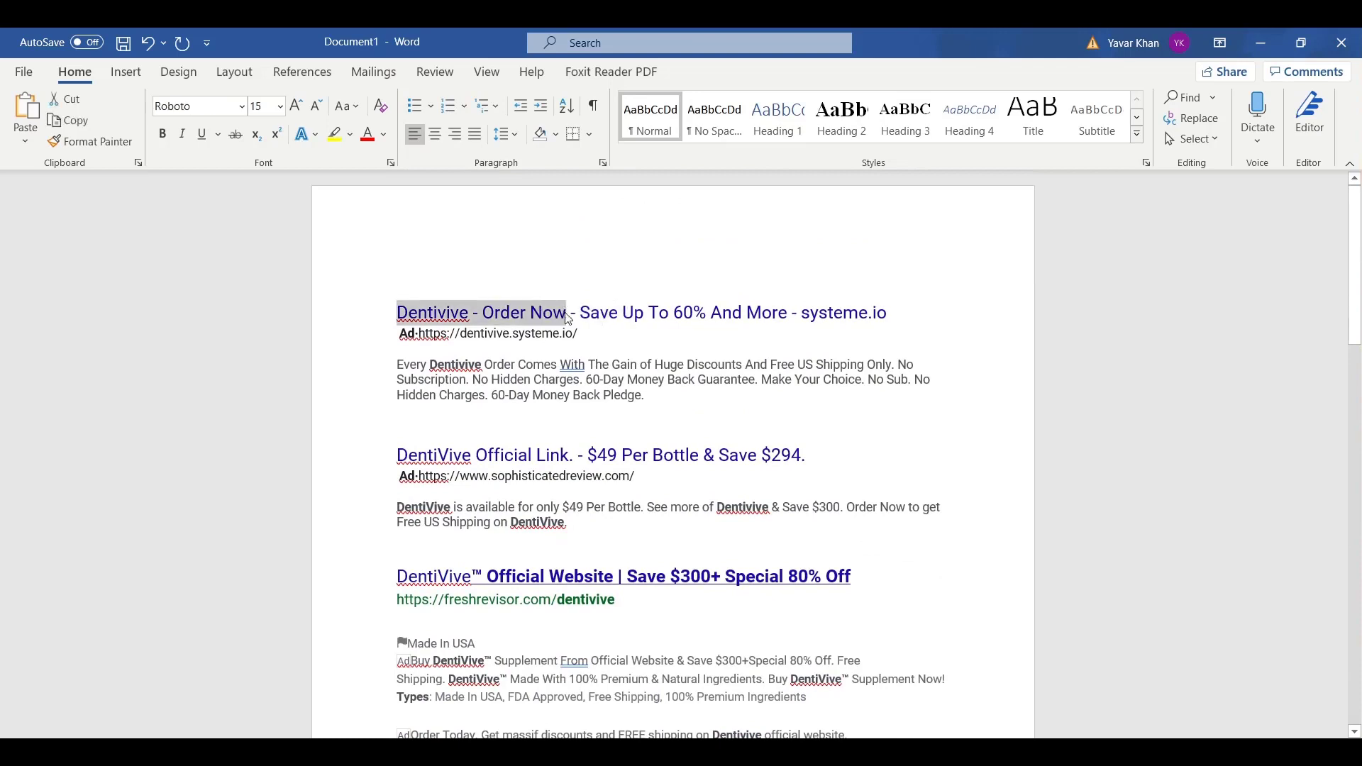
{"action": "scroll", "scroll_direction": "down", "scroll_amount": 3}
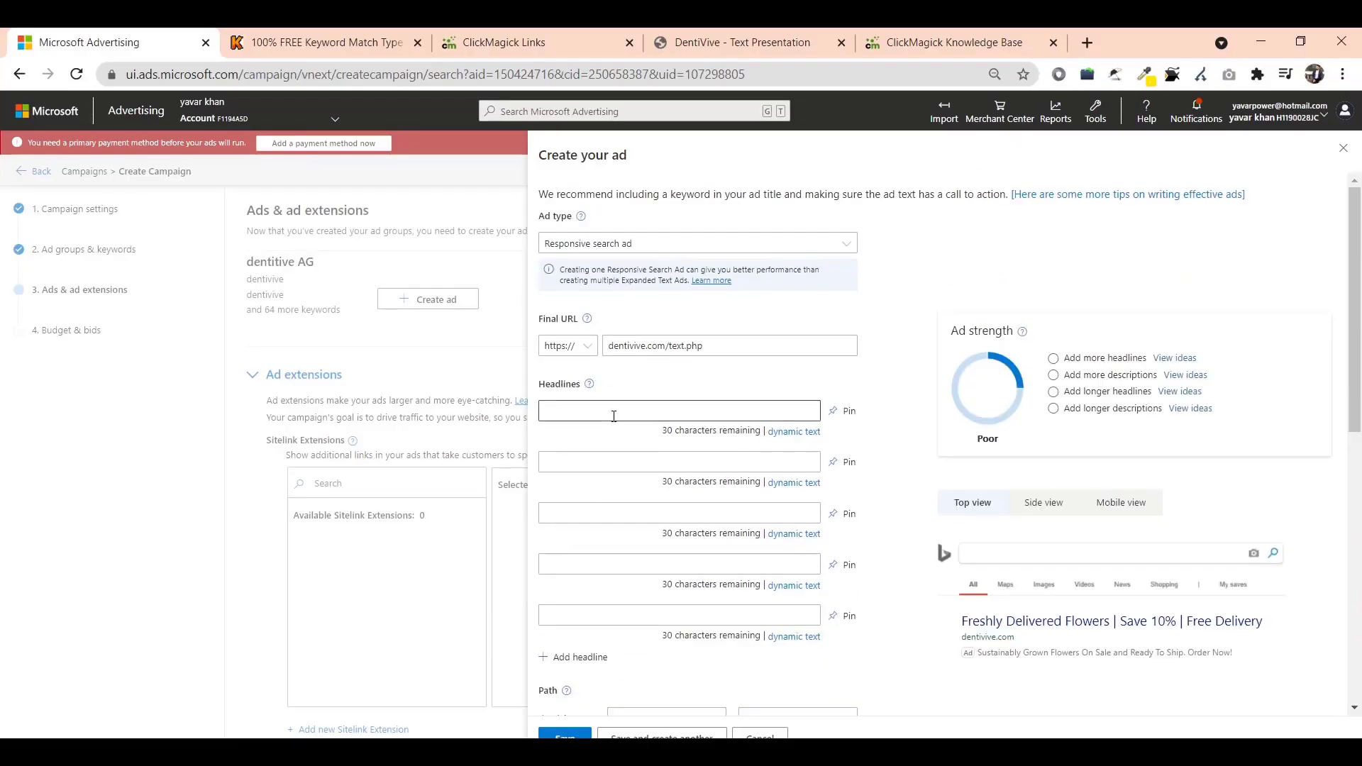
{"action": "type", "text": "DentiVive™ Official Website"}
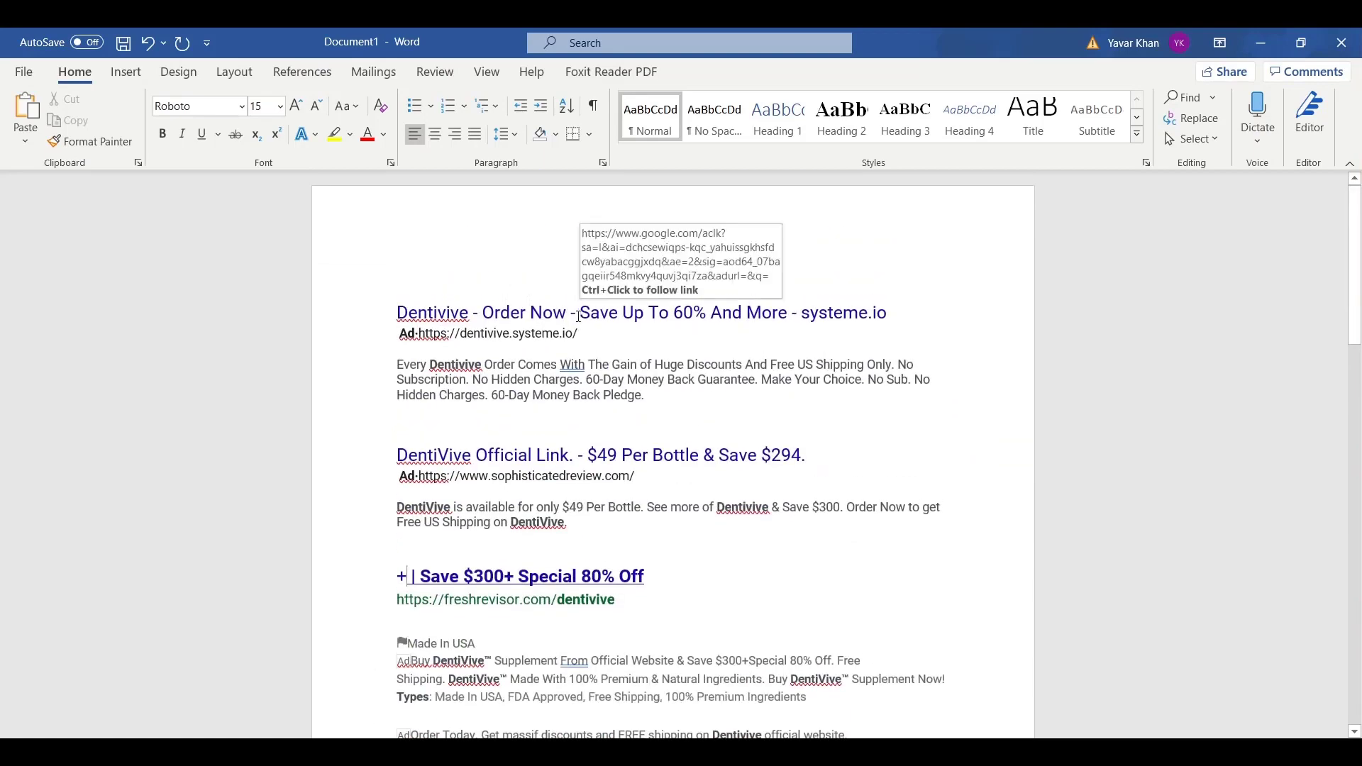
{"action": "scroll", "scroll_direction": "down", "scroll_amount": 3}
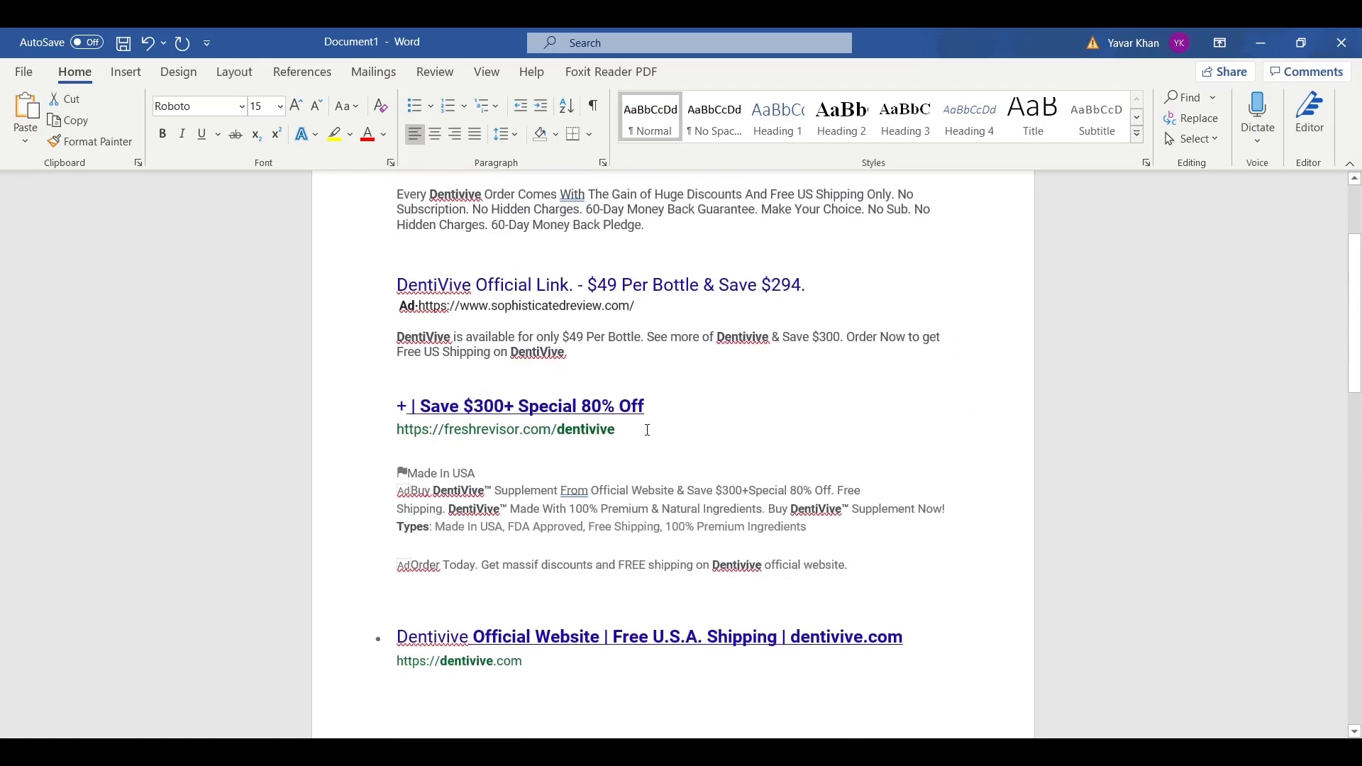
Reuse competitor copy for headline 'Save $300+ Special 80% Off' and the two descriptions.
{"action": "left_click_drag", "start_coordinate": [462, 406], "coordinate": [643, 406]}
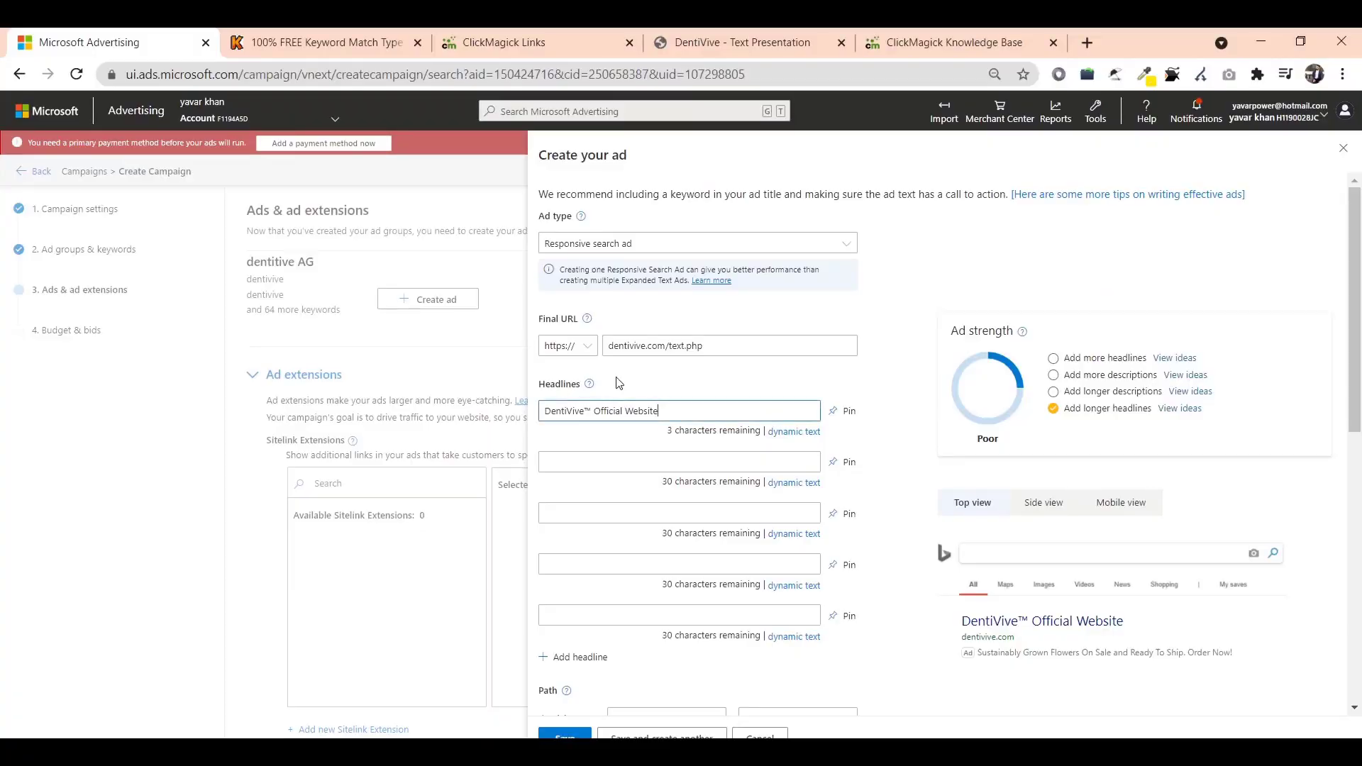
{"action": "type", "text": "Save $300+ Special 80% Off"}
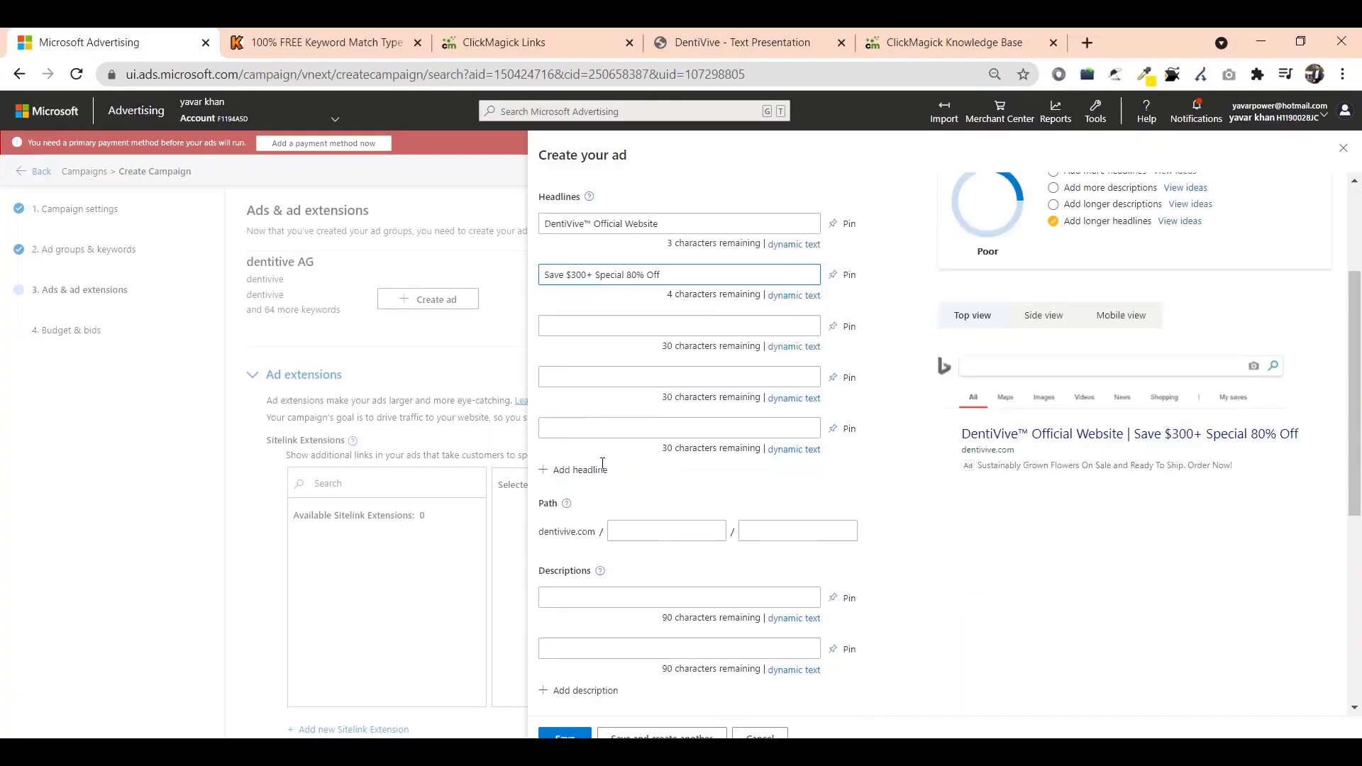
{"action": "scroll", "scroll_direction": "down", "scroll_amount": 3}
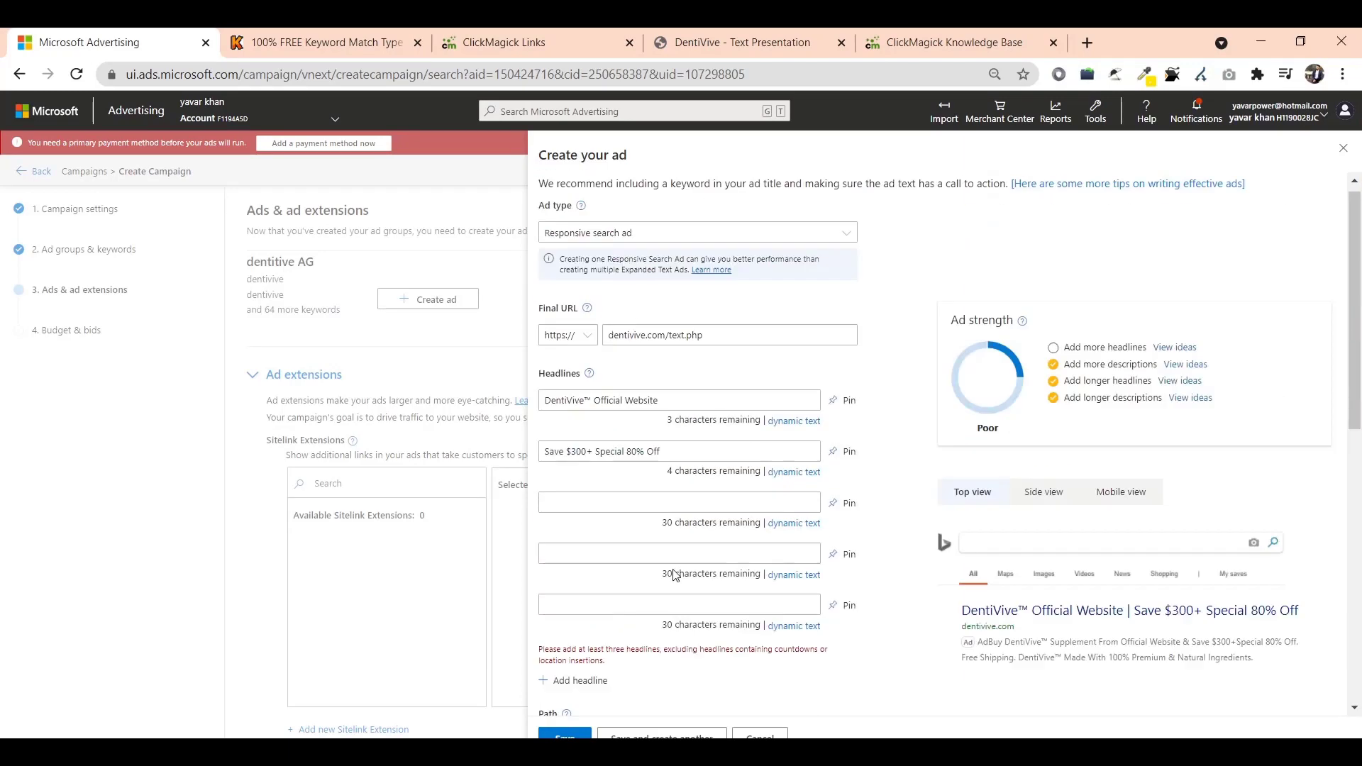
{"action": "scroll", "scroll_direction": "down", "scroll_amount": 3}
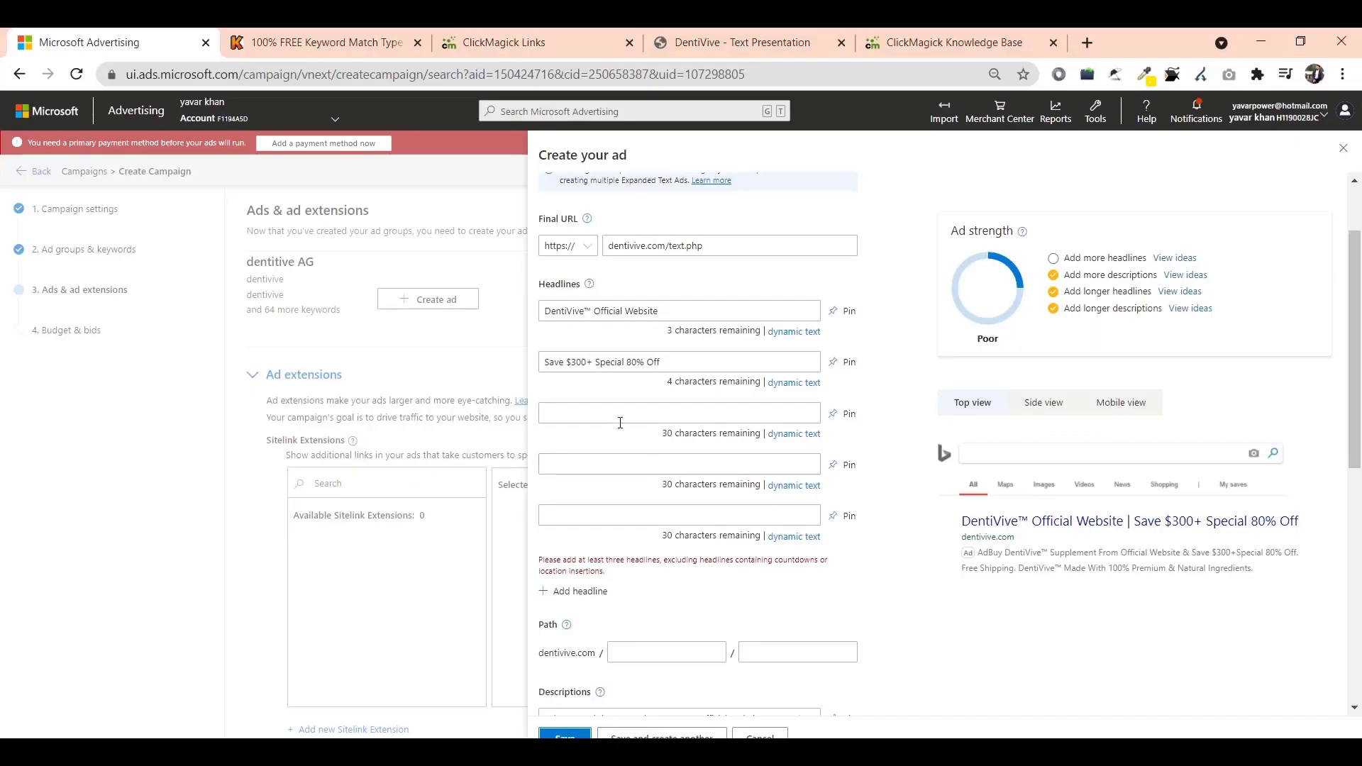
{"action": "scroll", "scroll_direction": "down", "scroll_amount": 3}
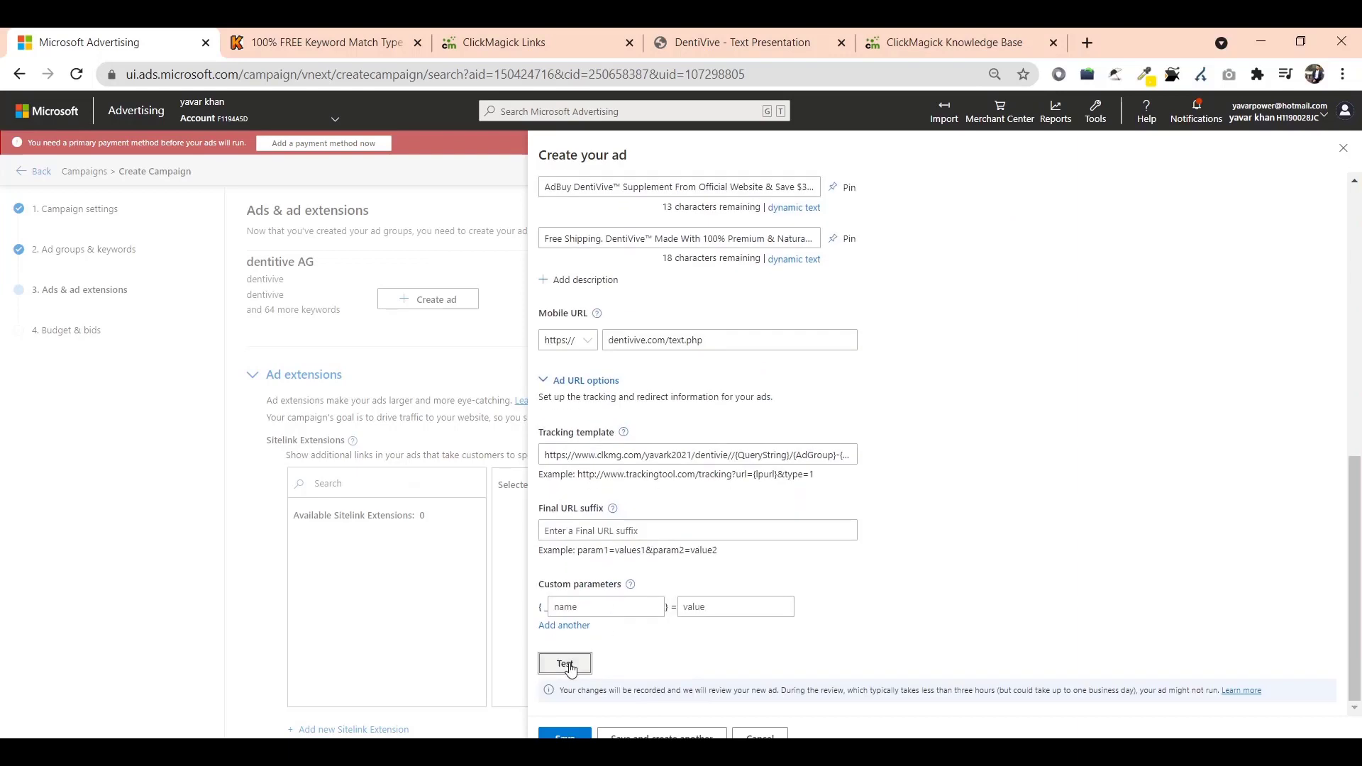
Test the tracking template and save the DentiVive responsive search ad.
{"action": "left_click", "coordinate": [563, 665]}
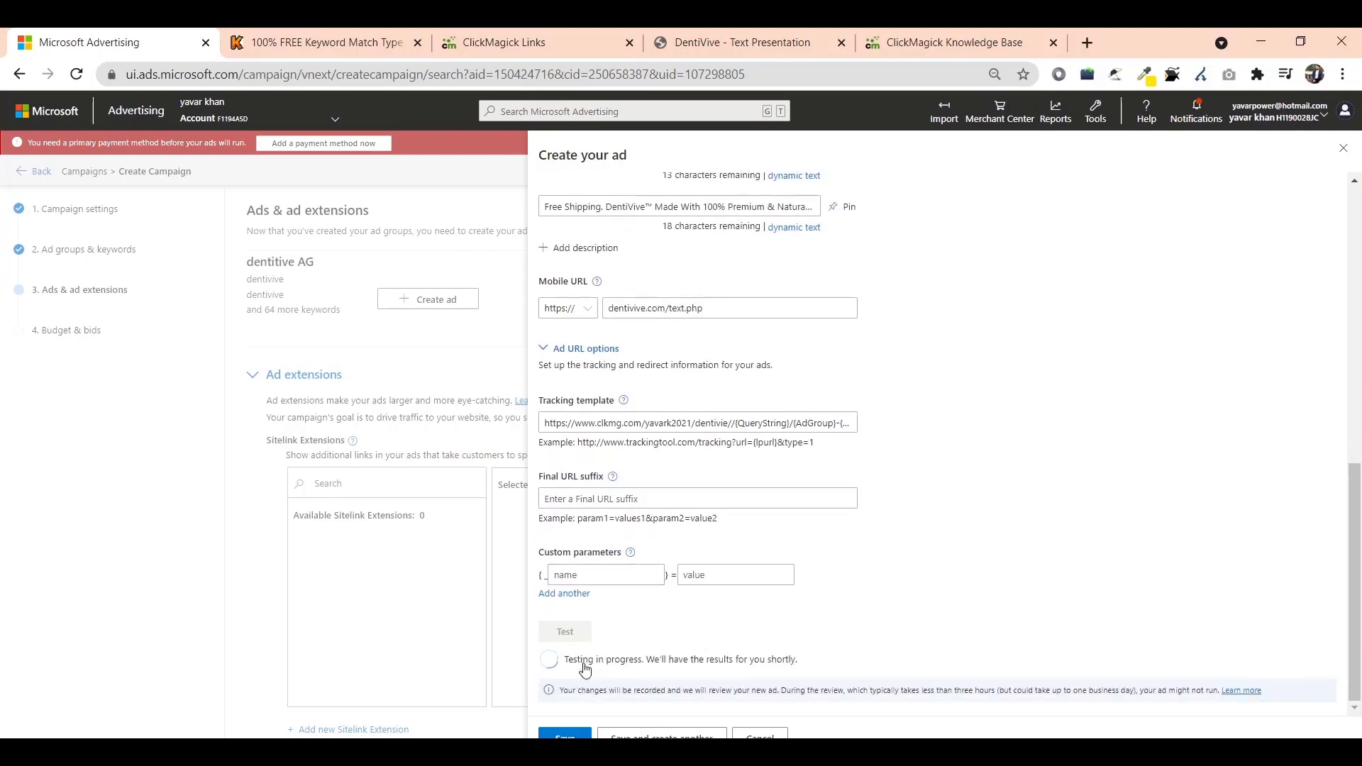
{"action": "left_click", "coordinate": [564, 630]}
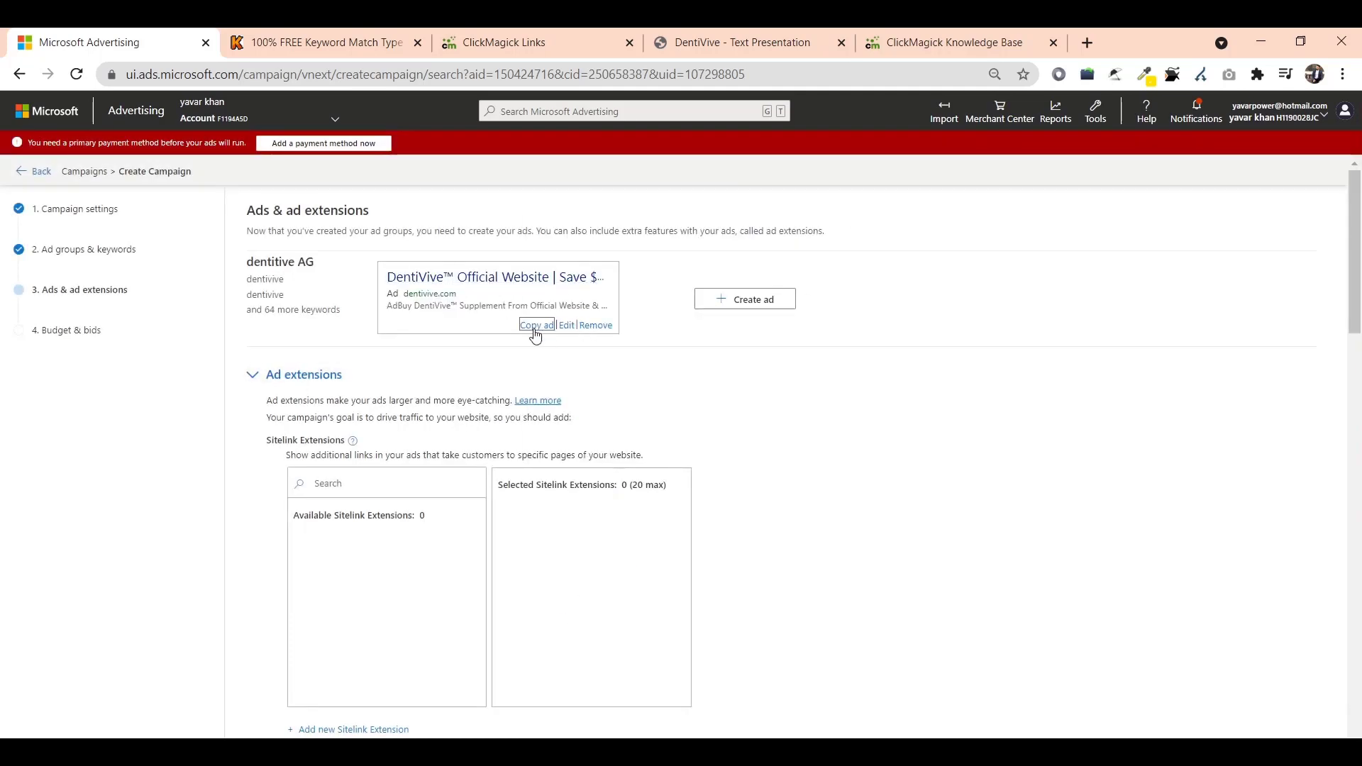
Copy the saved DentiVive ad, then remove the duplicate card.
{"action": "left_click", "coordinate": [537, 323]}
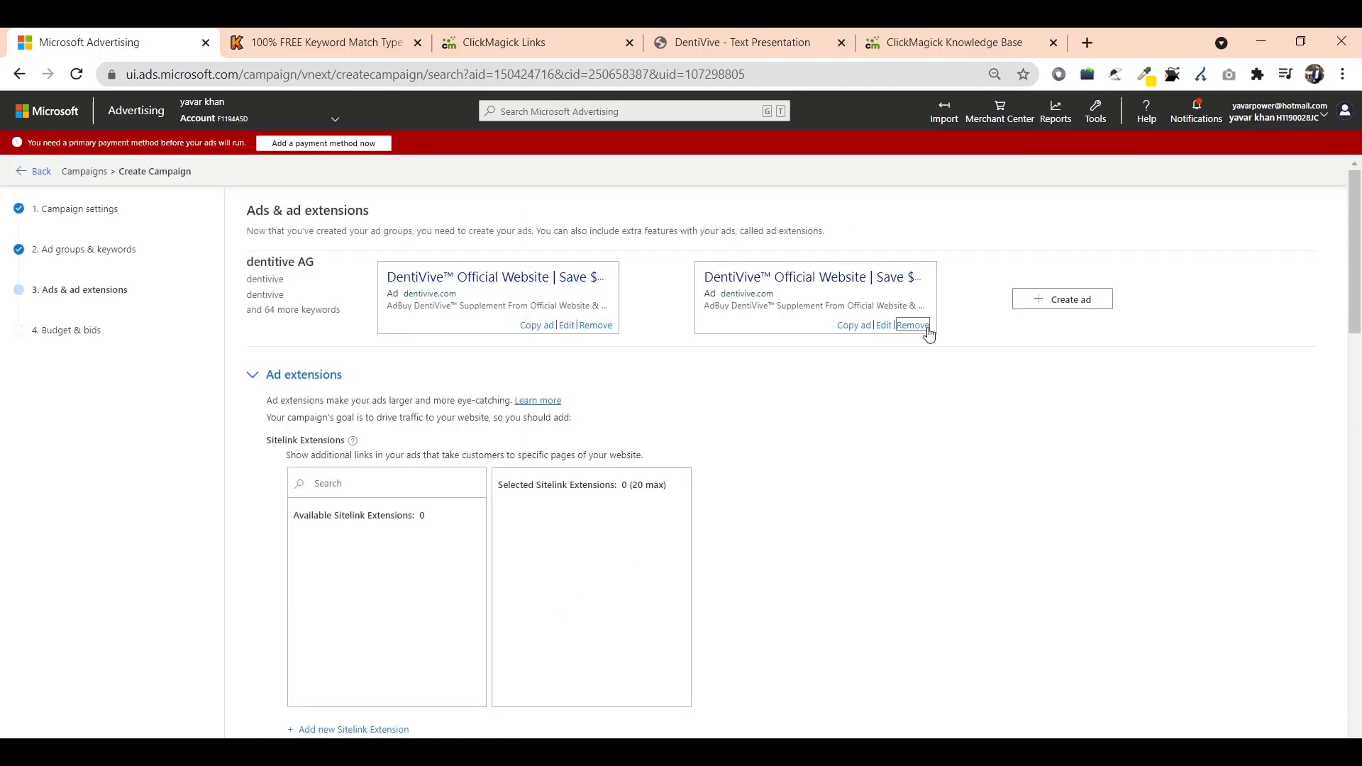
{"action": "left_click", "coordinate": [912, 323]}
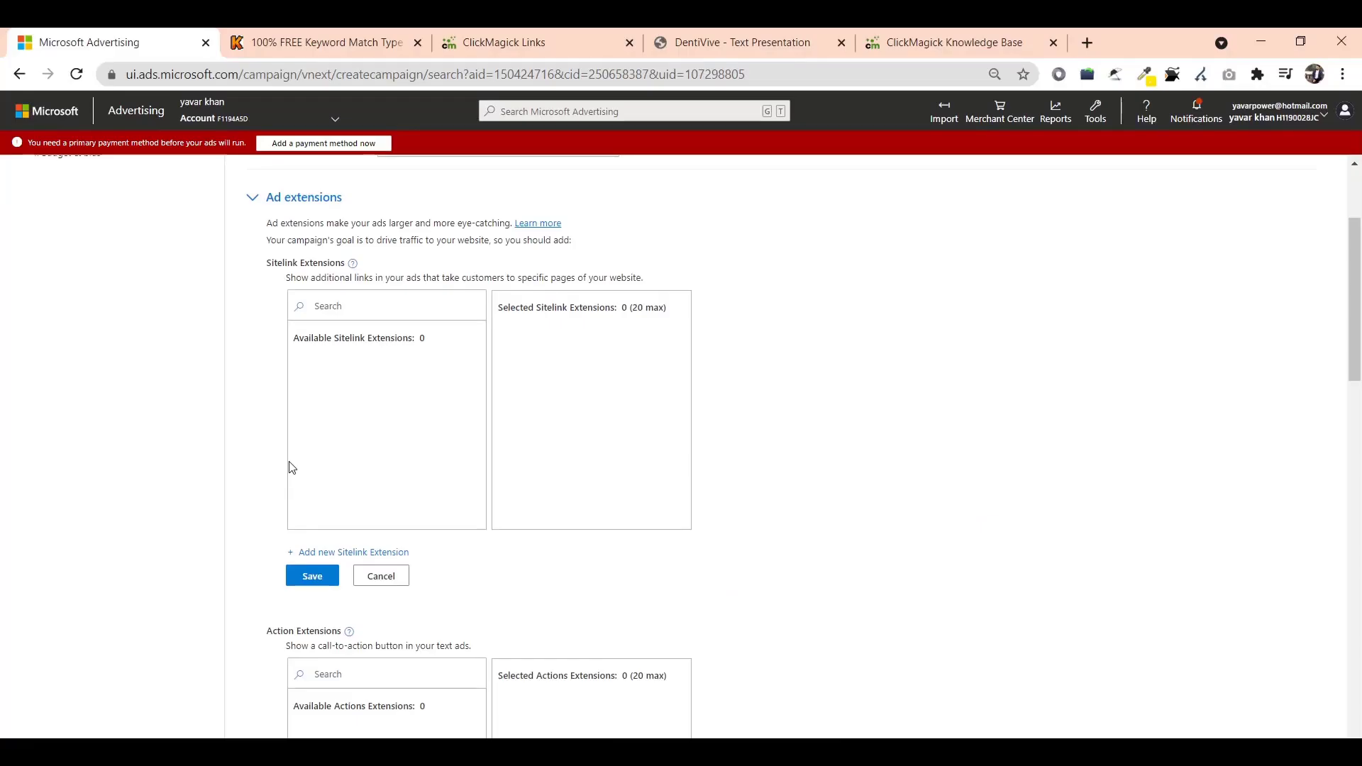
Review the Action, Callout and Promotion extensions and continue to Budget & bids.
{"action": "scroll", "scroll_direction": "down", "scroll_amount": 3}
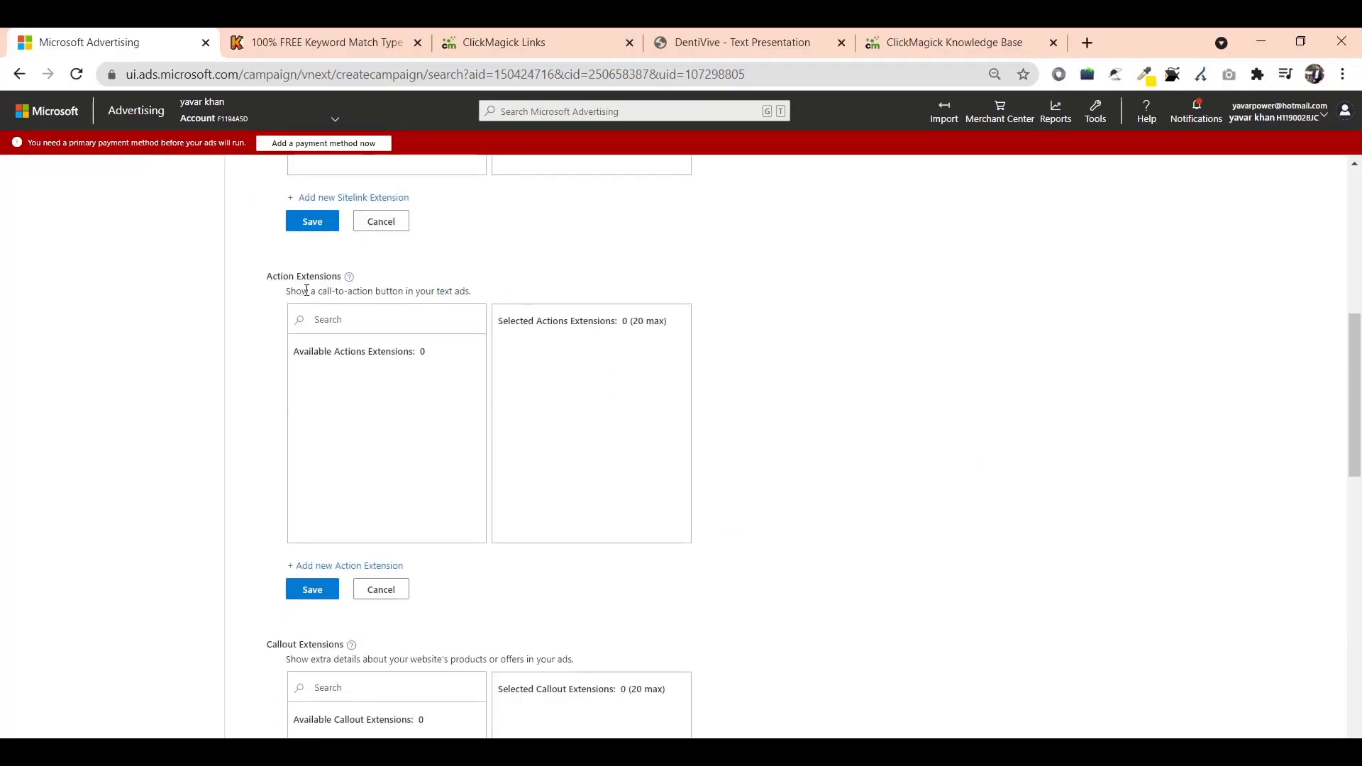
{"action": "scroll", "scroll_direction": "down", "scroll_amount": 3}
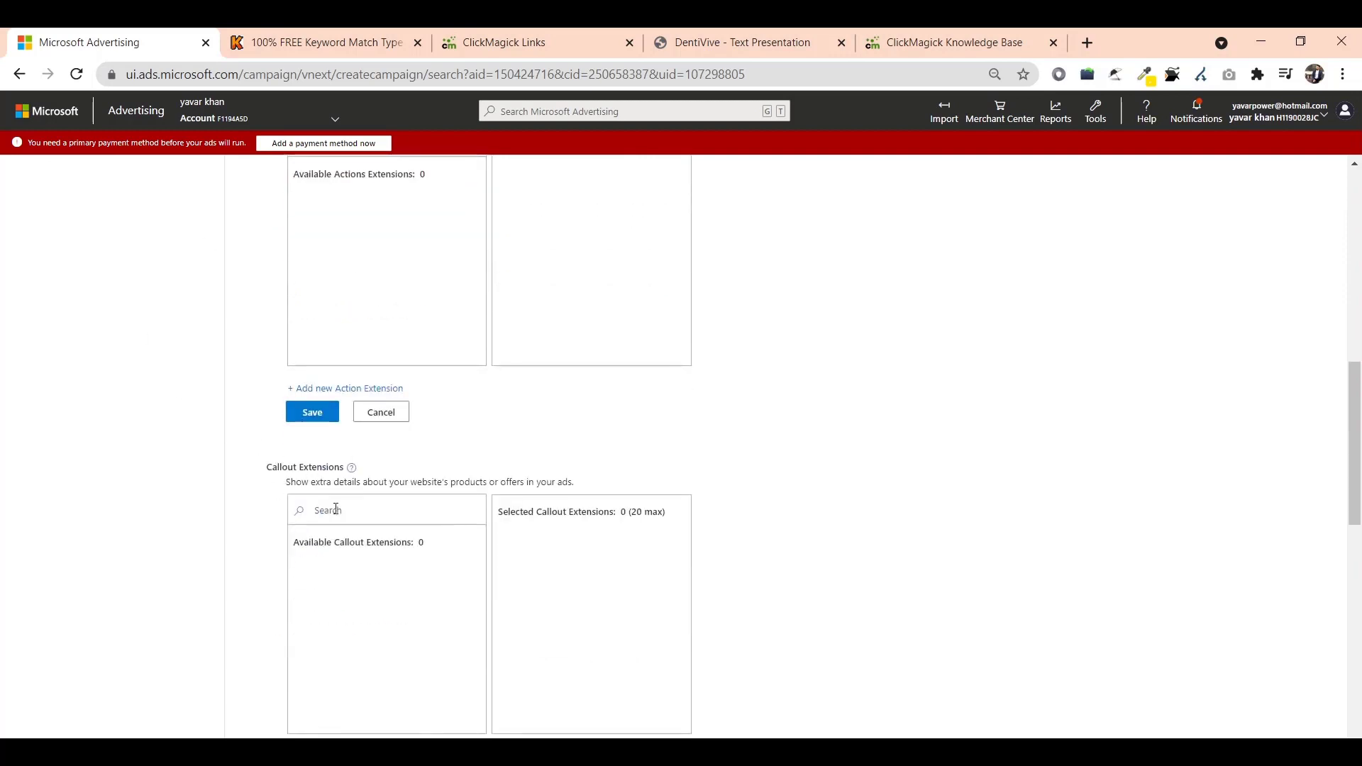
{"action": "scroll", "scroll_direction": "down", "scroll_amount": 3}
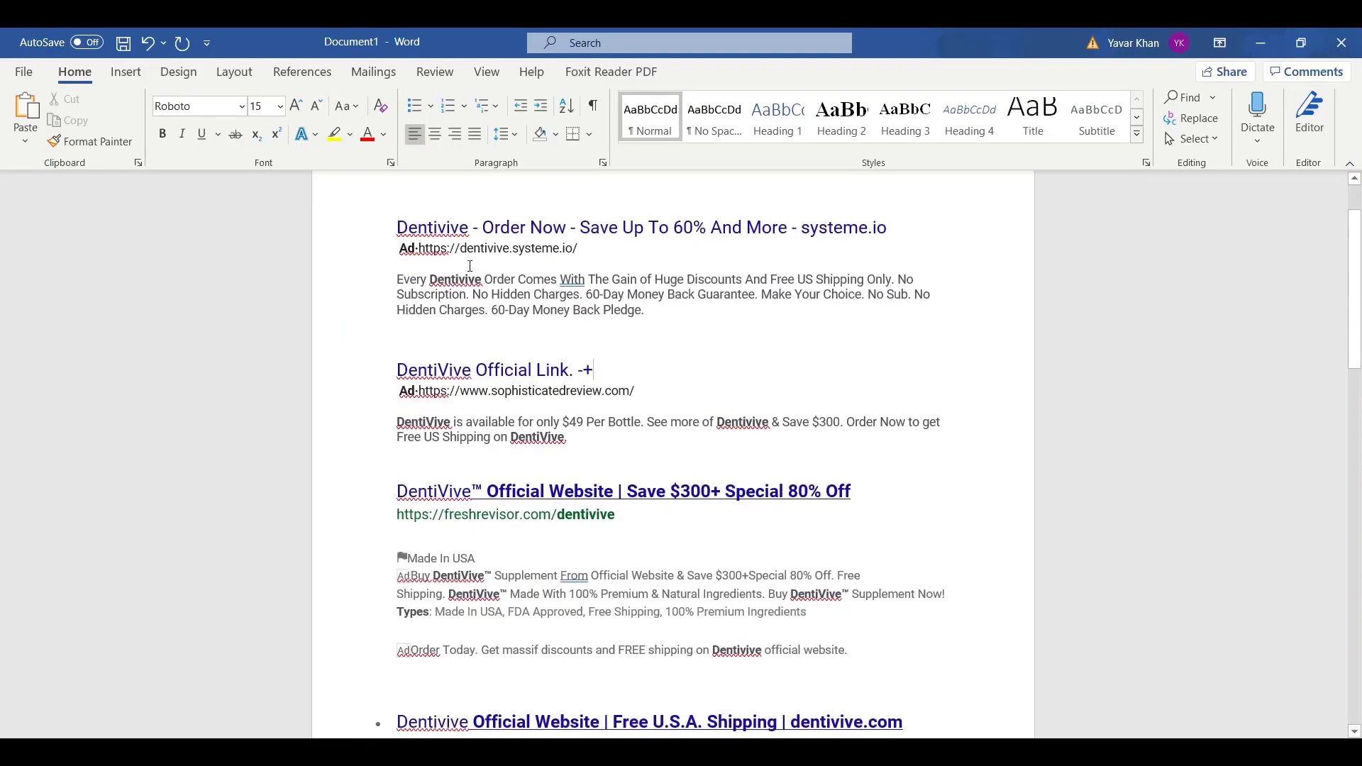
{"action": "scroll", "scroll_direction": "down", "scroll_amount": 3}
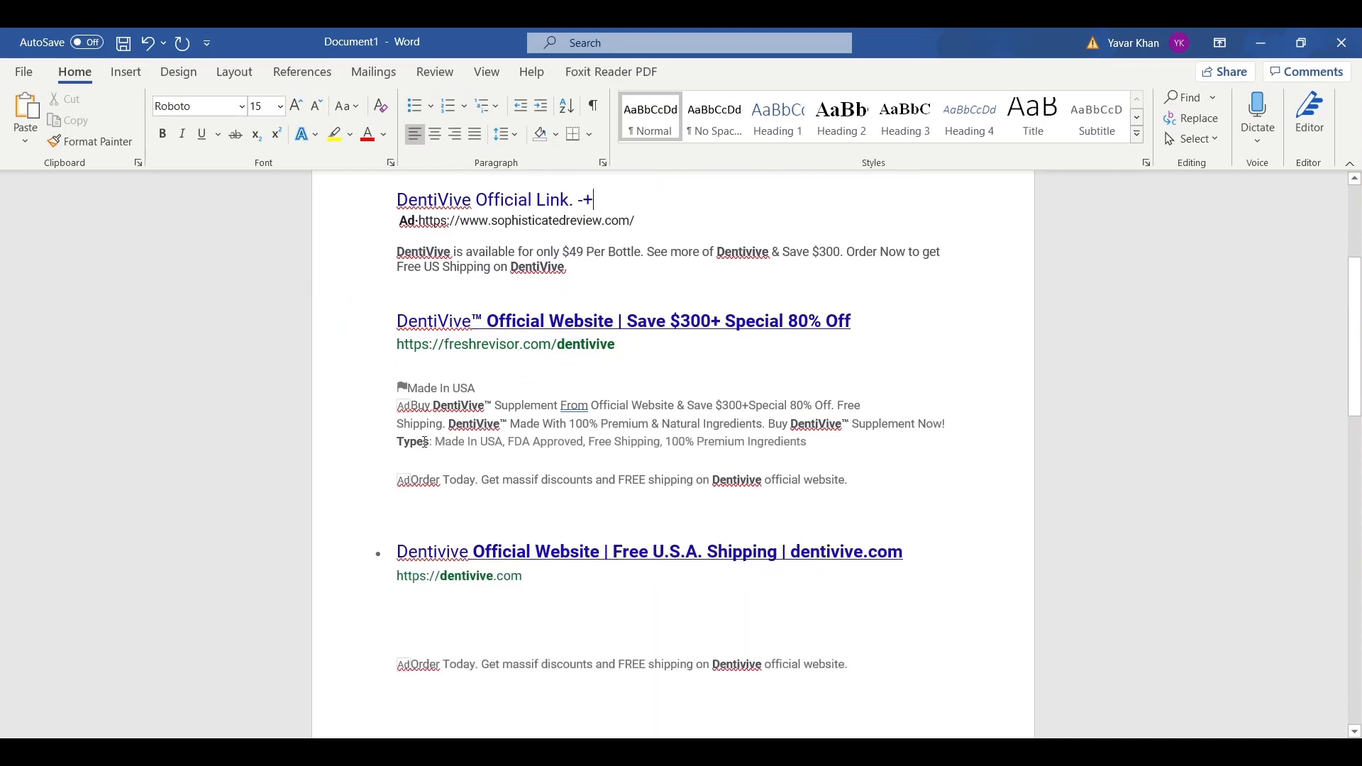
{"action": "left_click_drag", "start_coordinate": [434, 441], "coordinate": [806, 442]}
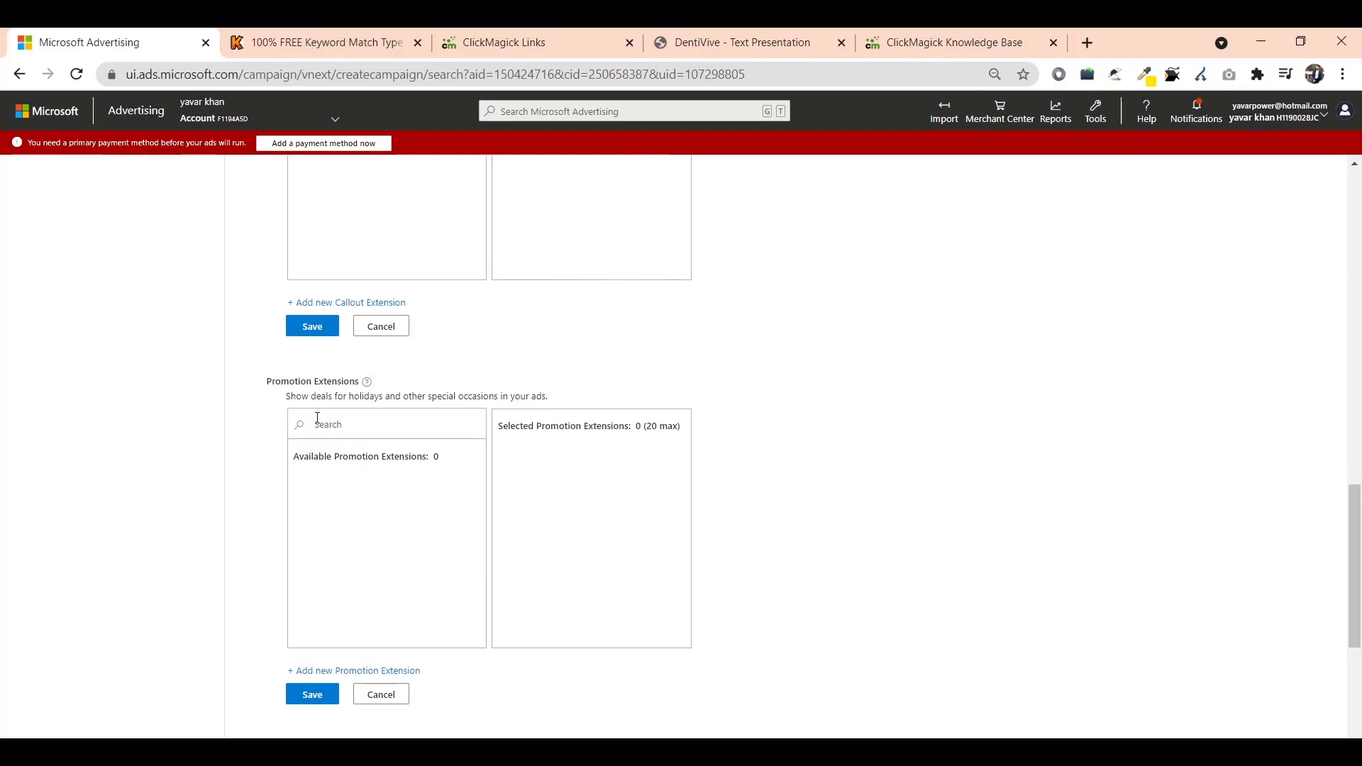
{"action": "scroll", "scroll_direction": "down", "scroll_amount": 3}
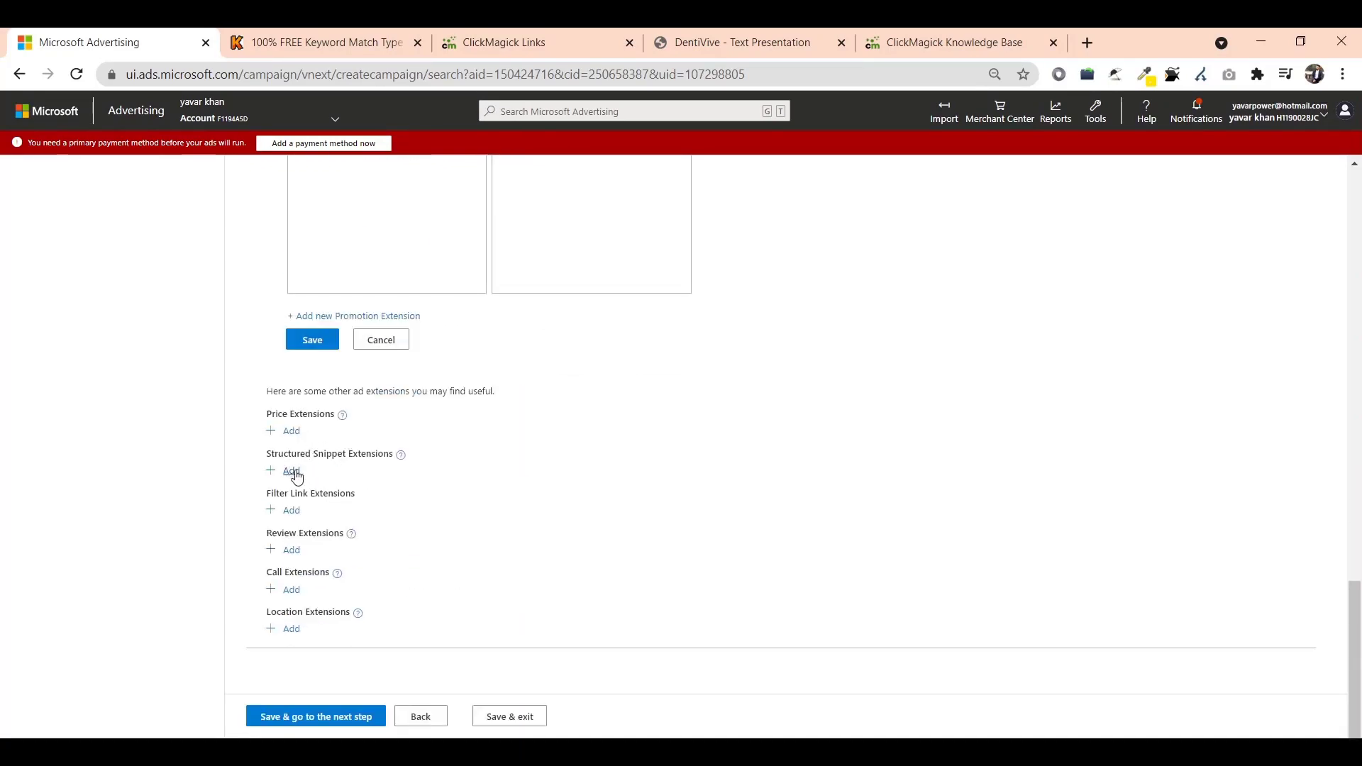
{"action": "mouse_move", "coordinate": [292, 510]}
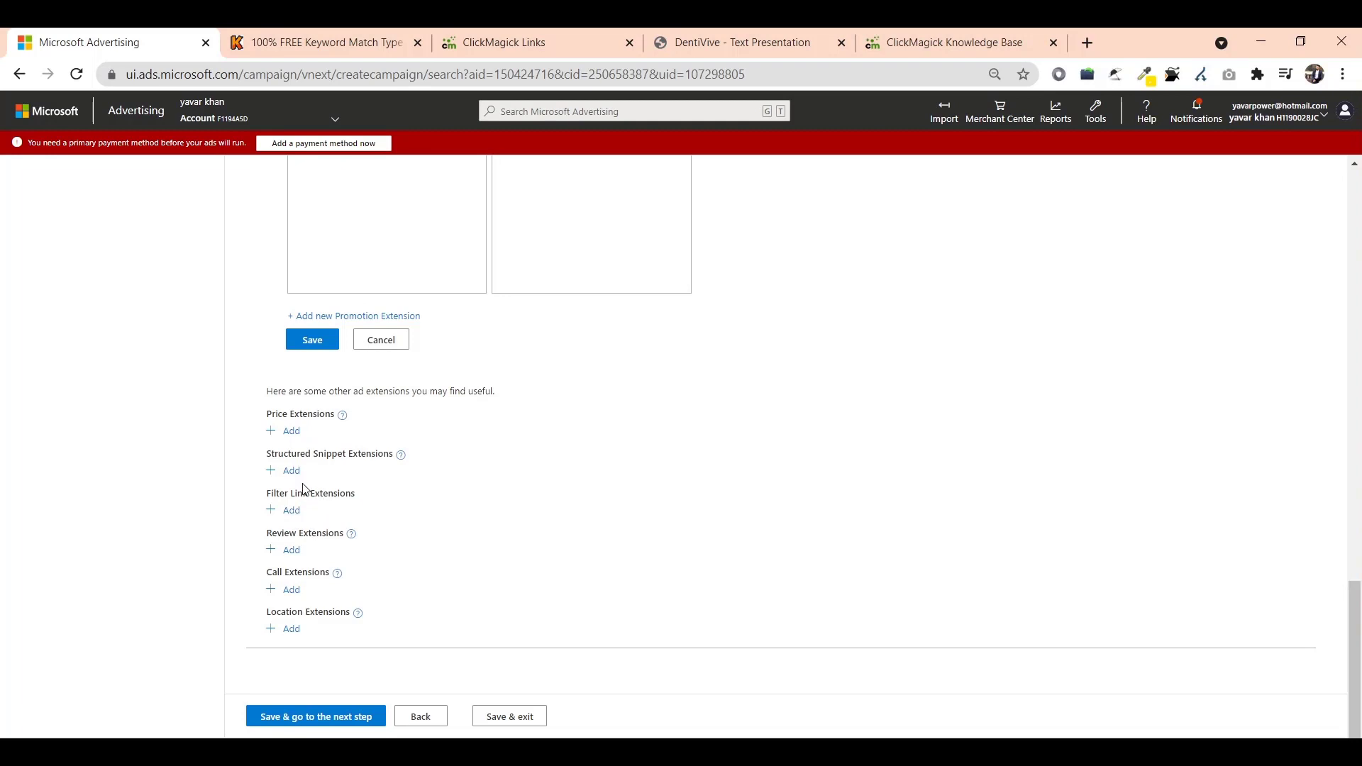
{"action": "left_click", "coordinate": [315, 715]}
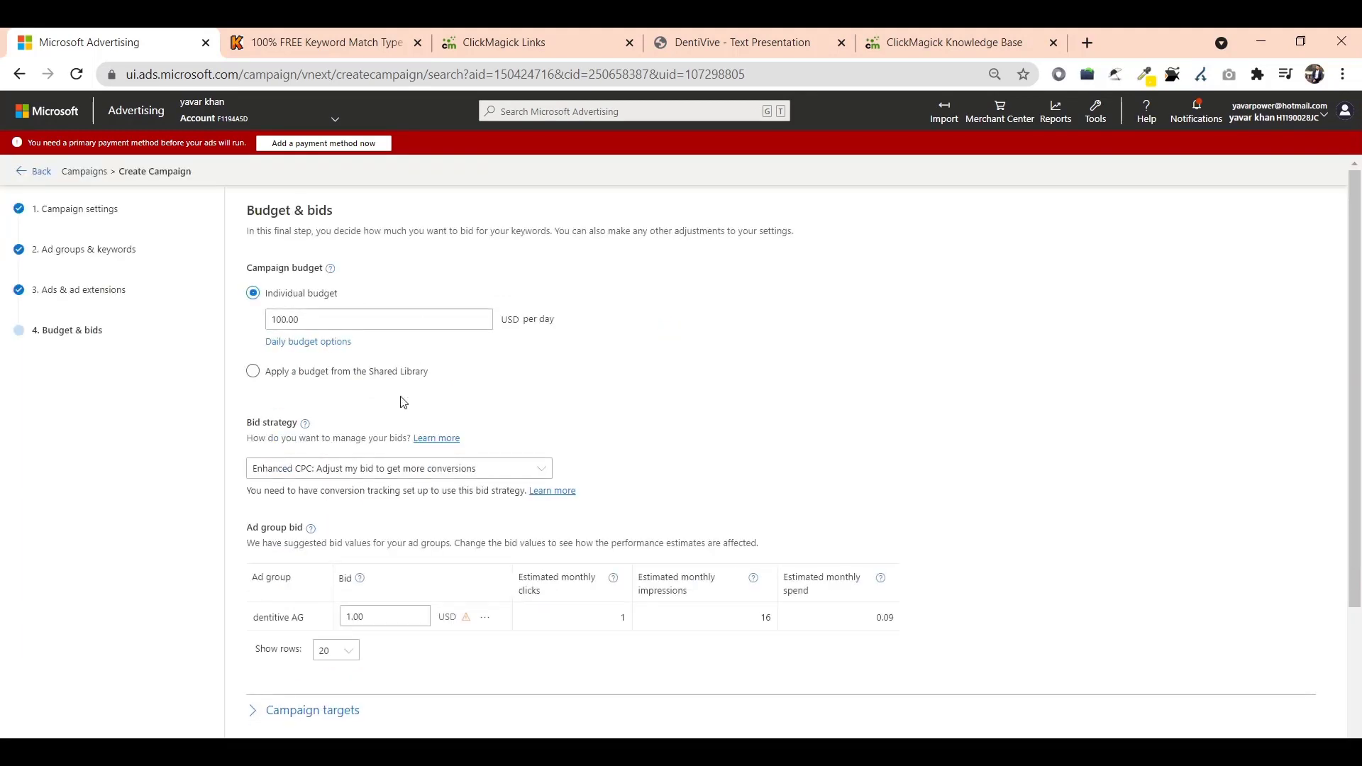
Set the ad group bid to 3 USD and save the campaign.
{"action": "scroll", "scroll_direction": "down", "scroll_amount": 3}
{"action": "type", "text": "3"}
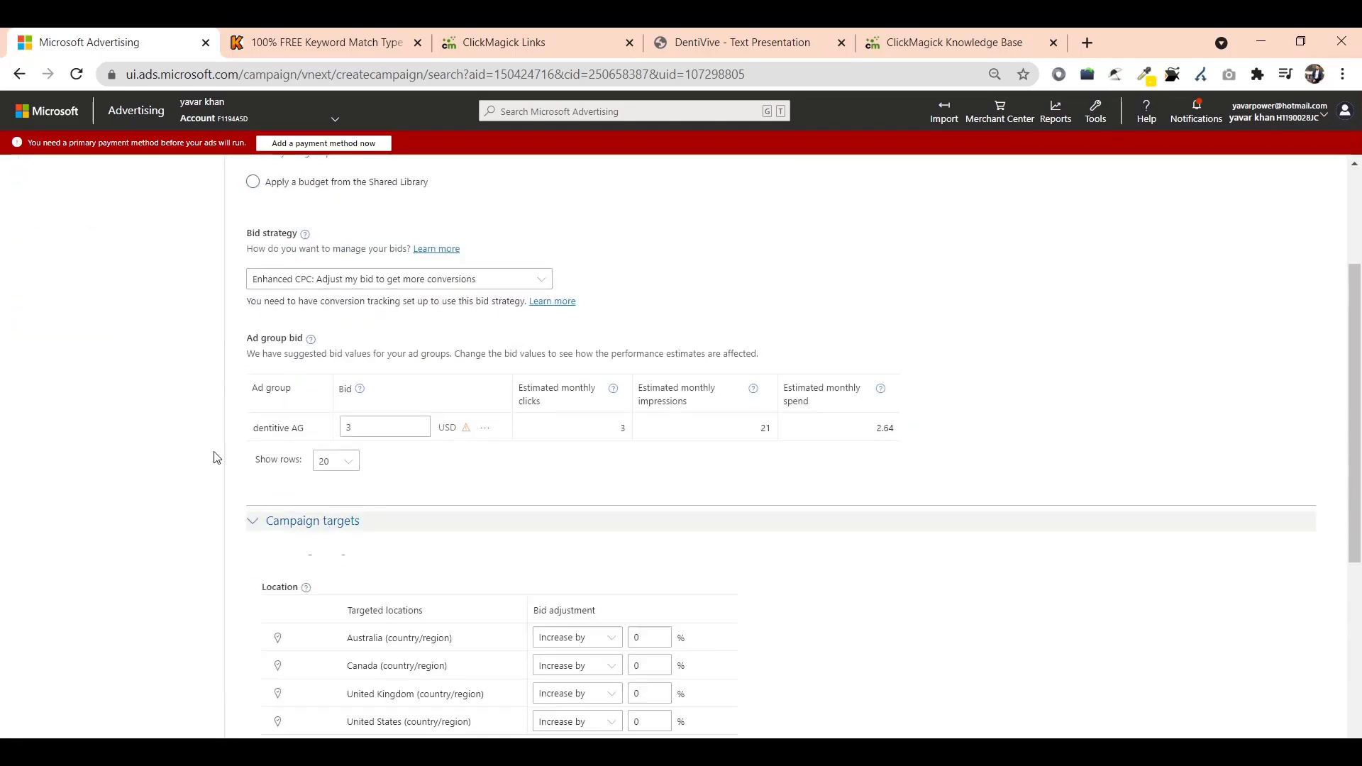
{"action": "scroll", "scroll_direction": "down", "scroll_amount": 3}
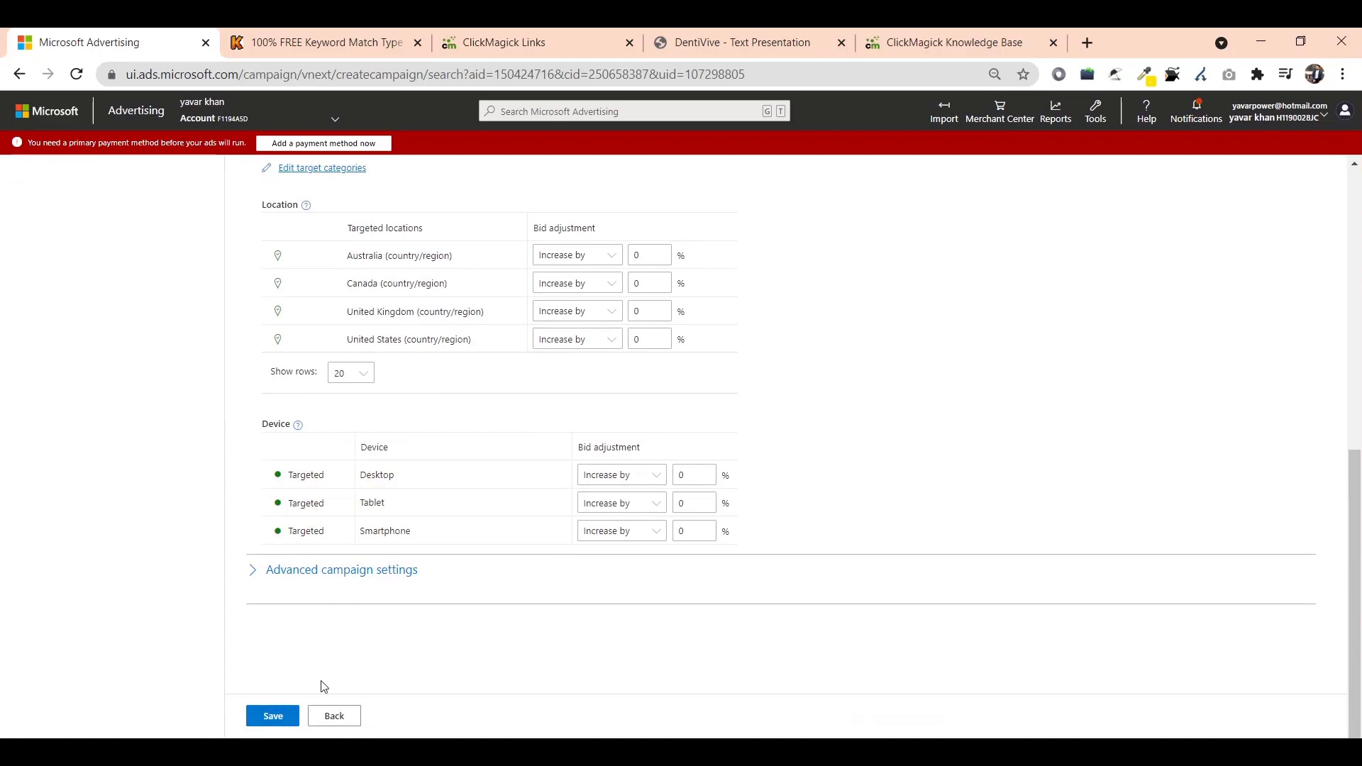
{"action": "left_click", "coordinate": [272, 715]}
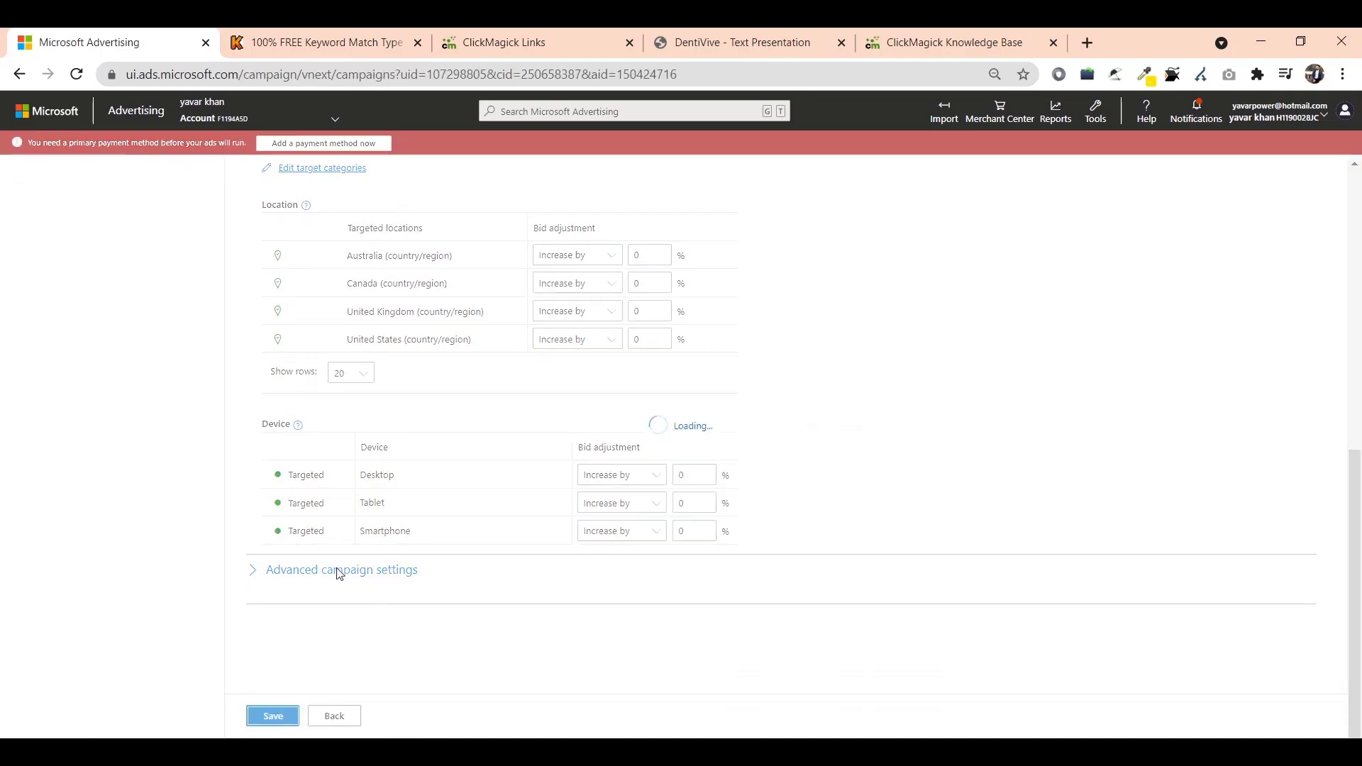
{"action": "left_click", "coordinate": [273, 715]}
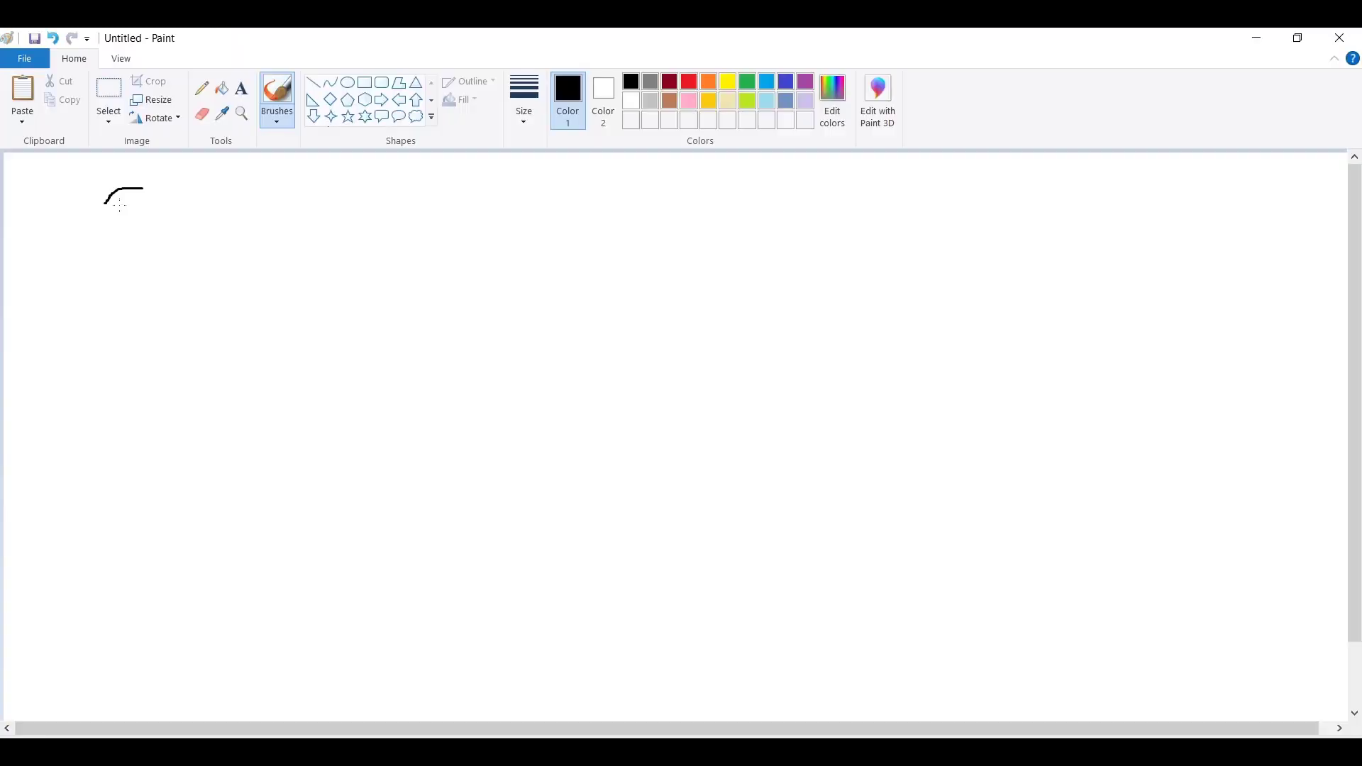
Draw the letter D, dollar signs under the LP box, and a circled Brand label.
{"action": "left_click_drag", "start_coordinate": [115, 188], "coordinate": [114, 311]}
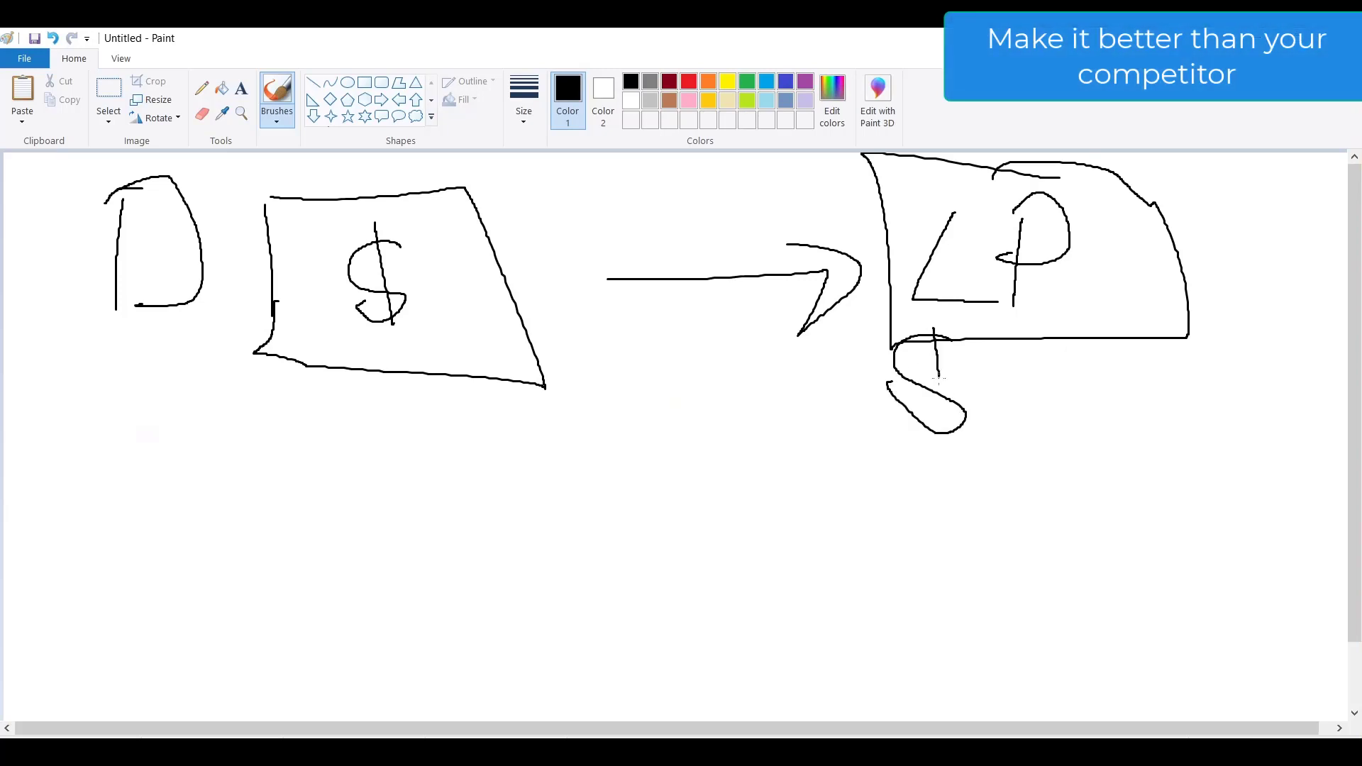
{"action": "left_click_drag", "start_coordinate": [1039, 323], "coordinate": [1047, 426]}
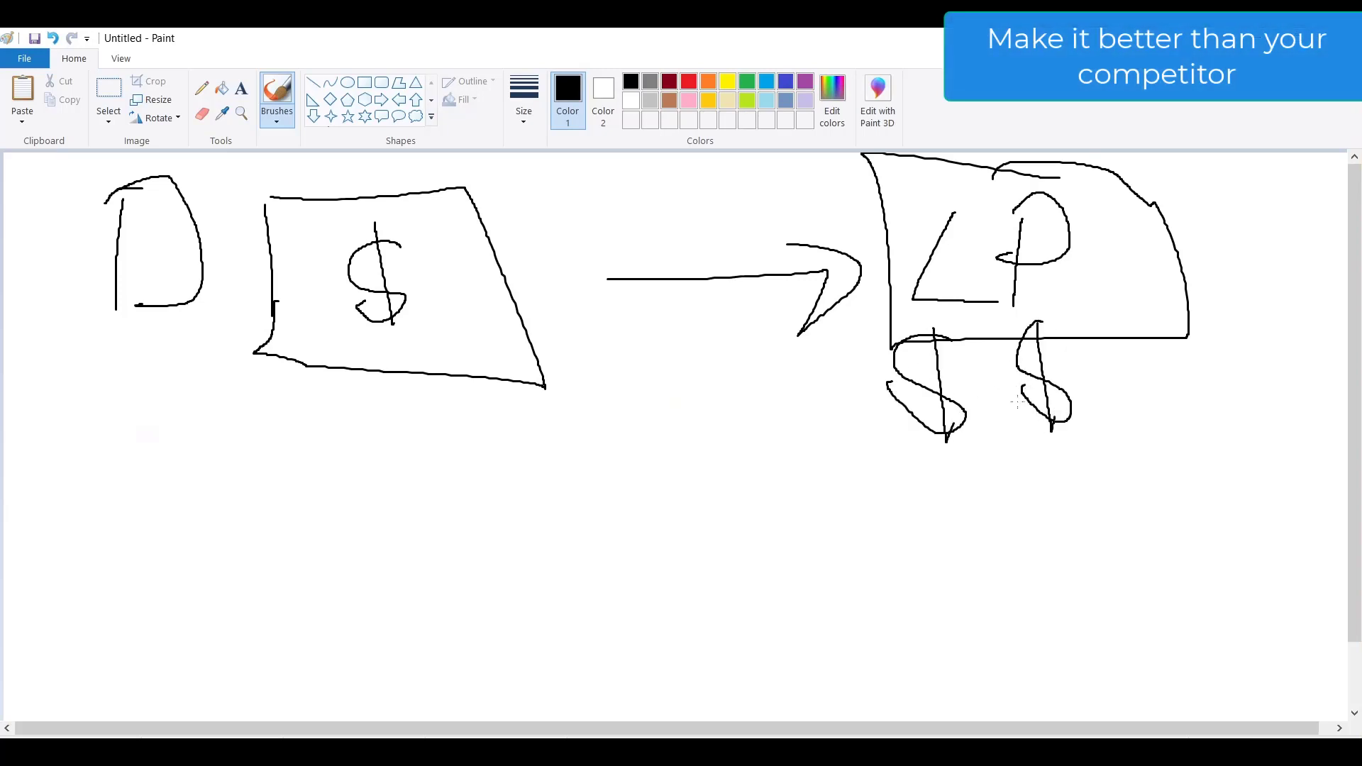
{"action": "left_click_drag", "start_coordinate": [564, 173], "coordinate": [565, 252]}
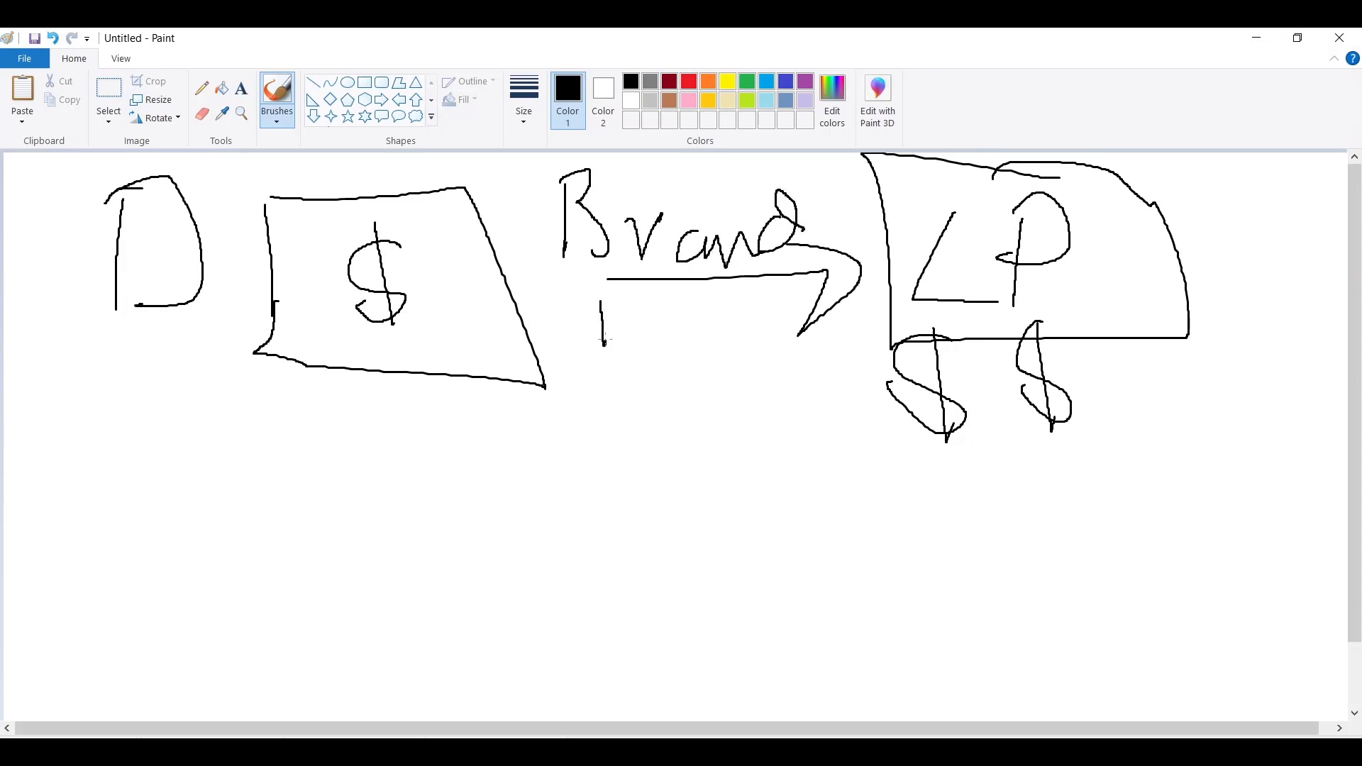
{"action": "left_click_drag", "start_coordinate": [602, 308], "coordinate": [704, 352]}
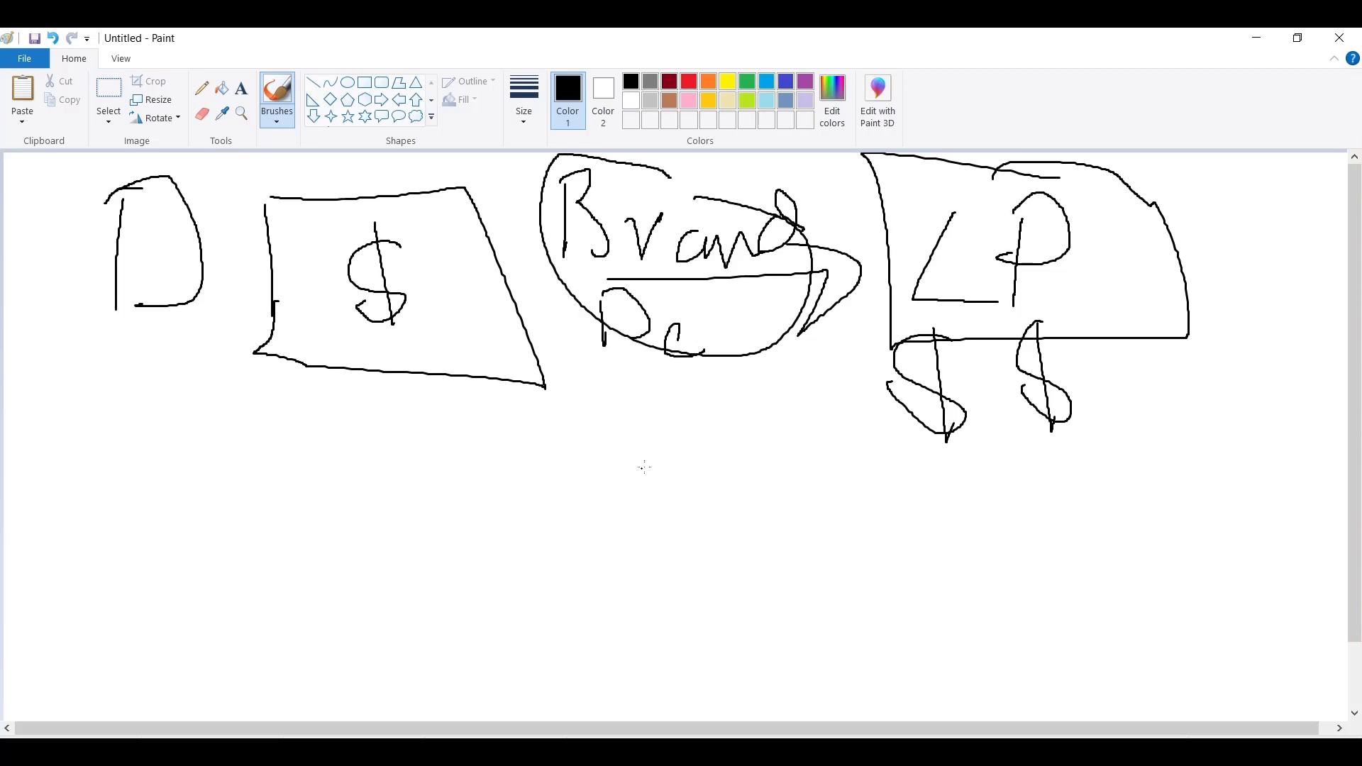
Add a downward arrow from Brand with a label and a lower box with a leftward arrow.
{"action": "left_click_drag", "start_coordinate": [653, 385], "coordinate": [653, 440]}
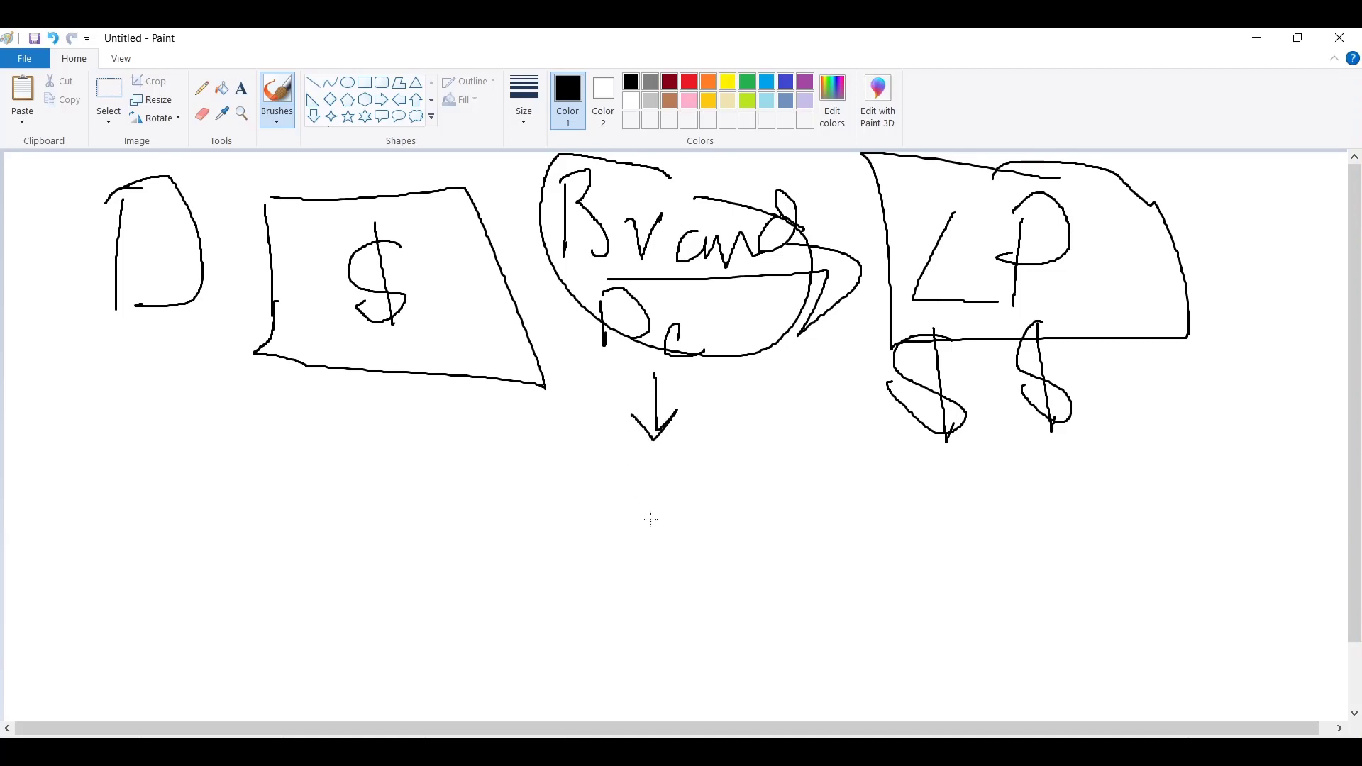
{"action": "left_click_drag", "start_coordinate": [569, 483], "coordinate": [660, 547]}
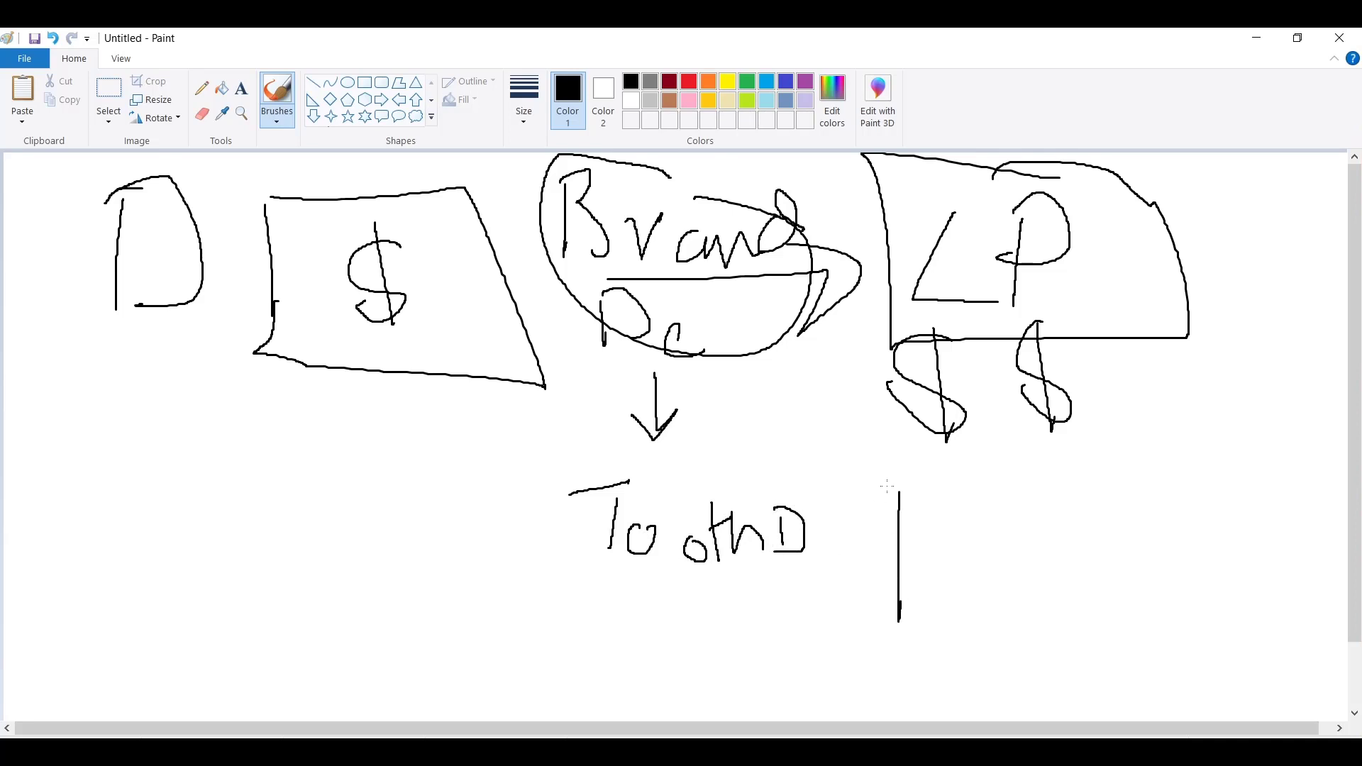
{"action": "left_click_drag", "start_coordinate": [900, 483], "coordinate": [1203, 635]}
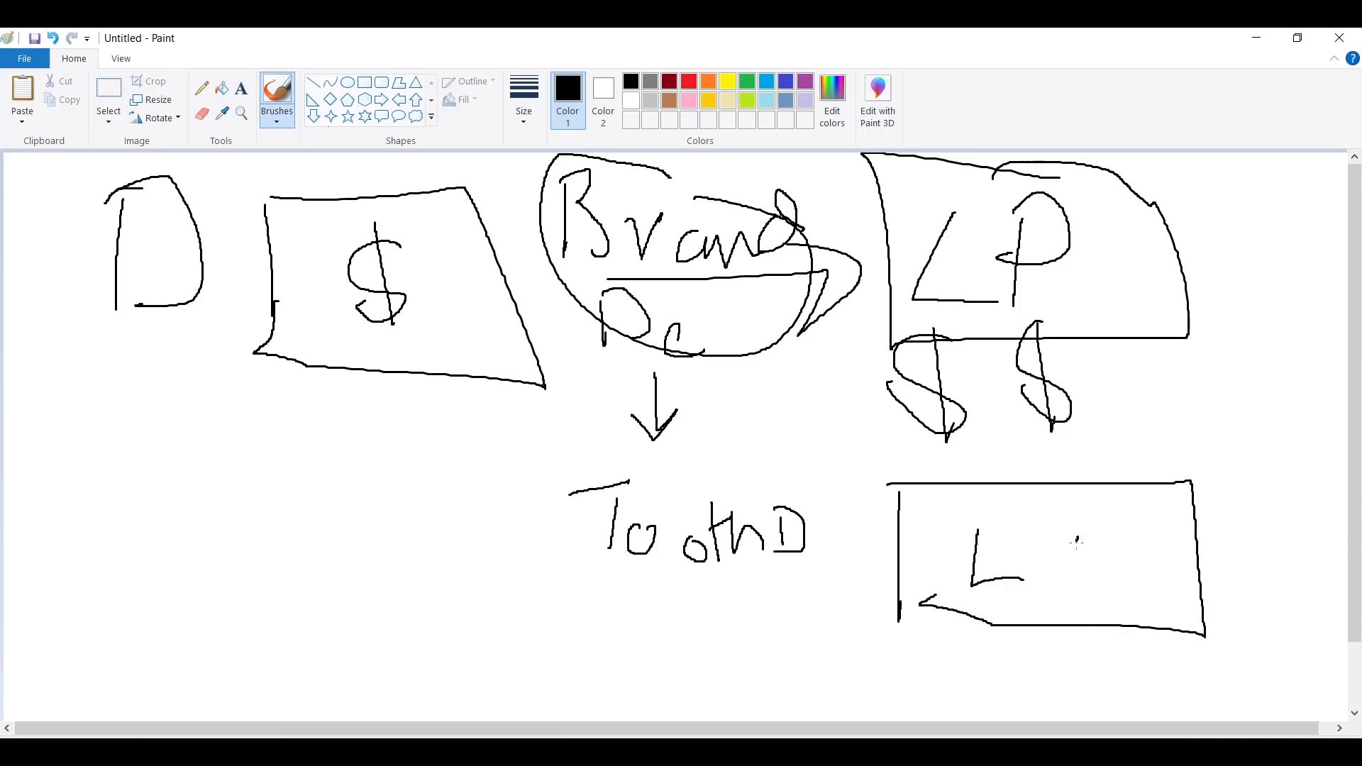
{"action": "scroll", "scroll_direction": "down", "scroll_amount": 3}
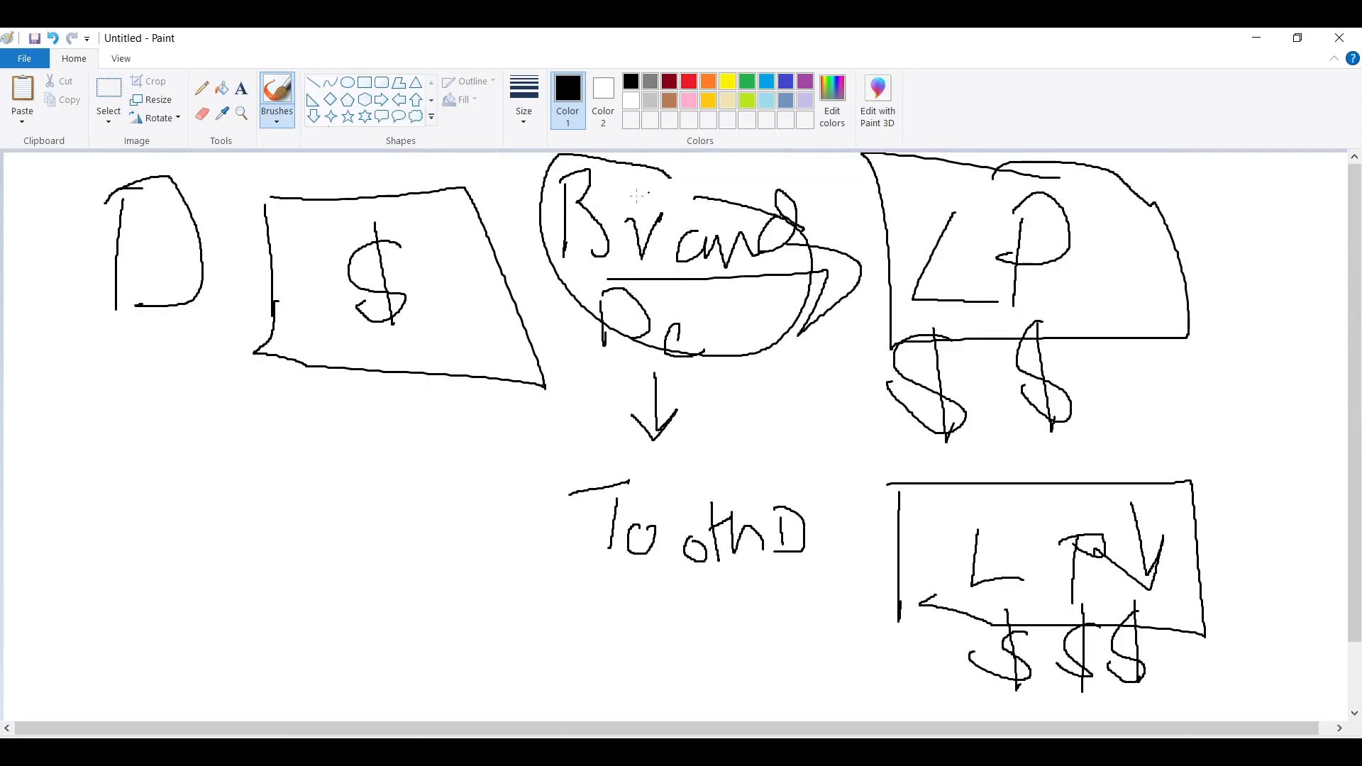
{"action": "scroll", "scroll_direction": "down", "scroll_amount": 3}
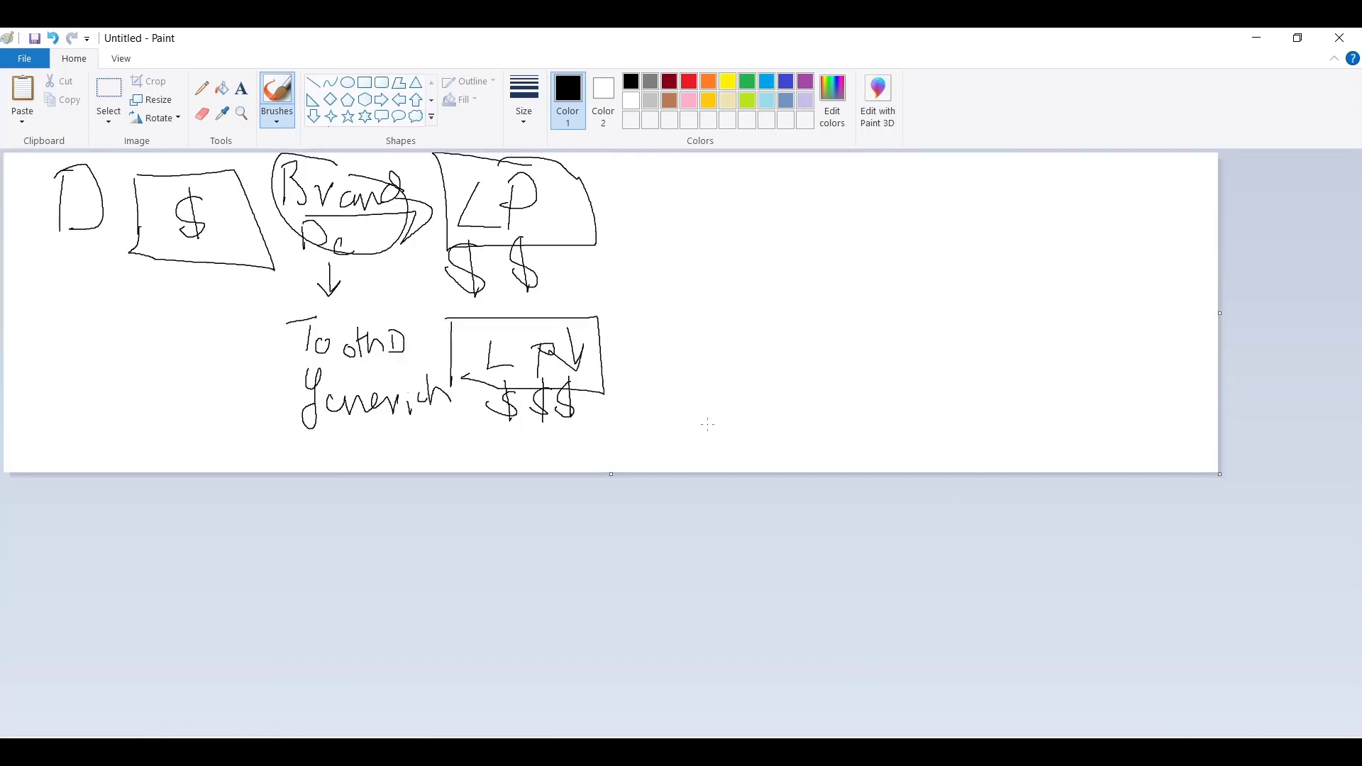
In red, draw an arrow right of the divider leading to C, then US enclosed in a red shape.
{"action": "left_click", "coordinate": [689, 81]}
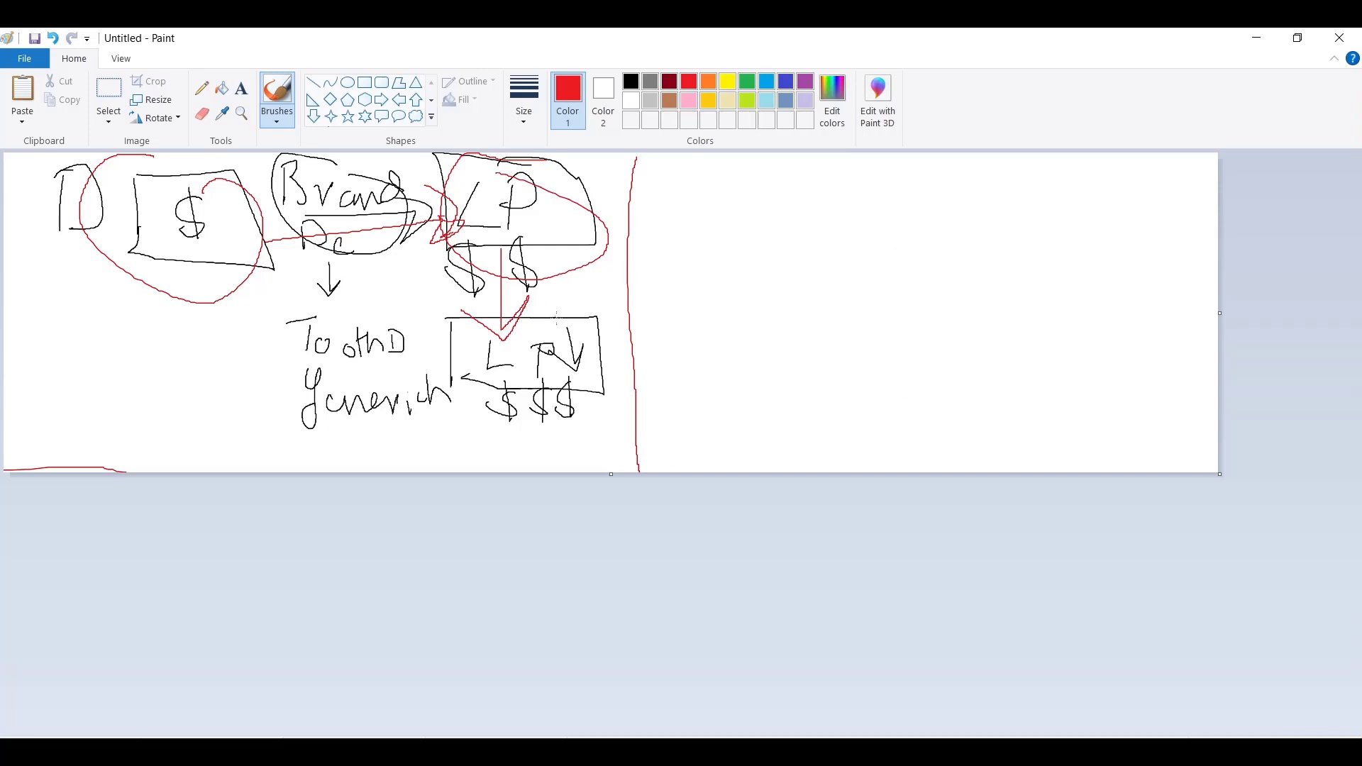
{"action": "left_click_drag", "start_coordinate": [637, 200], "coordinate": [679, 198]}
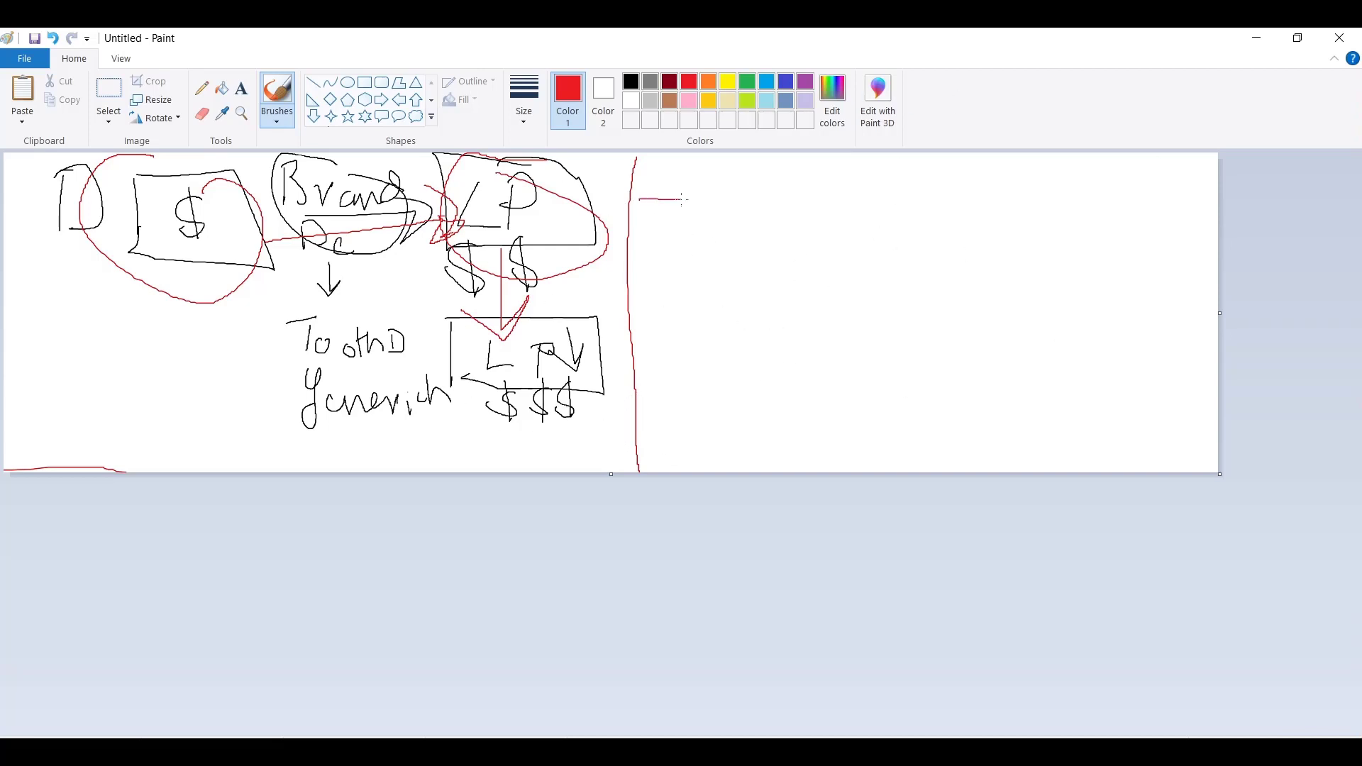
{"action": "left_click_drag", "start_coordinate": [647, 204], "coordinate": [738, 208]}
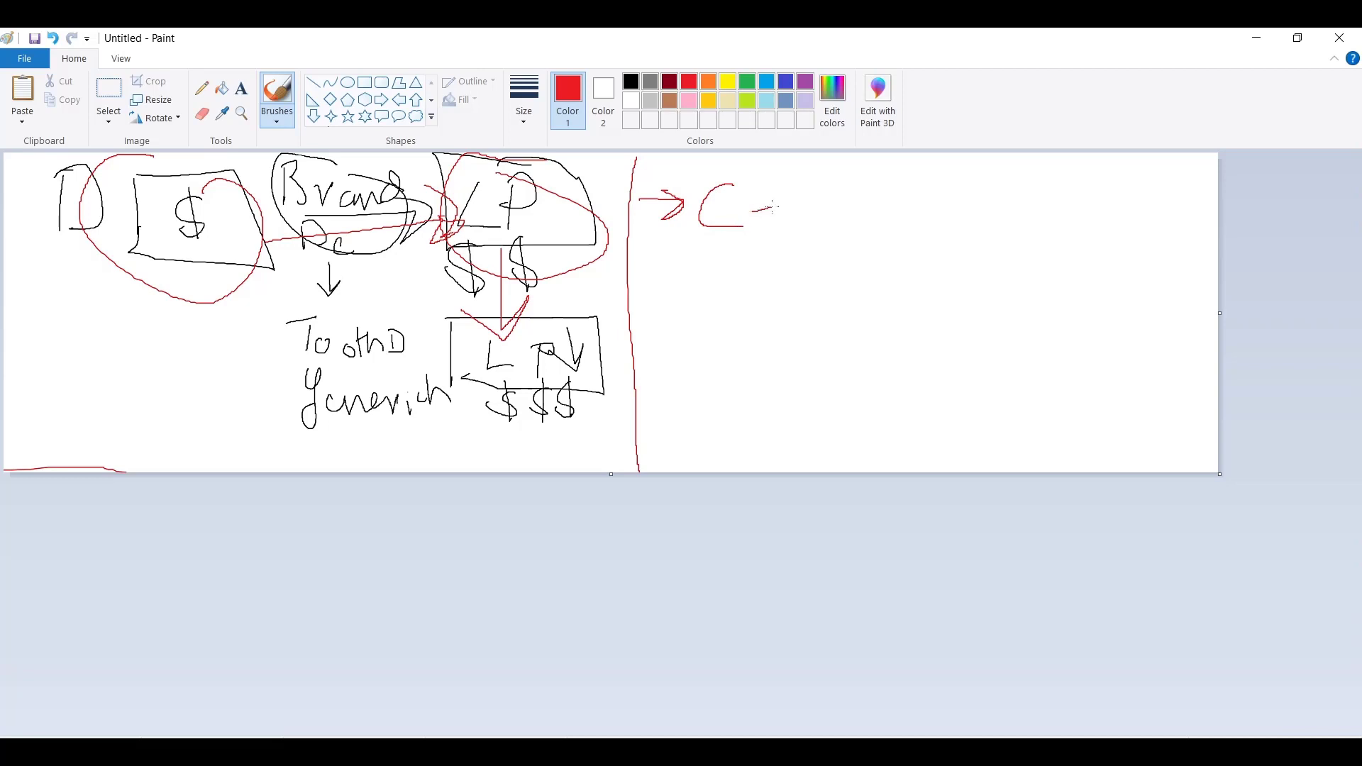
{"action": "left_click_drag", "start_coordinate": [786, 187], "coordinate": [822, 213]}
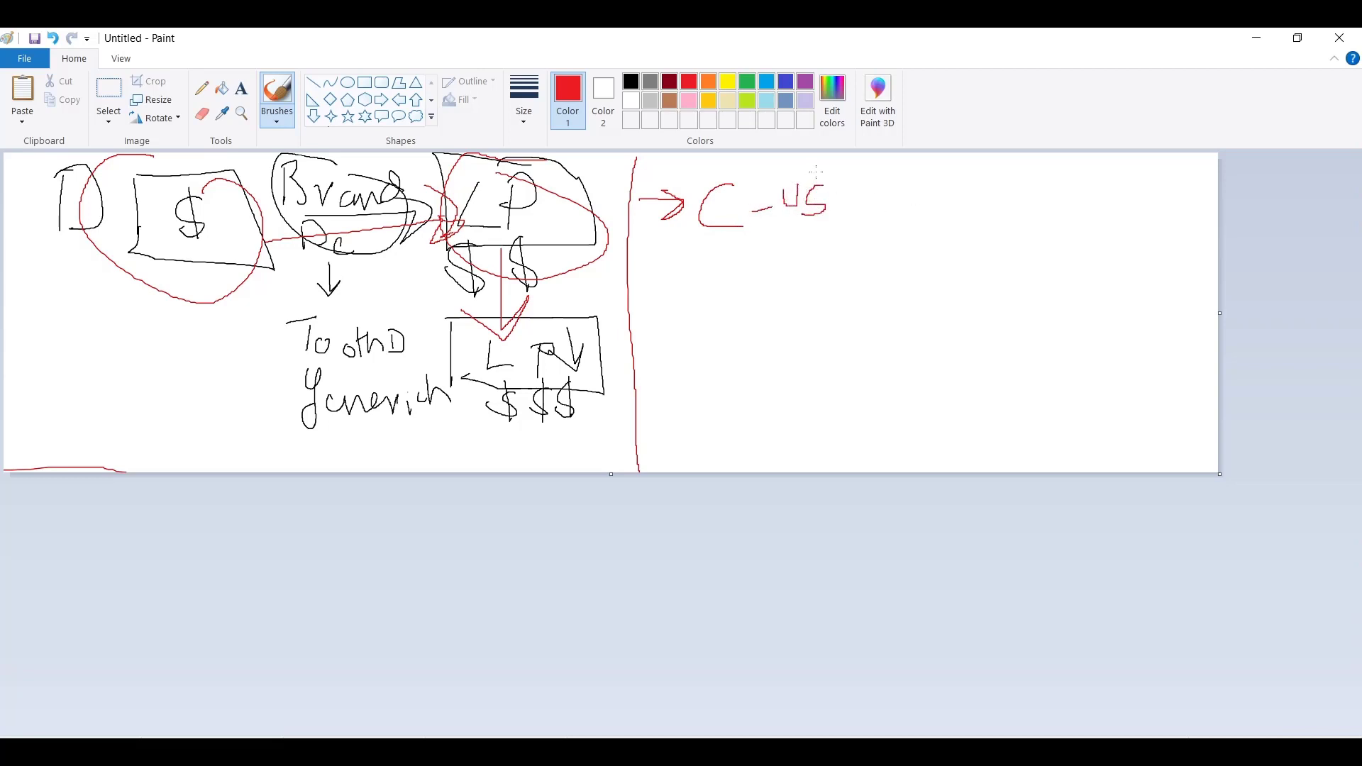
{"action": "left_click_drag", "start_coordinate": [769, 173], "coordinate": [881, 234]}
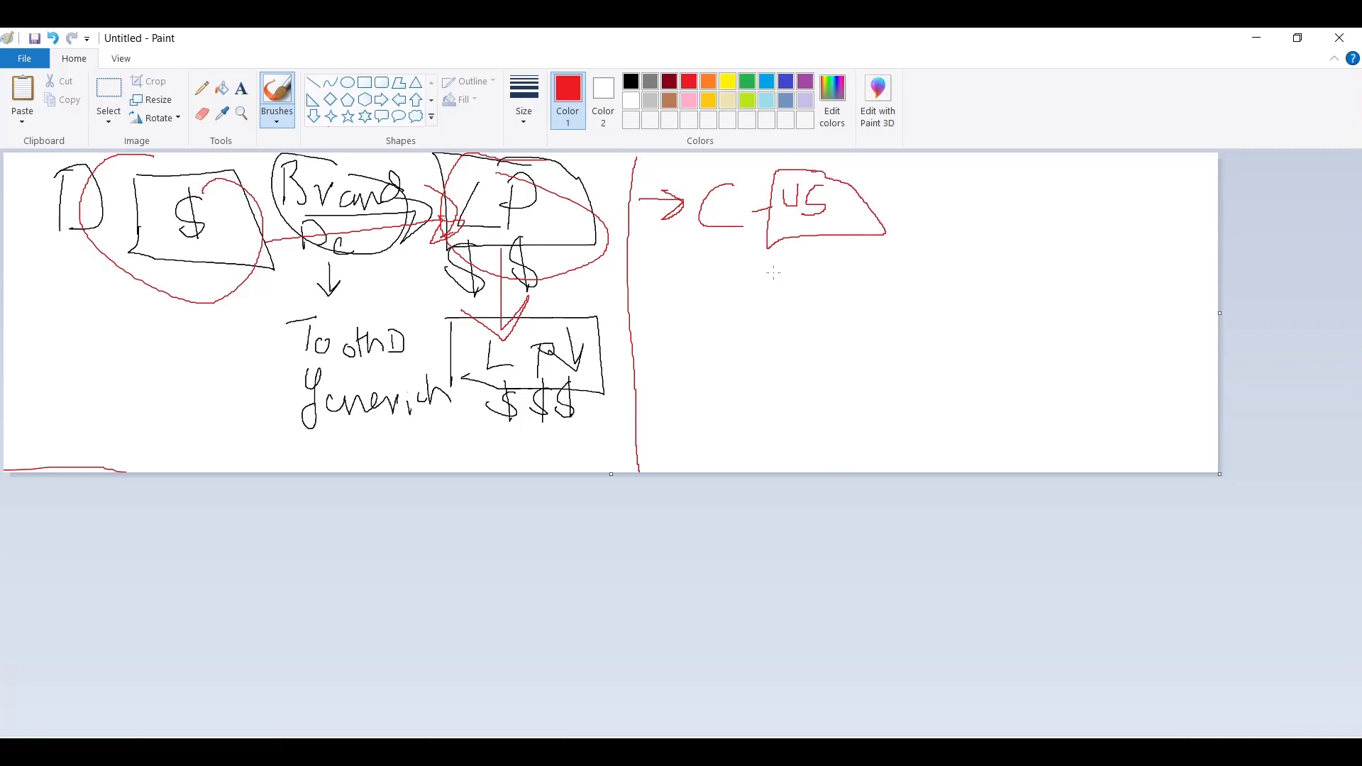
Continue the red flow downward with circled AG and FM linked by arrows.
{"action": "left_click_drag", "start_coordinate": [808, 238], "coordinate": [803, 278]}
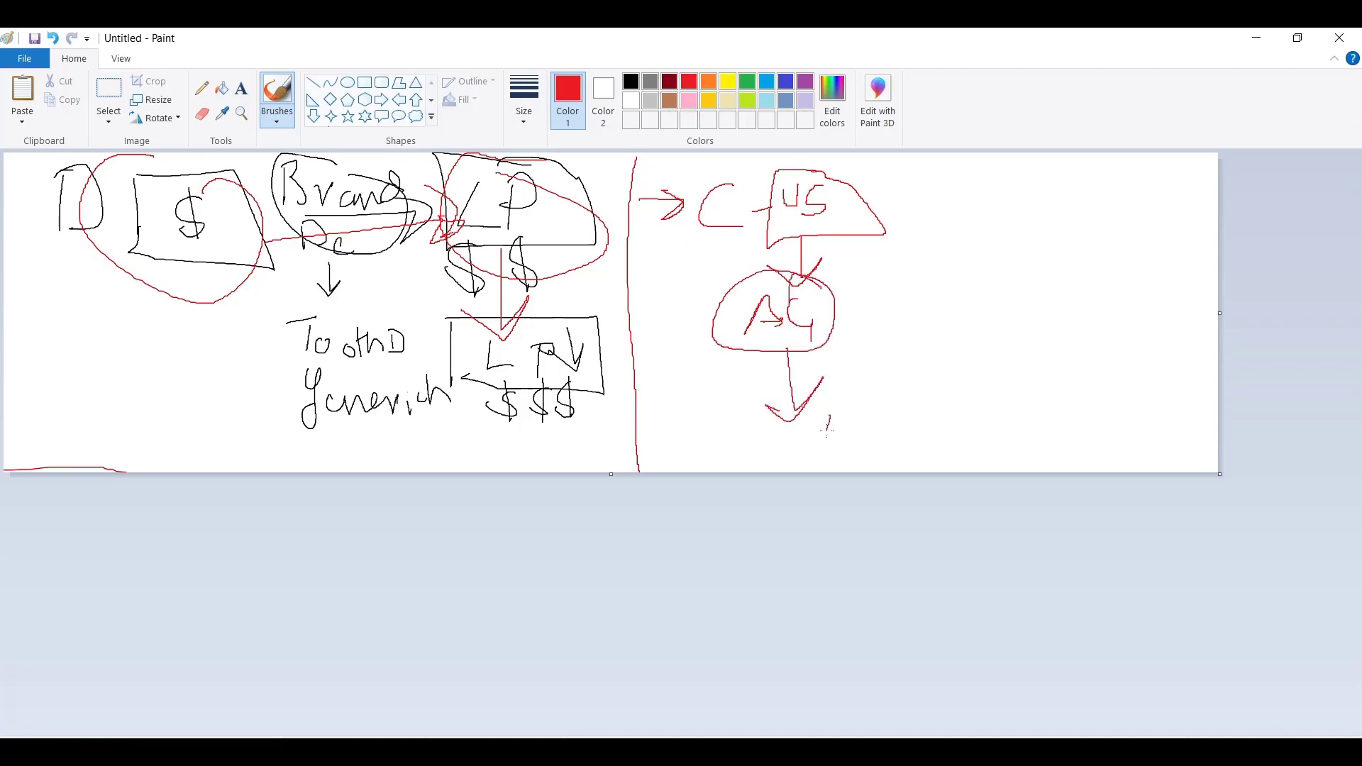
{"action": "left_click_drag", "start_coordinate": [834, 400], "coordinate": [864, 452]}
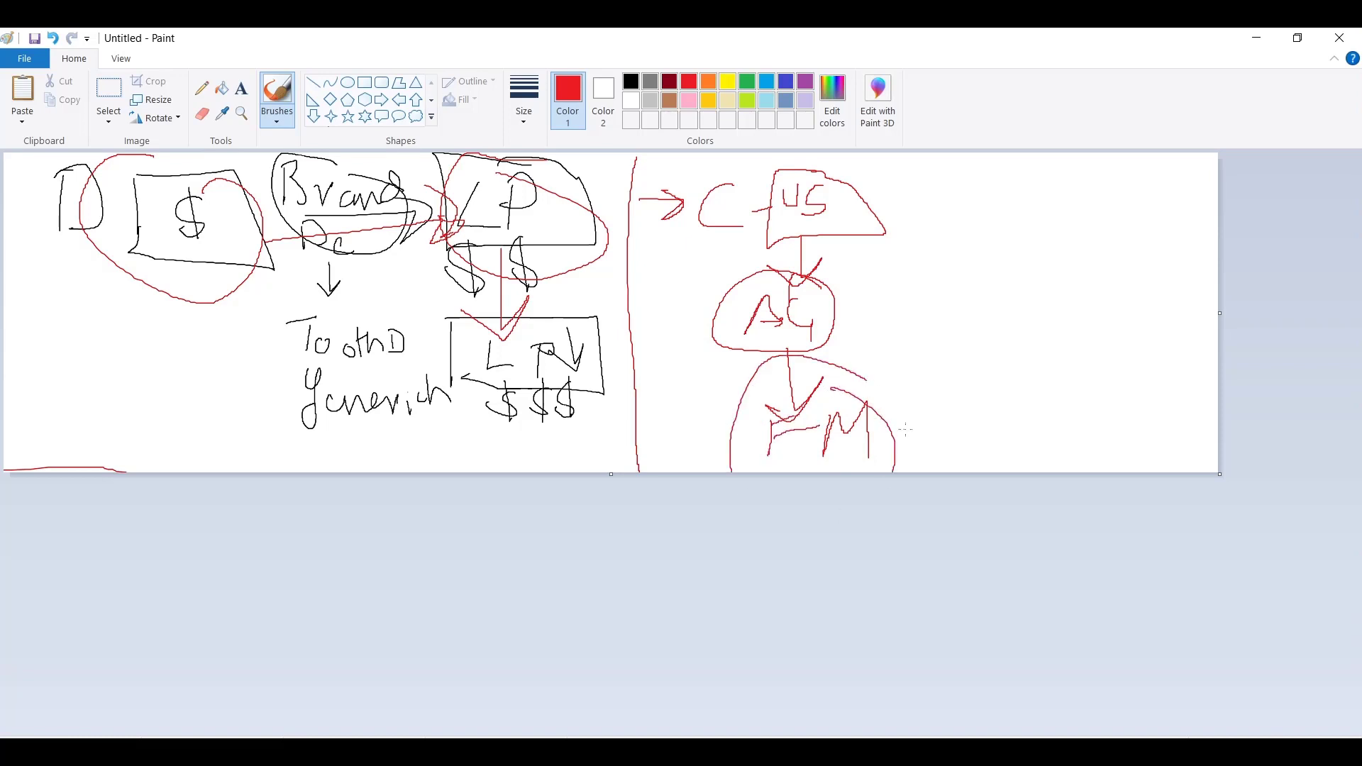
{"action": "left_click_drag", "start_coordinate": [900, 429], "coordinate": [1007, 373]}
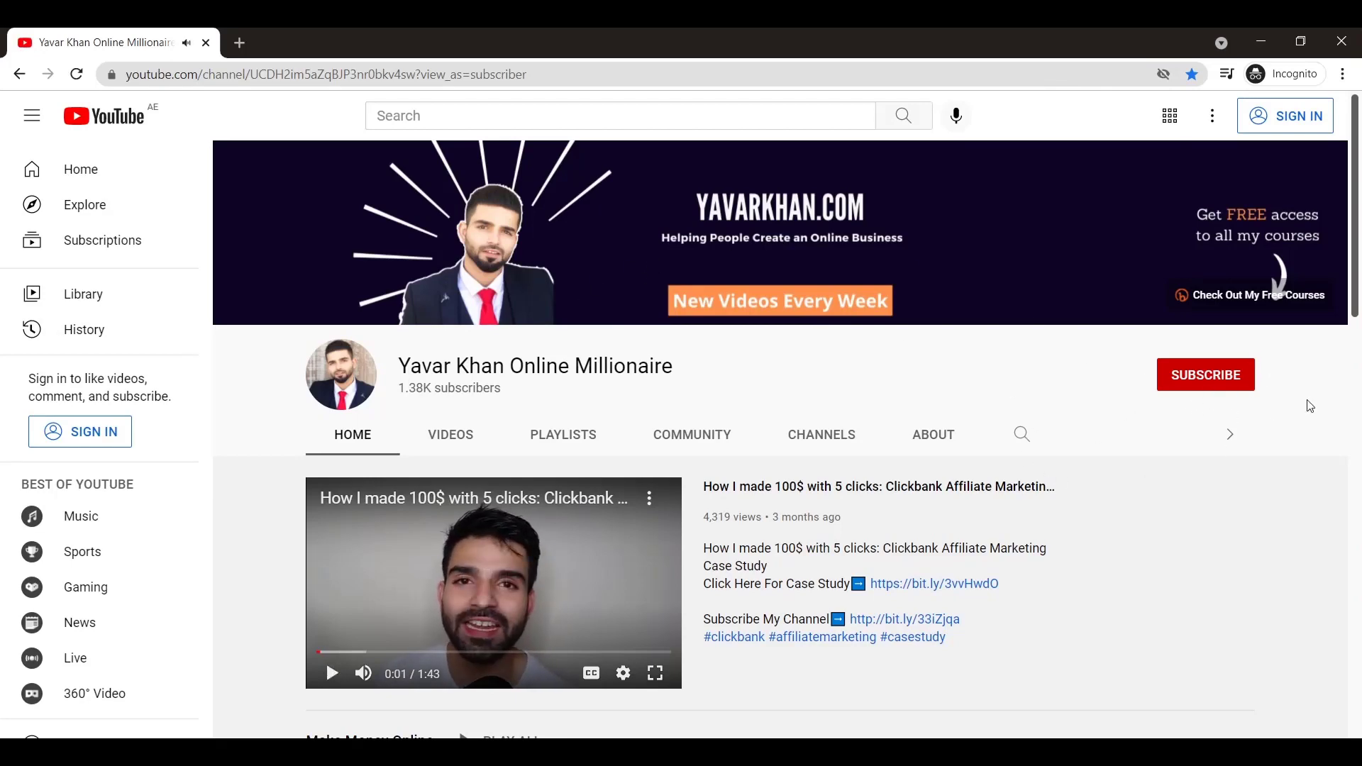
Show the Videos tab of the Yavar Khan Online Millionaire channel.
{"action": "left_click", "coordinate": [449, 435]}
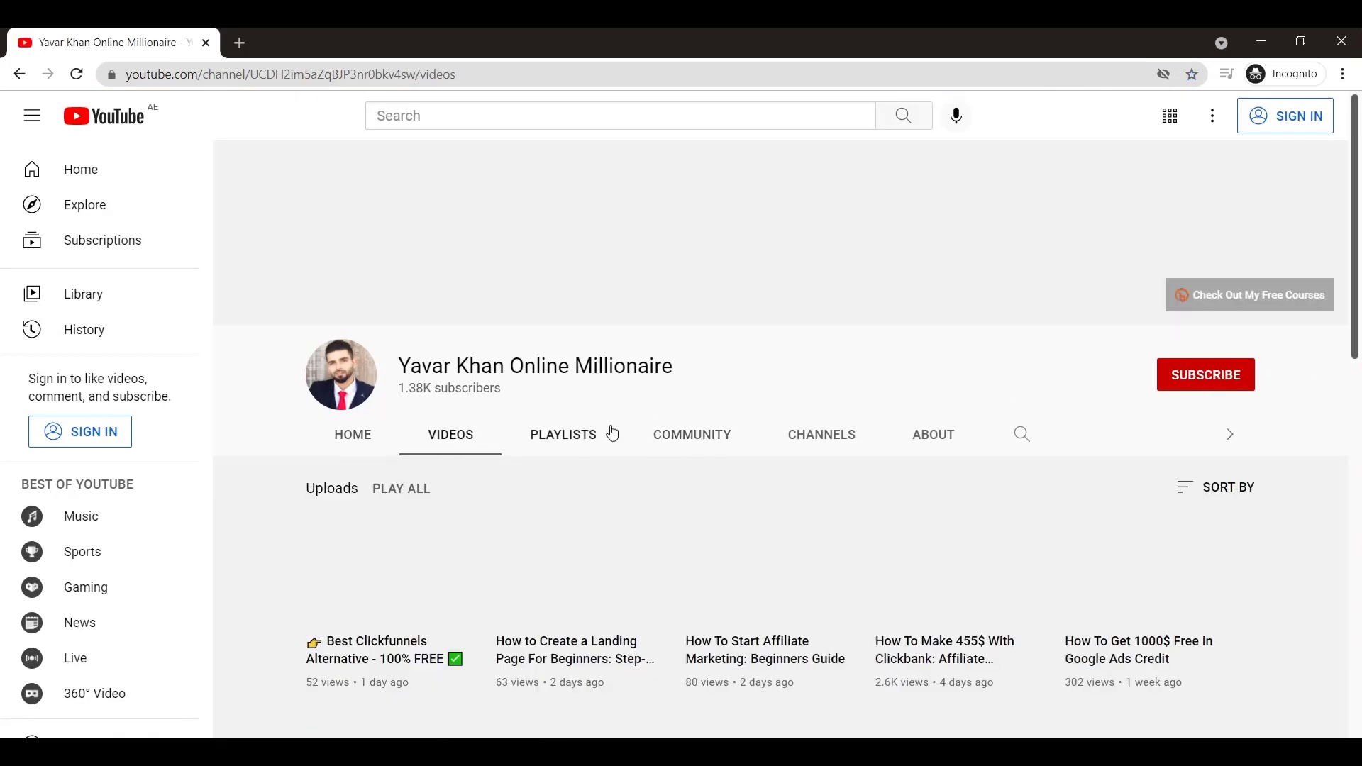